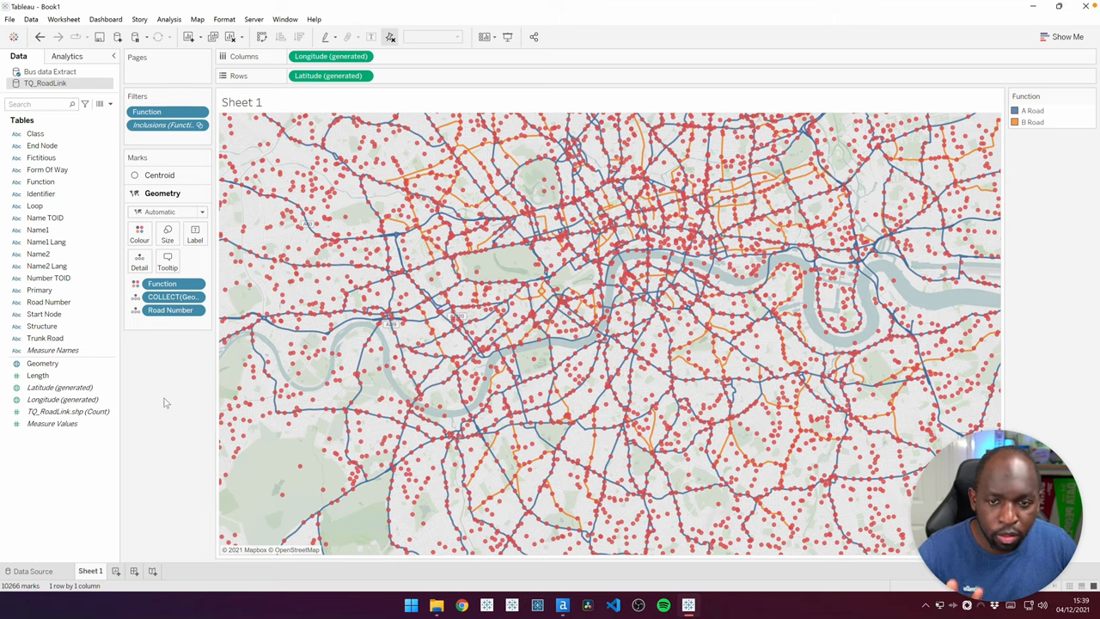
Check the bus stop and road link fields, then browse the OS OpenData downloads catalogue.
{"action": "left_click", "coordinate": [45, 337]}
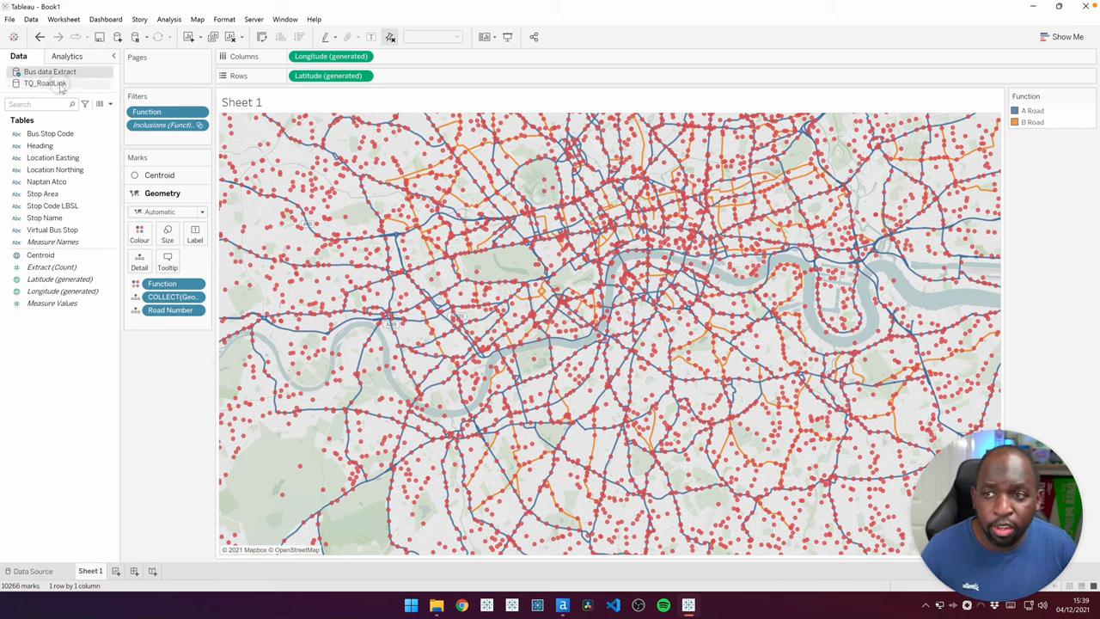
{"action": "left_click", "coordinate": [45, 82]}
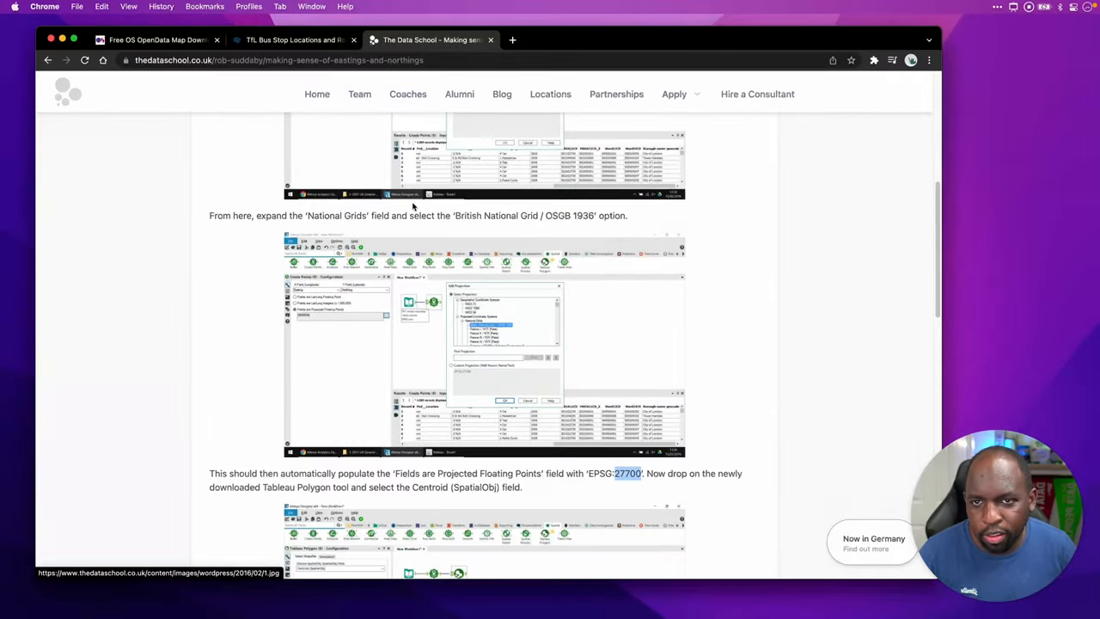
{"action": "left_click", "coordinate": [155, 40]}
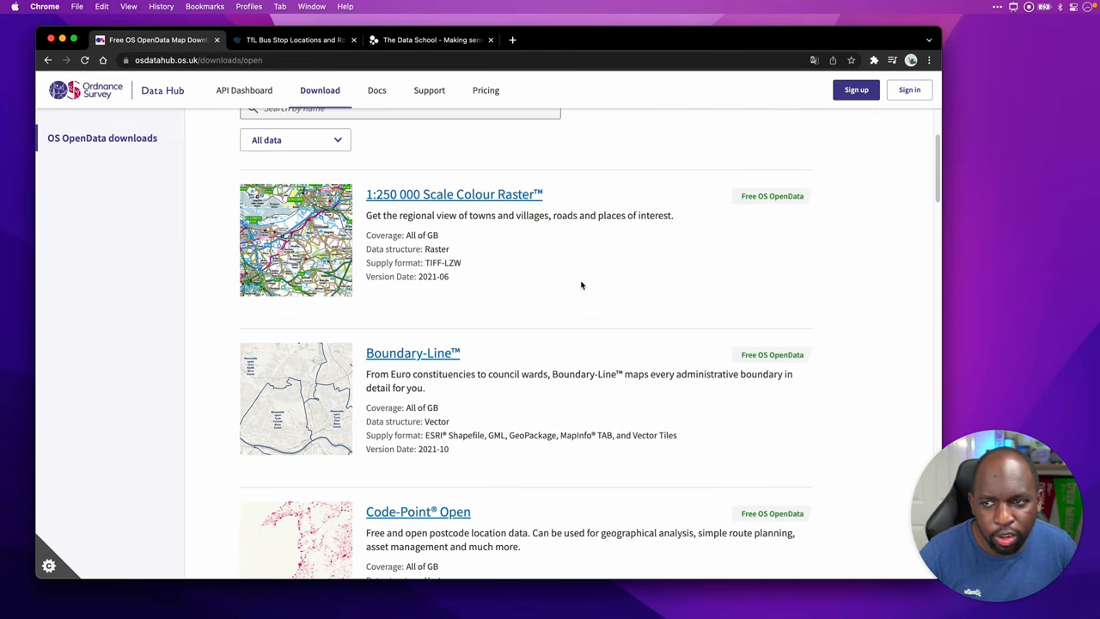
{"action": "scroll", "scroll_direction": "up", "scroll_amount": 3}
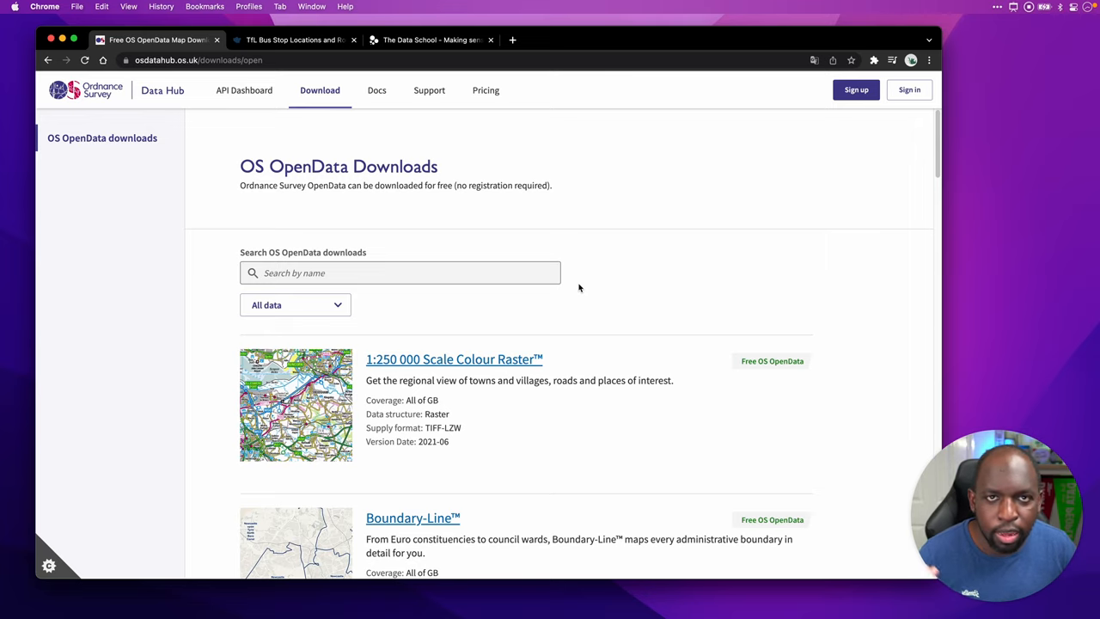
{"action": "scroll", "scroll_direction": "down", "scroll_amount": 3}
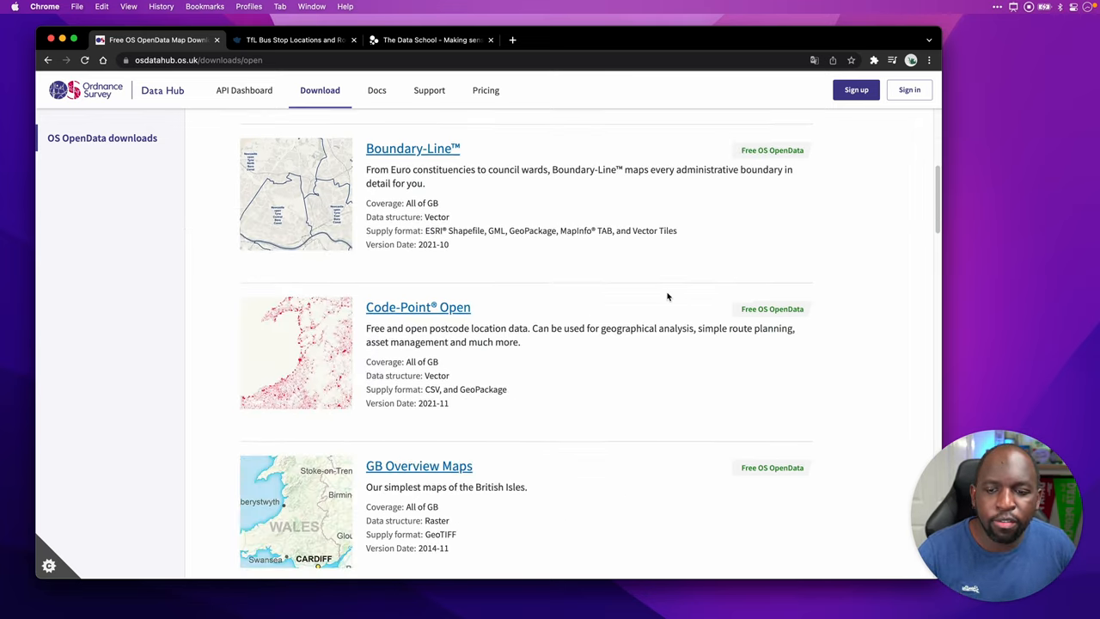
{"action": "scroll", "scroll_direction": "down", "scroll_amount": 3}
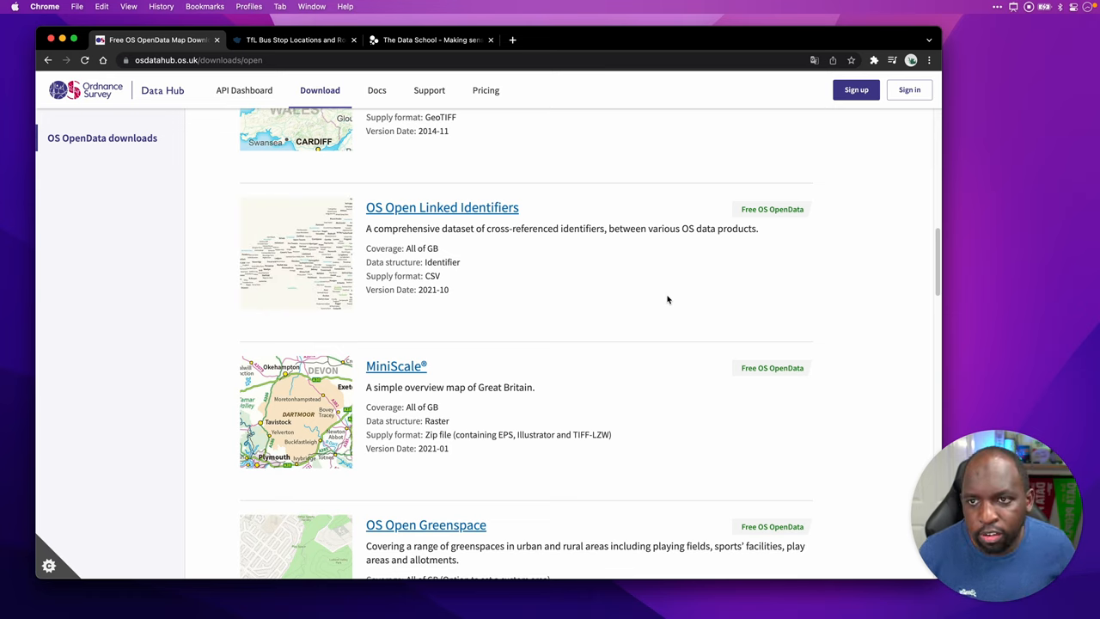
{"action": "left_click", "coordinate": [292, 39]}
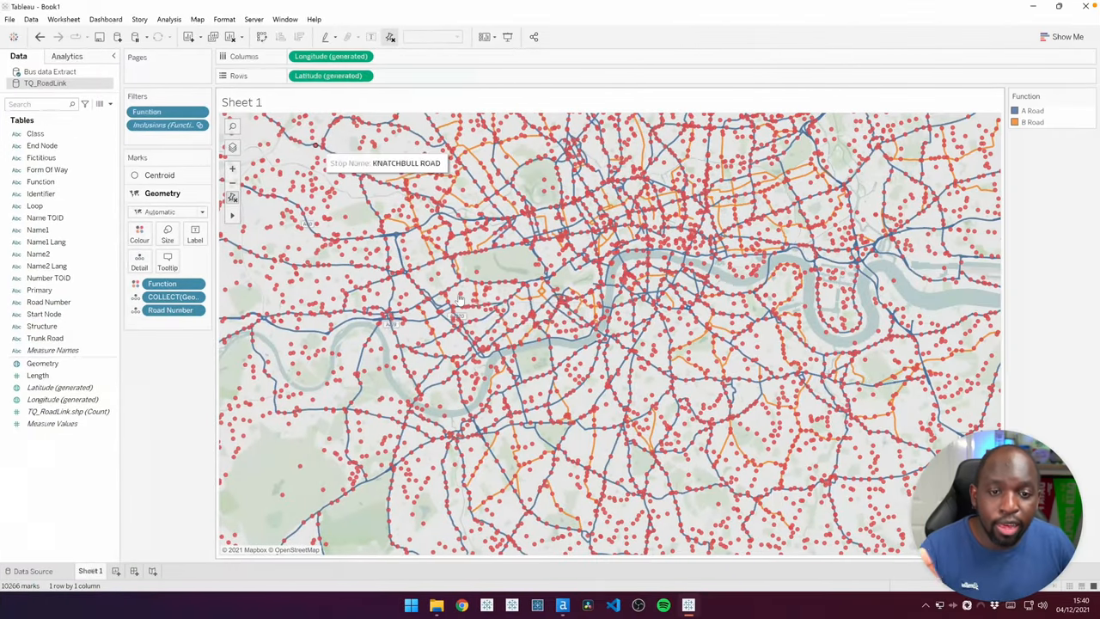
{"action": "mouse_move", "coordinate": [461, 296]}
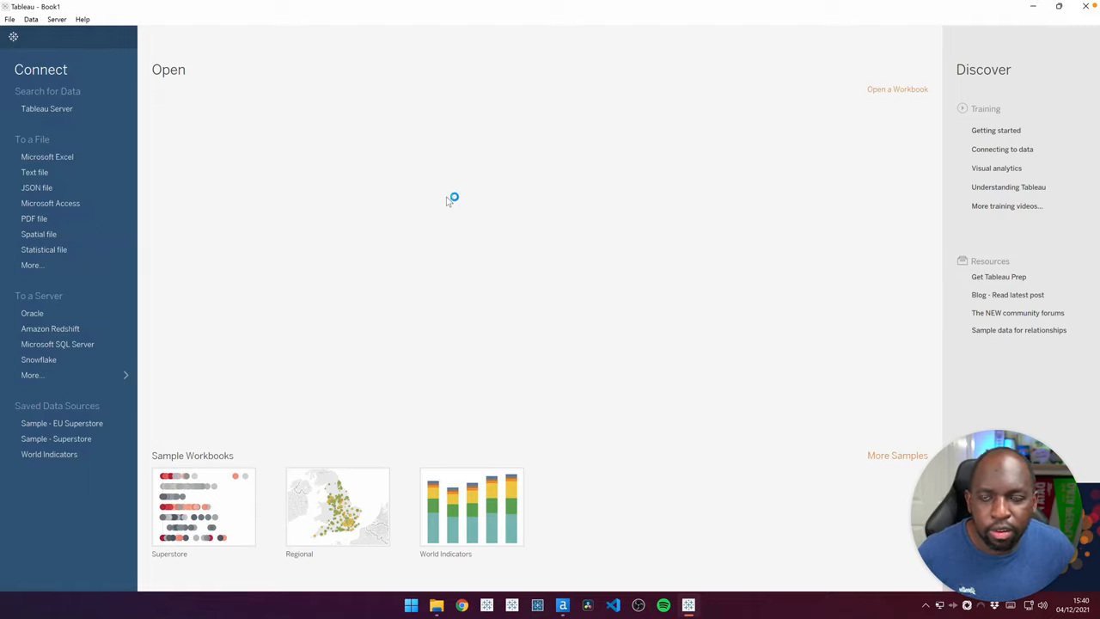
{"action": "mouse_move", "coordinate": [440, 200]}
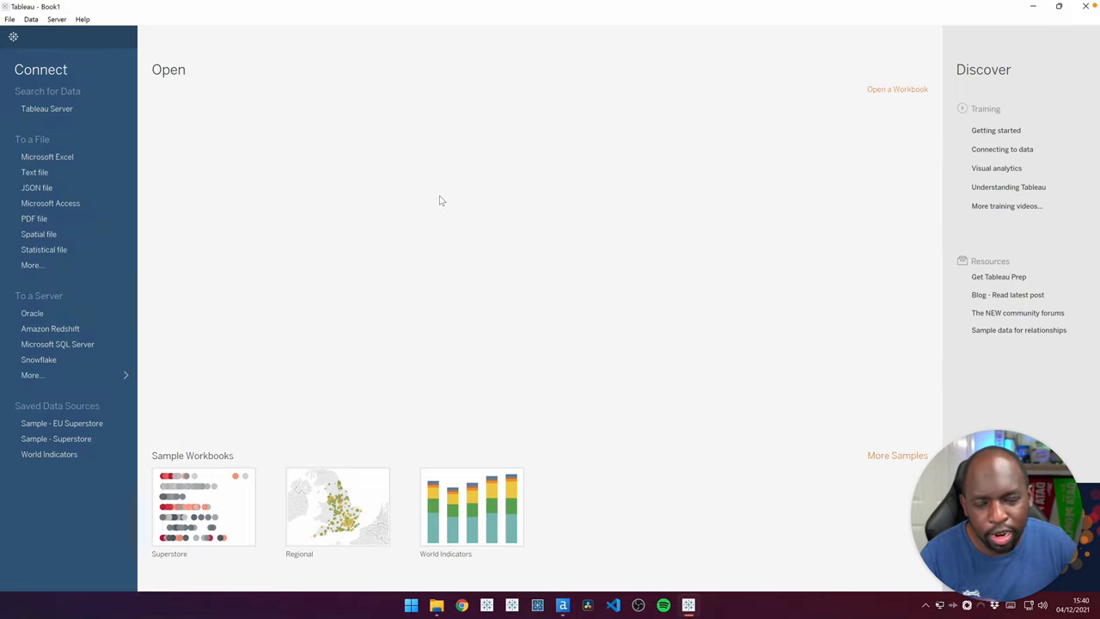
{"action": "mouse_move", "coordinate": [134, 158]}
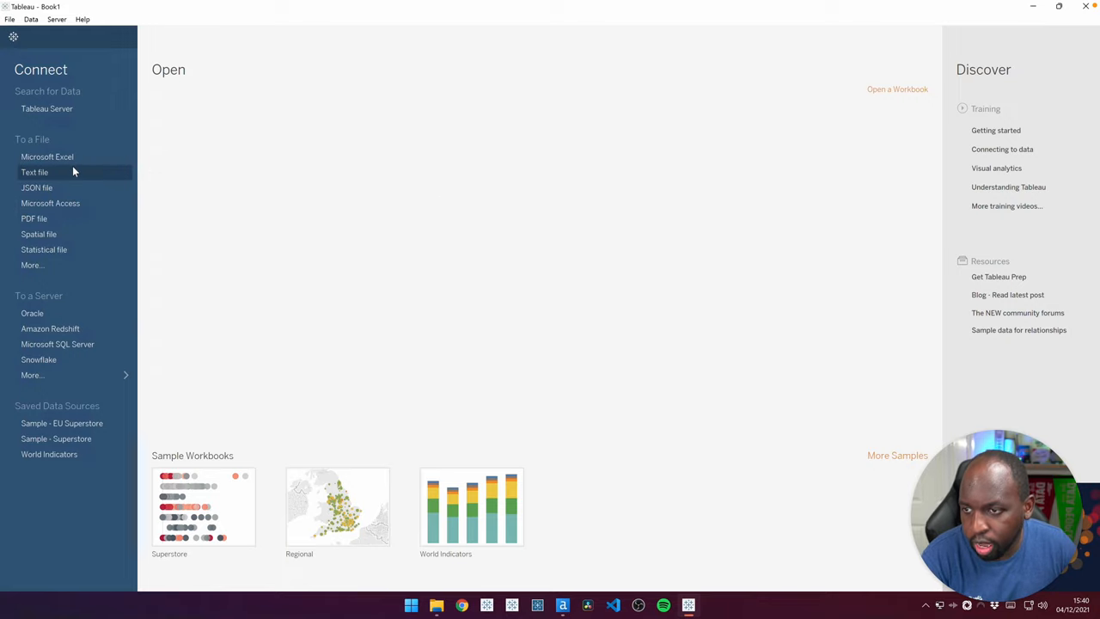
Connect to bus-stops-10-06-15.csv from the Desktop and start a blank Sheet 1.
{"action": "left_click", "coordinate": [34, 172]}
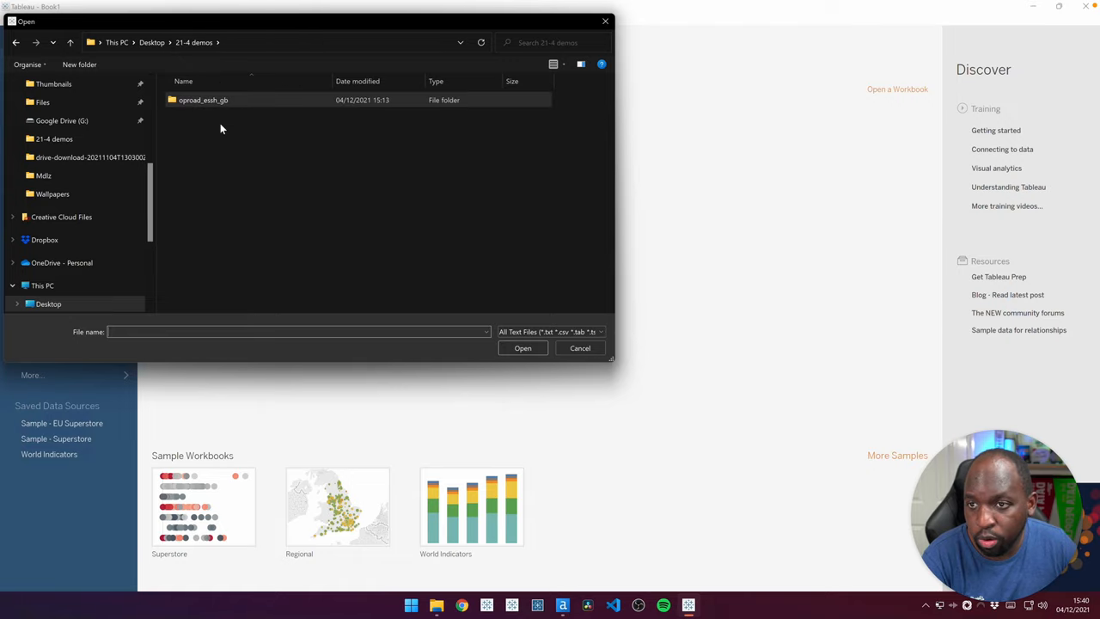
{"action": "left_click", "coordinate": [151, 41]}
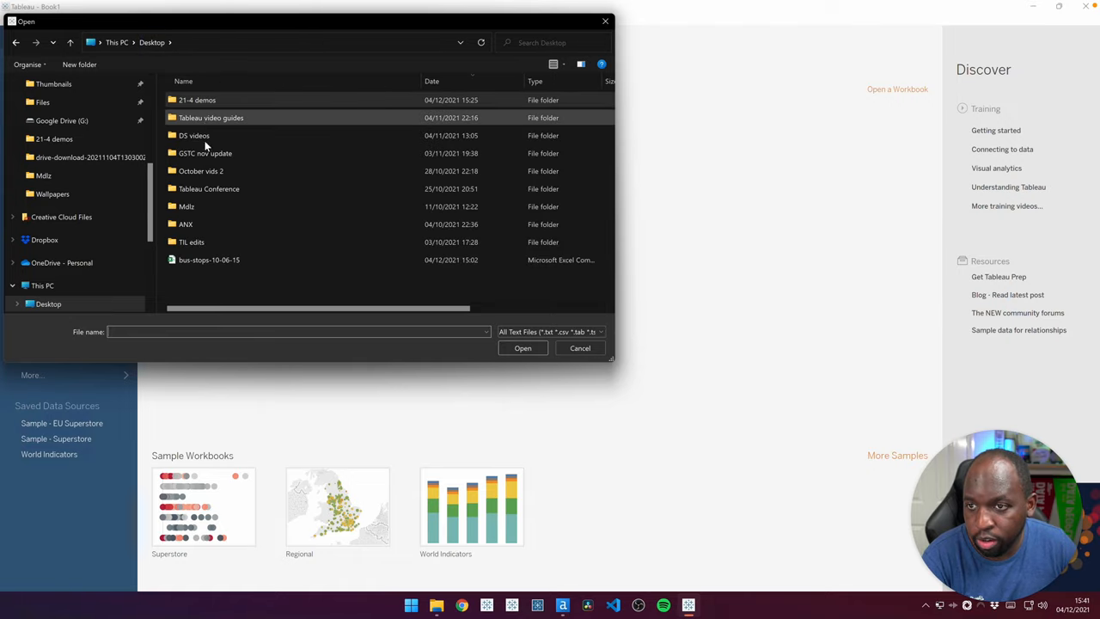
{"action": "left_click", "coordinate": [582, 348]}
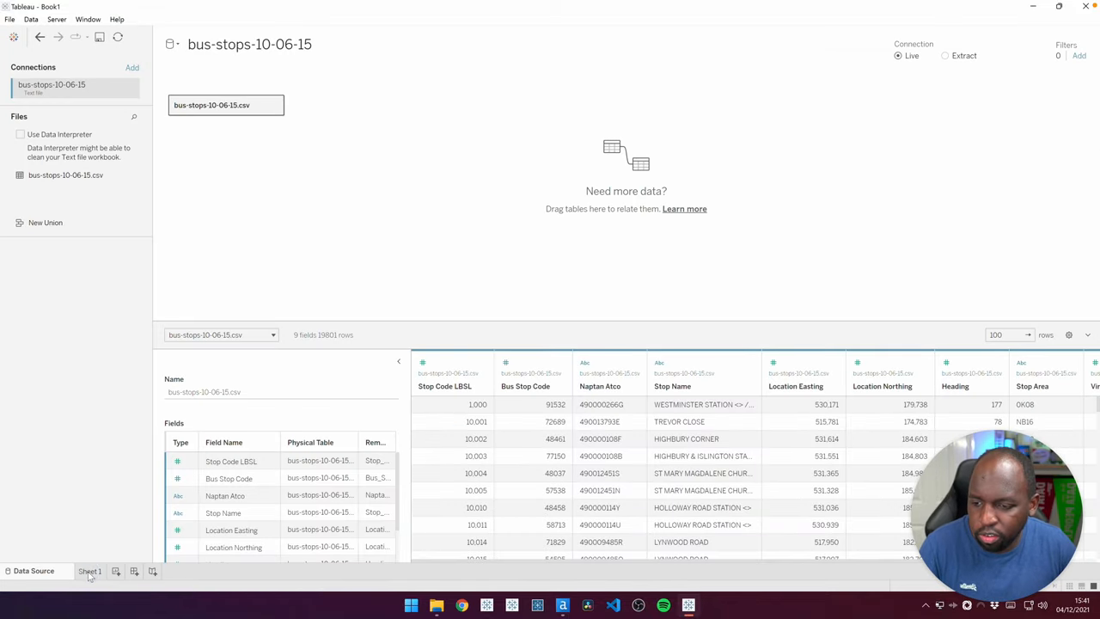
{"action": "left_click", "coordinate": [89, 571]}
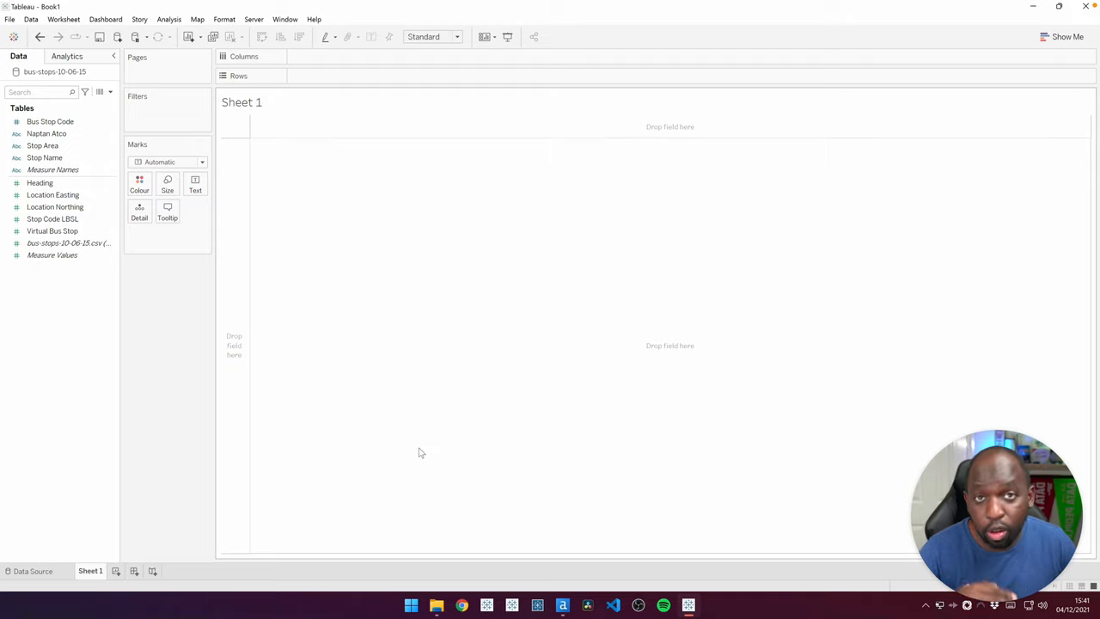
{"action": "mouse_move", "coordinate": [265, 290]}
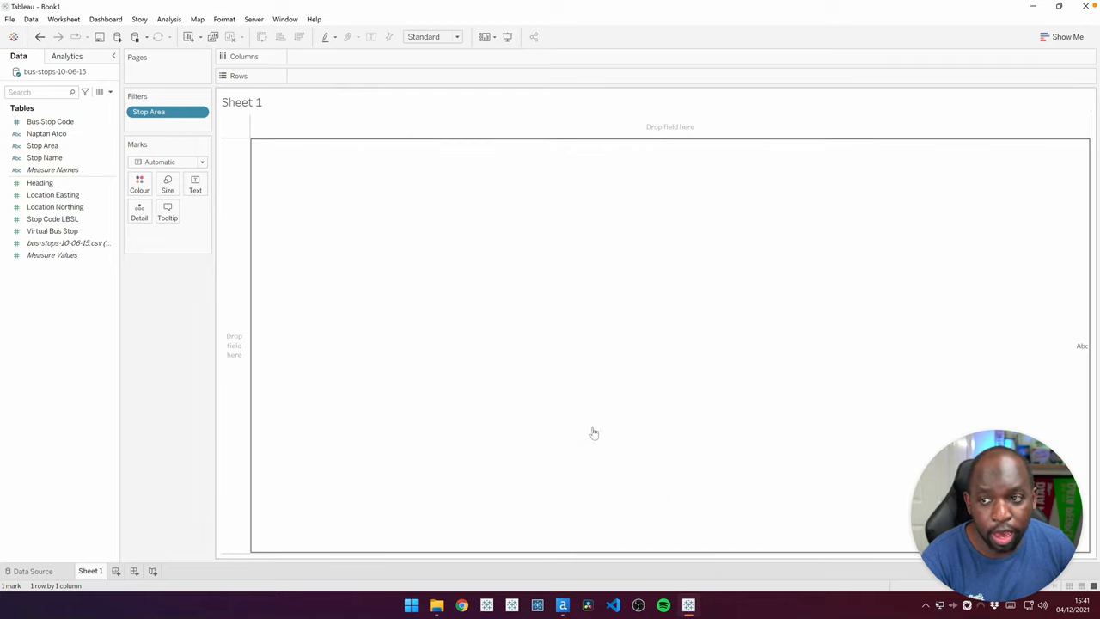
Select the Location Easting field in the data pane.
{"action": "left_click", "coordinate": [53, 195]}
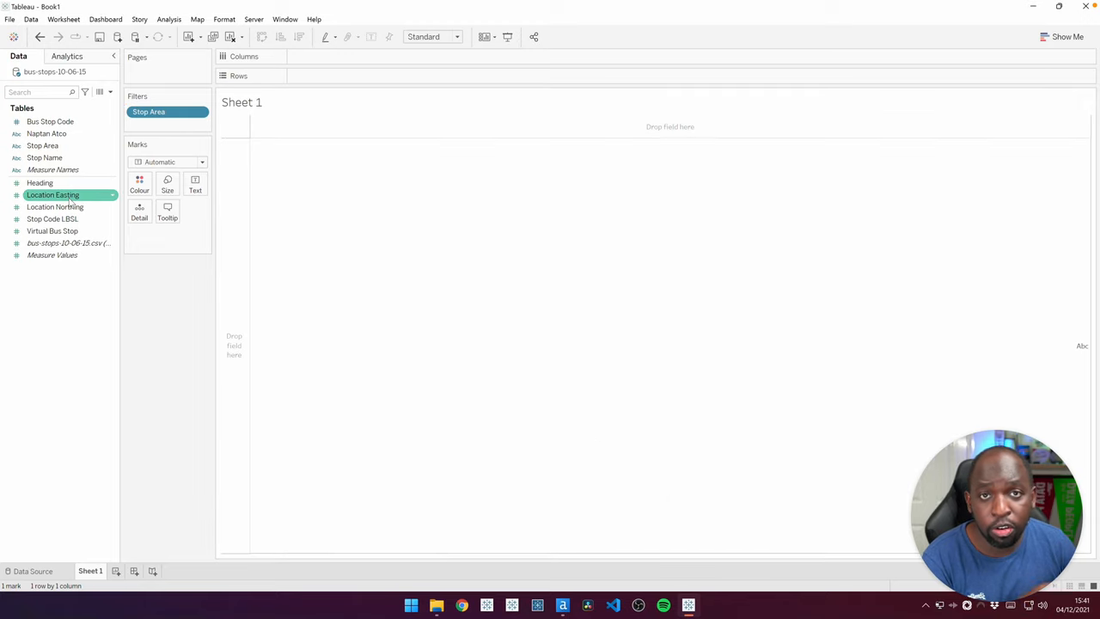
Start a calculated field from Location Easting and list only the Spatial functions.
{"action": "right_click", "coordinate": [54, 196]}
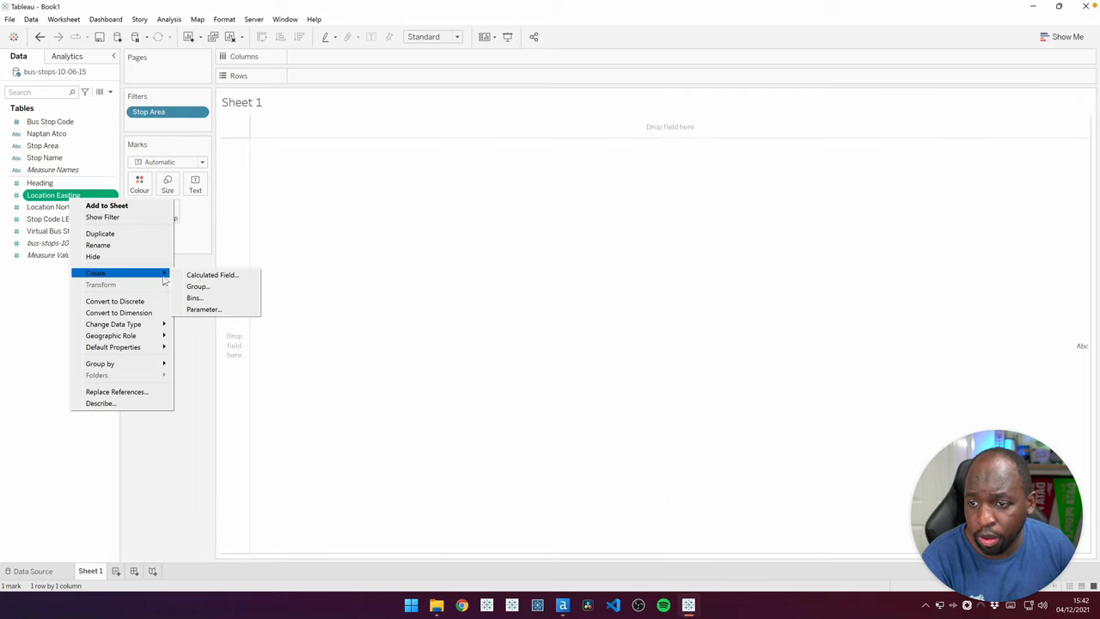
{"action": "left_click", "coordinate": [212, 275]}
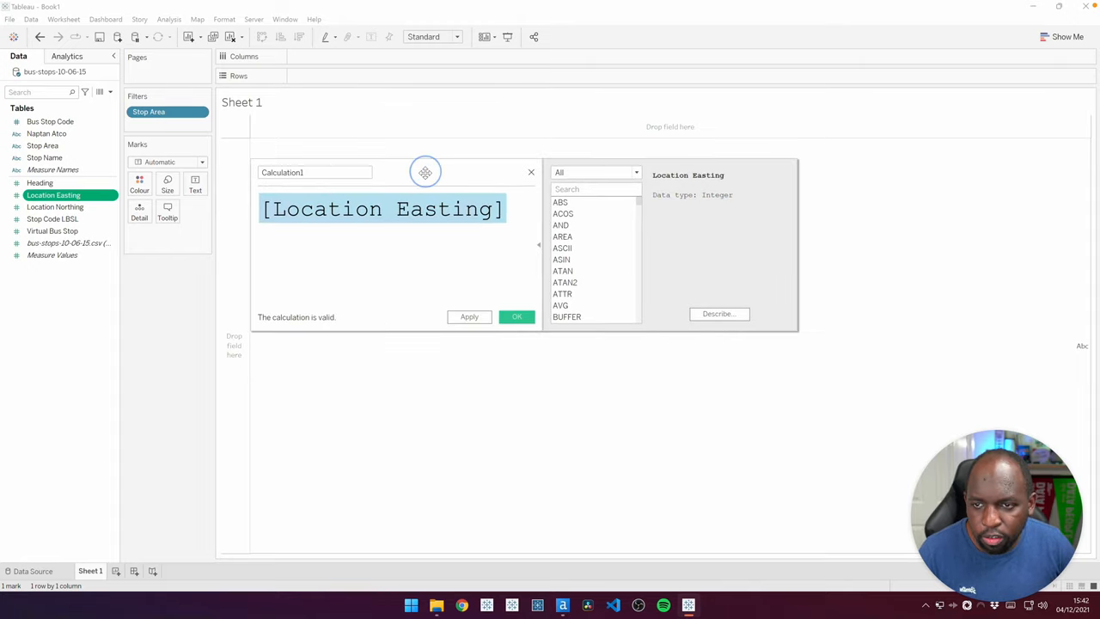
{"action": "left_click", "coordinate": [536, 244]}
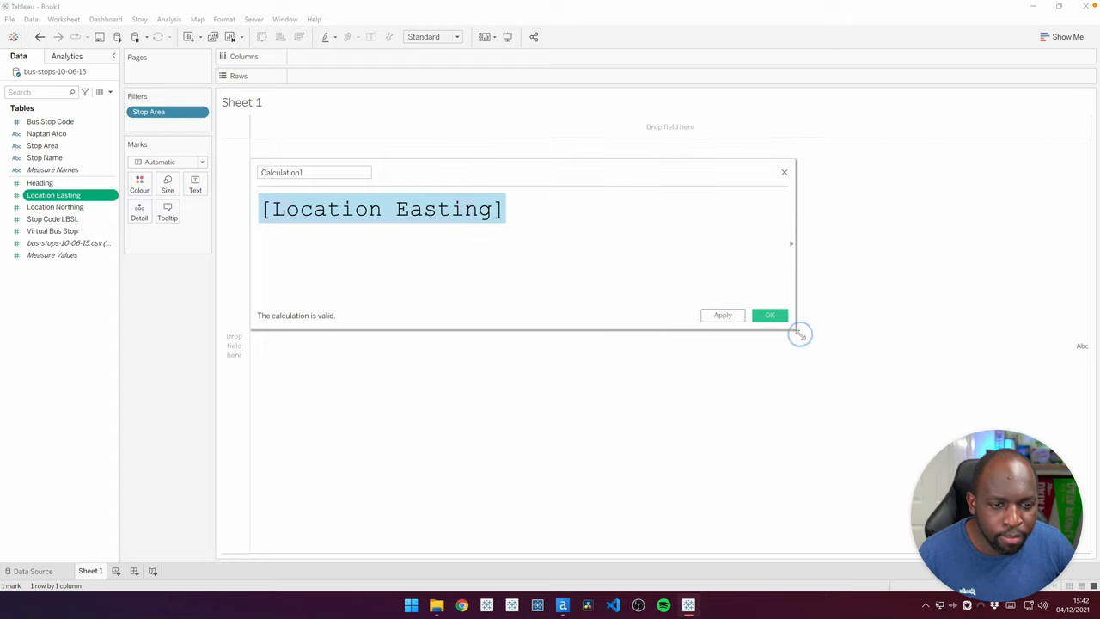
{"action": "left_click", "coordinate": [791, 244]}
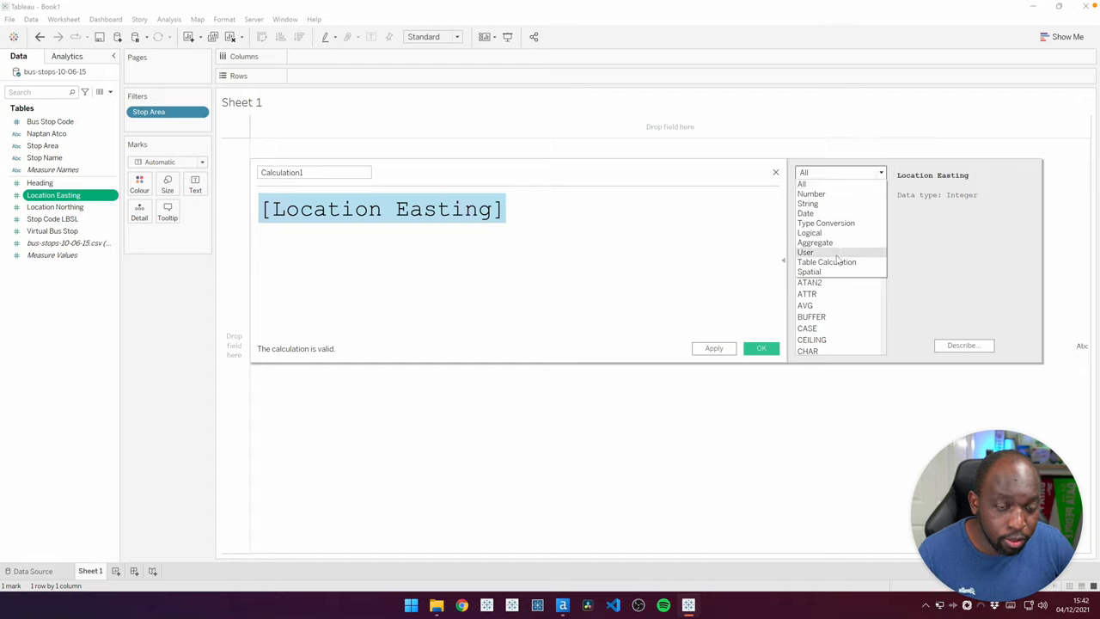
{"action": "left_click", "coordinate": [825, 261]}
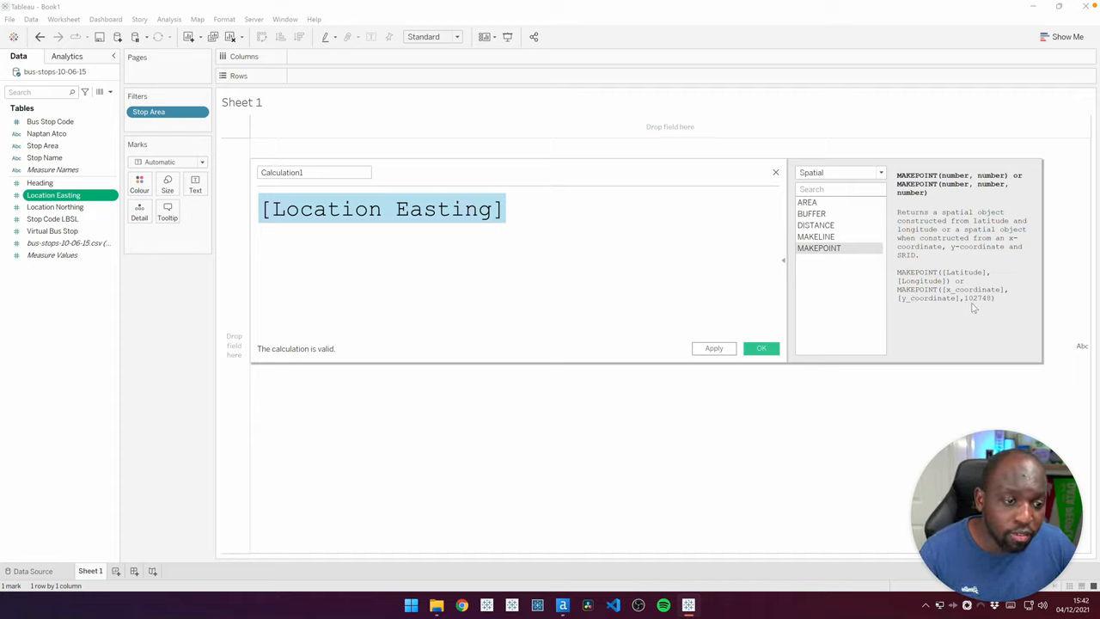
{"action": "mouse_move", "coordinate": [932, 307]}
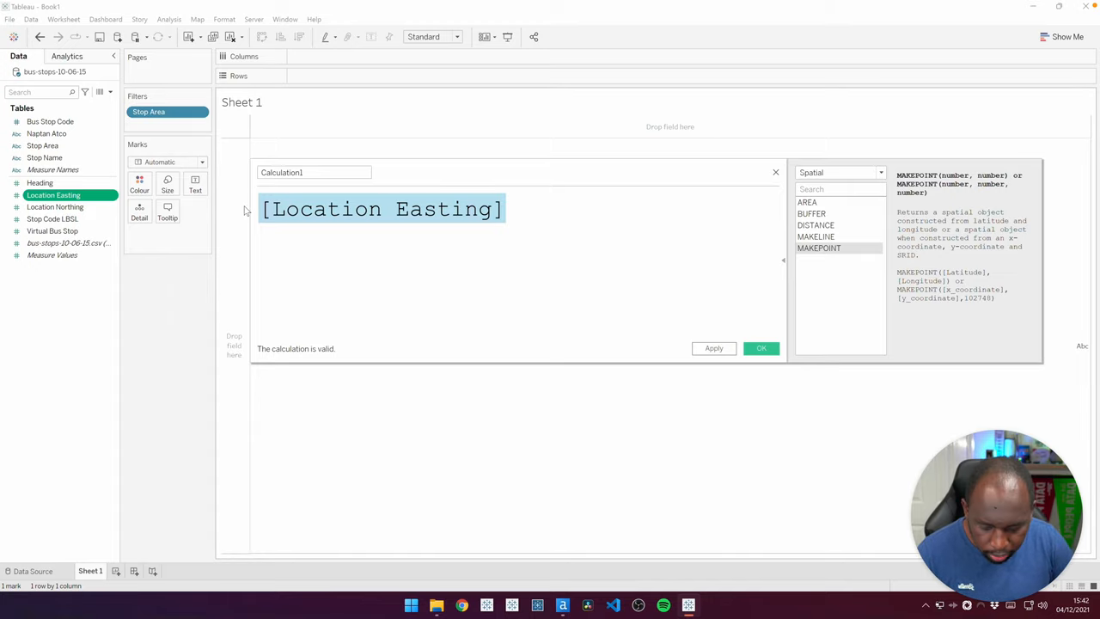
Draft MAKEPOINT([Location Northing],[Location Easting]) as the calculation.
{"action": "type", "text": "make"}
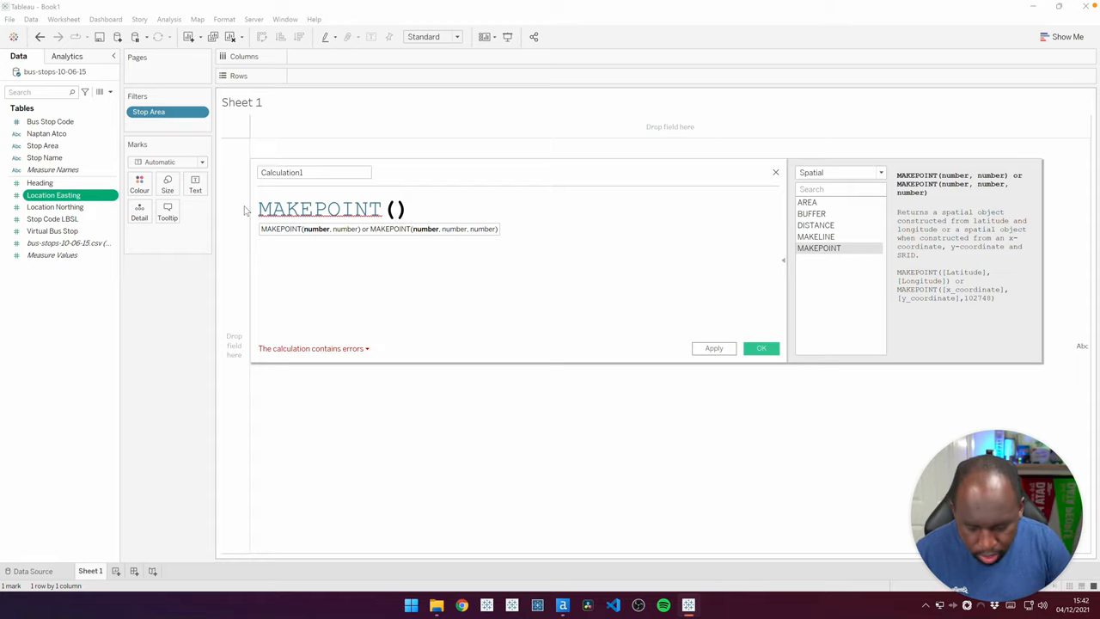
{"action": "type", "text": "[Location Northing]"}
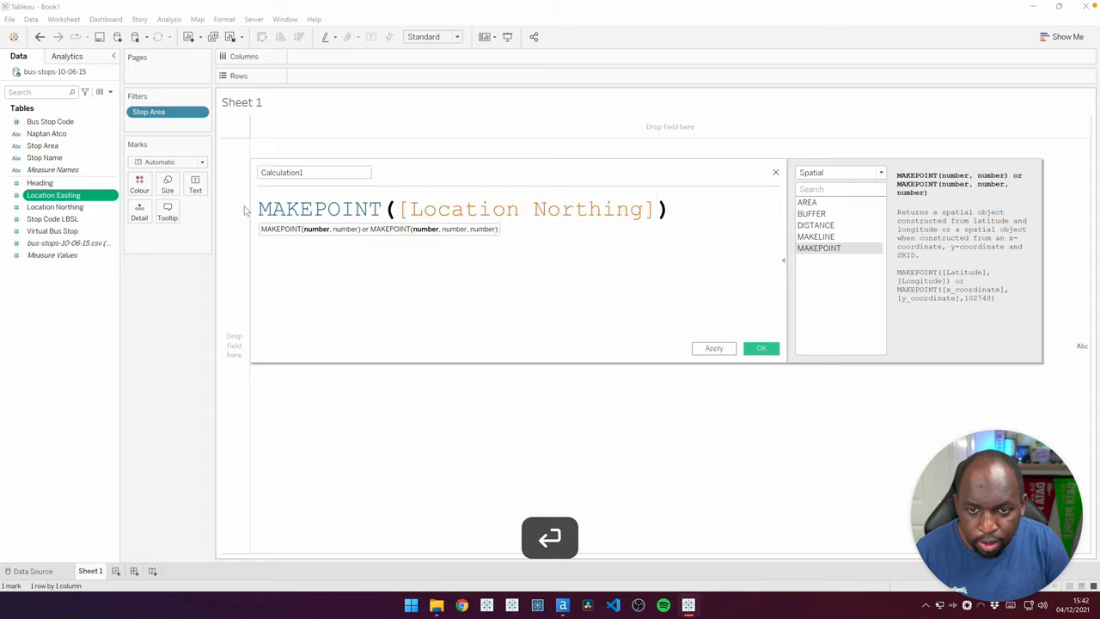
{"action": "type", "text": ", ea"}
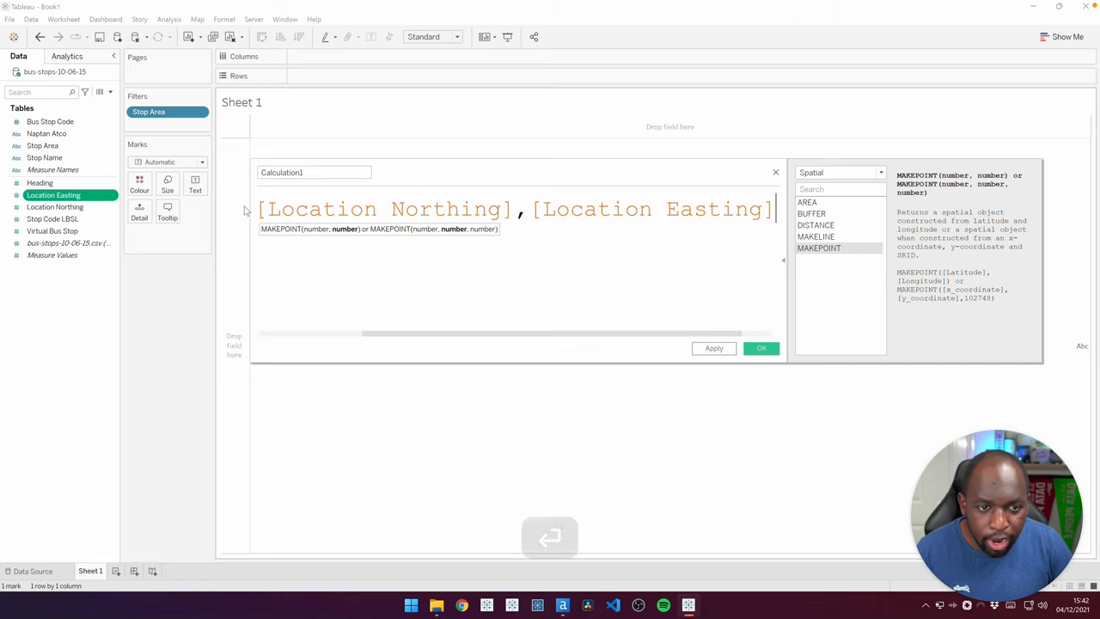
{"action": "type", "text": ",)"}
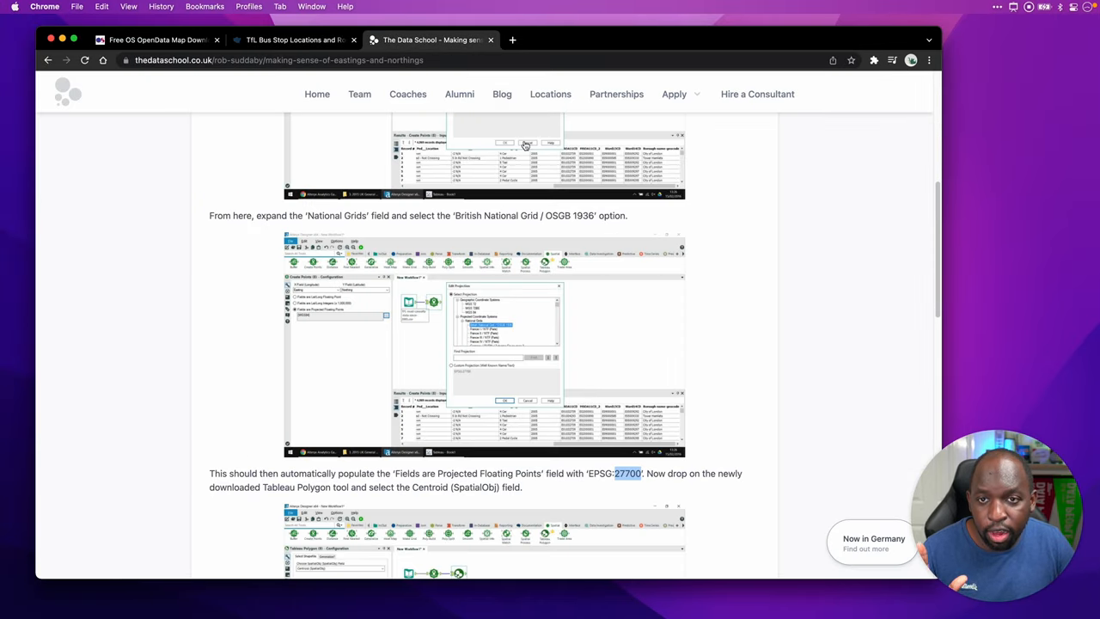
{"action": "mouse_move", "coordinate": [730, 402]}
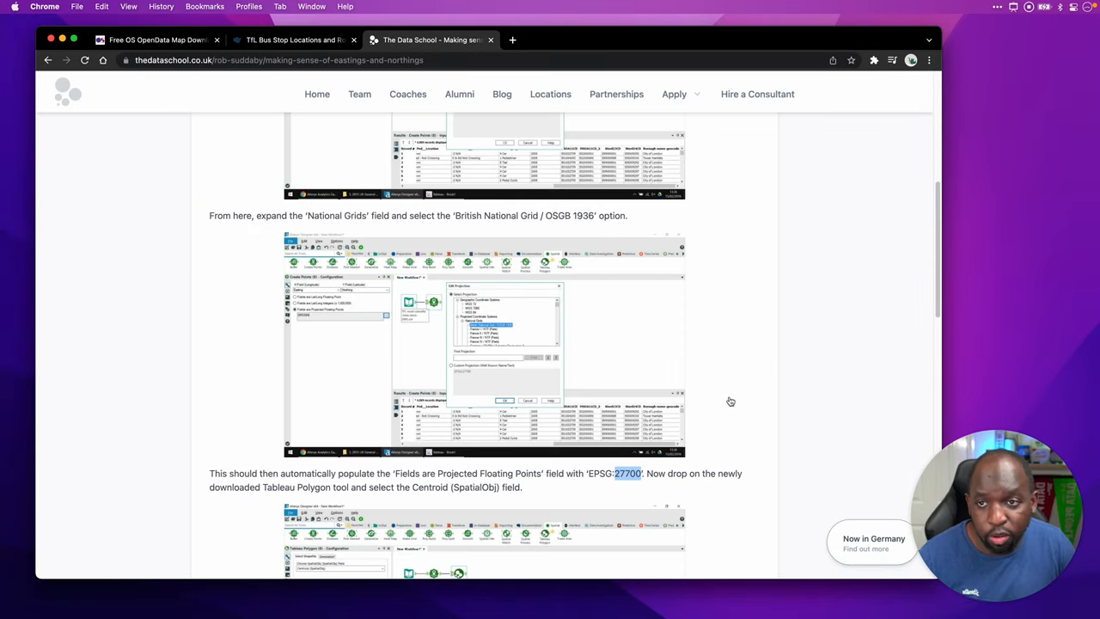
{"action": "mouse_move", "coordinate": [615, 488]}
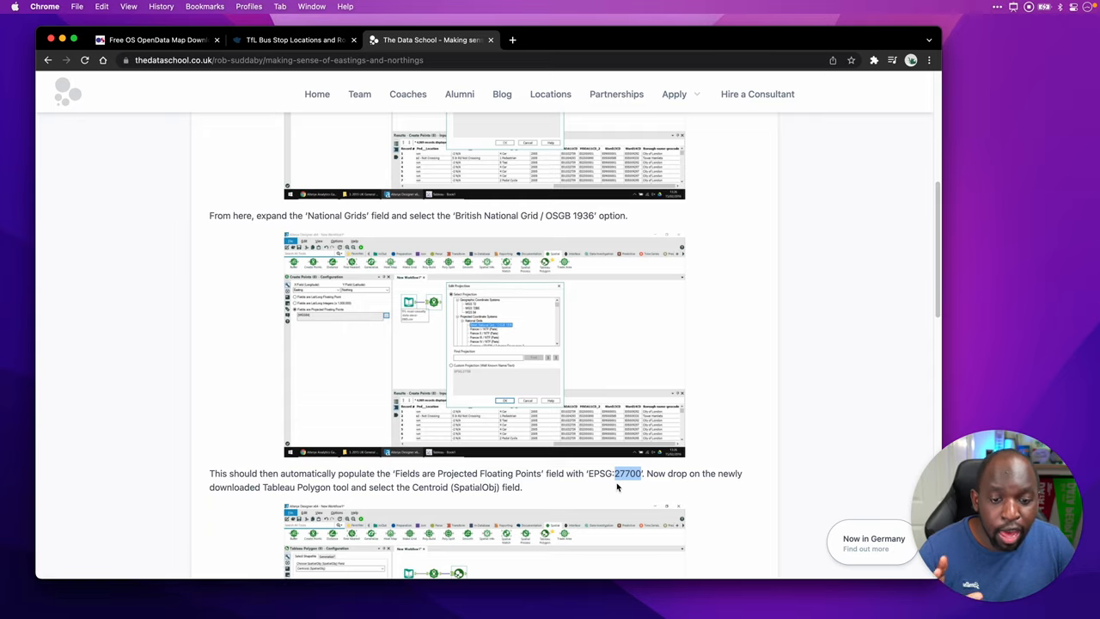
{"action": "mouse_move", "coordinate": [626, 483]}
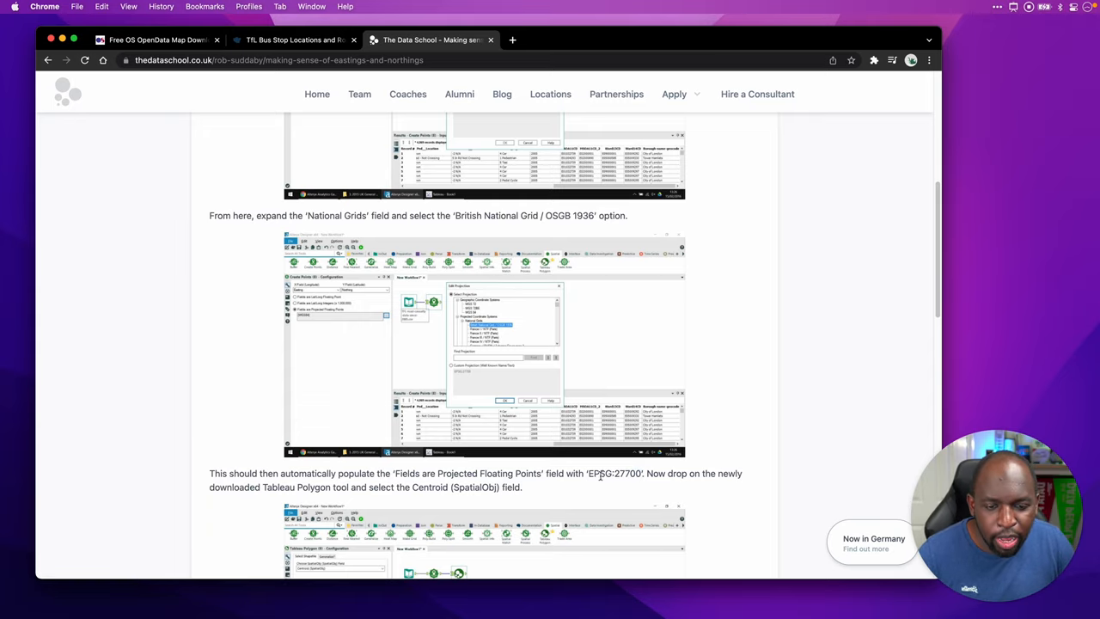
Select the EPSG:27700 code in the Data School article and start a new tab.
{"action": "double_click", "coordinate": [614, 474]}
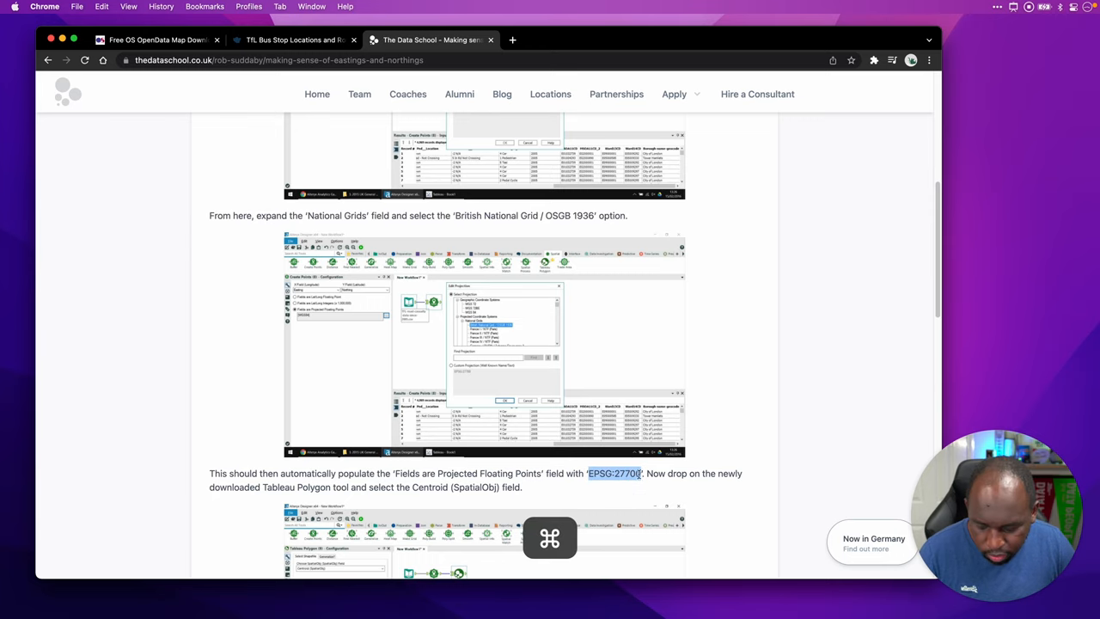
{"action": "left_click", "coordinate": [650, 40]}
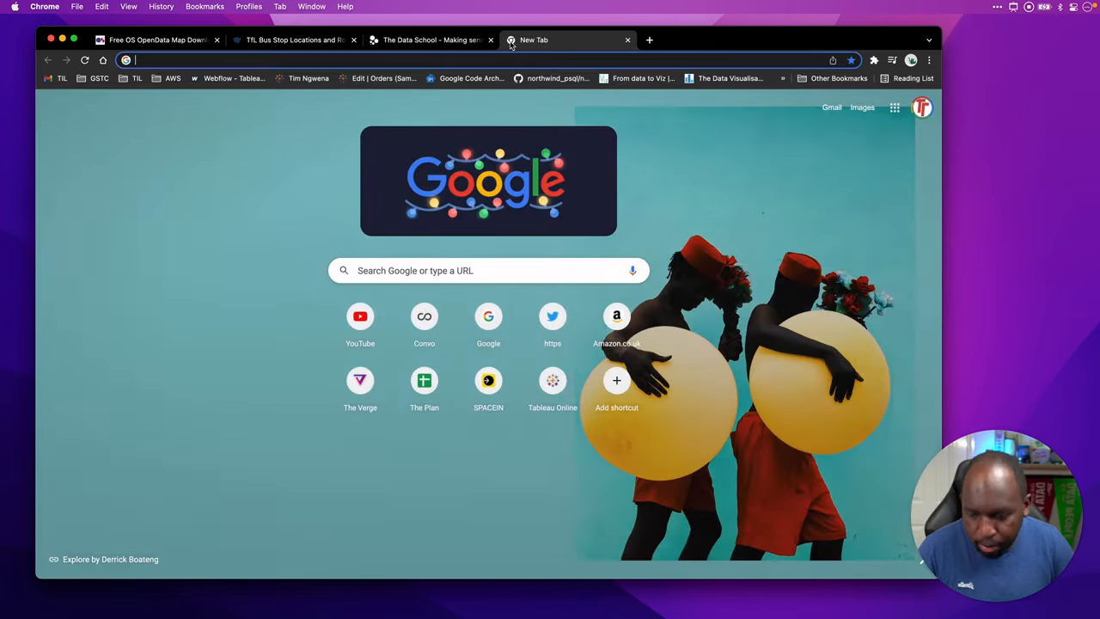
Go to epsg.io and search for the pasted EPSG:27700 code.
{"action": "type", "text": "epsg"}
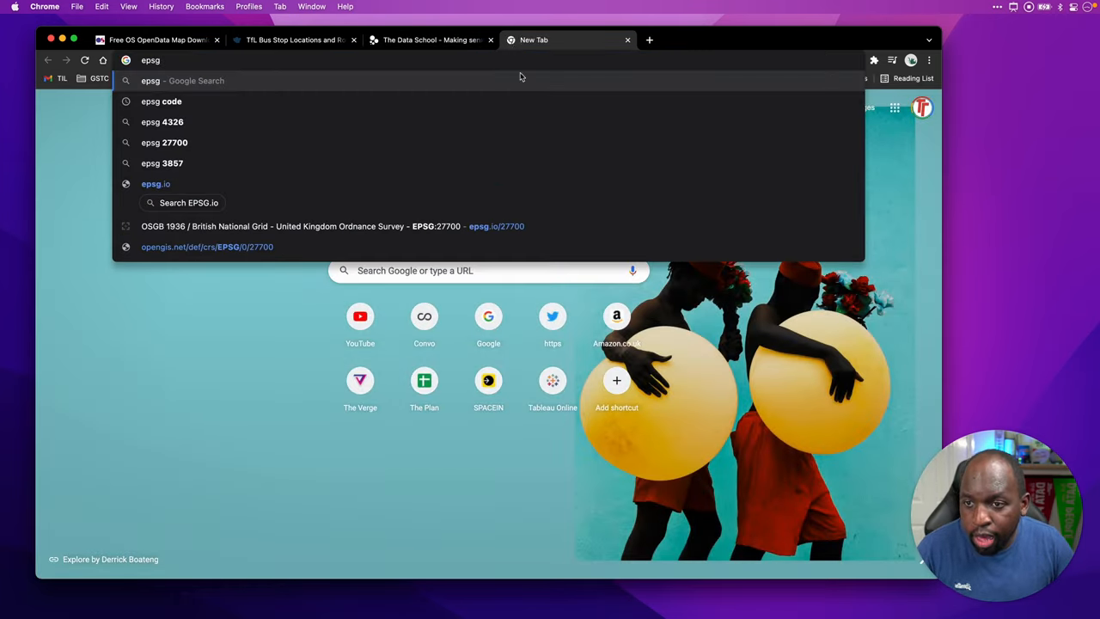
{"action": "left_click", "coordinate": [154, 182]}
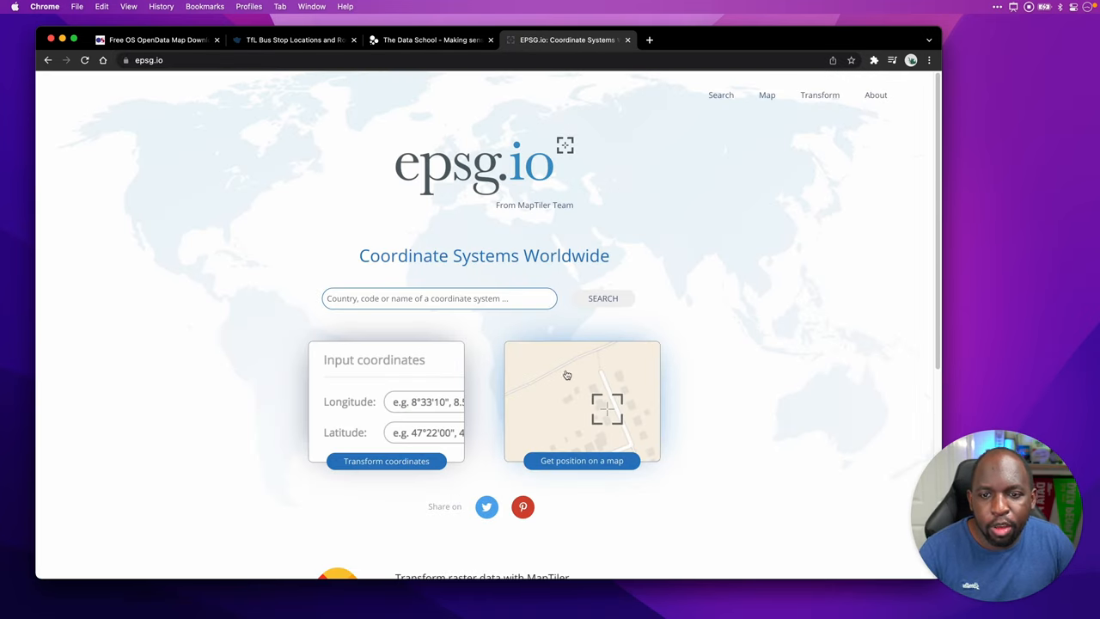
{"action": "mouse_move", "coordinate": [516, 321]}
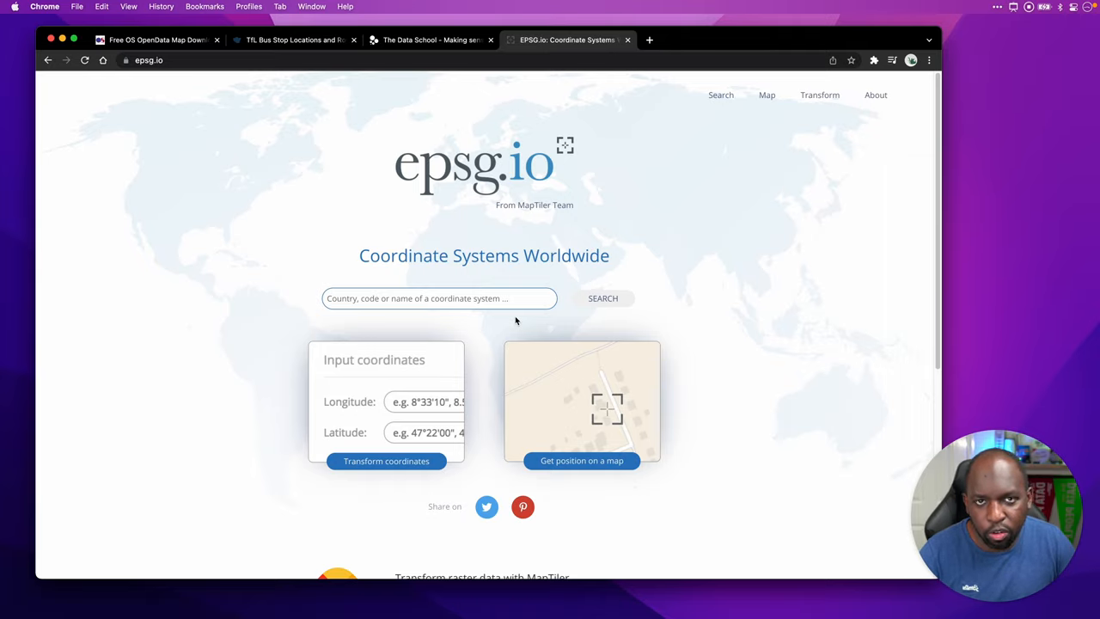
{"action": "key", "text": "cmd+v"}
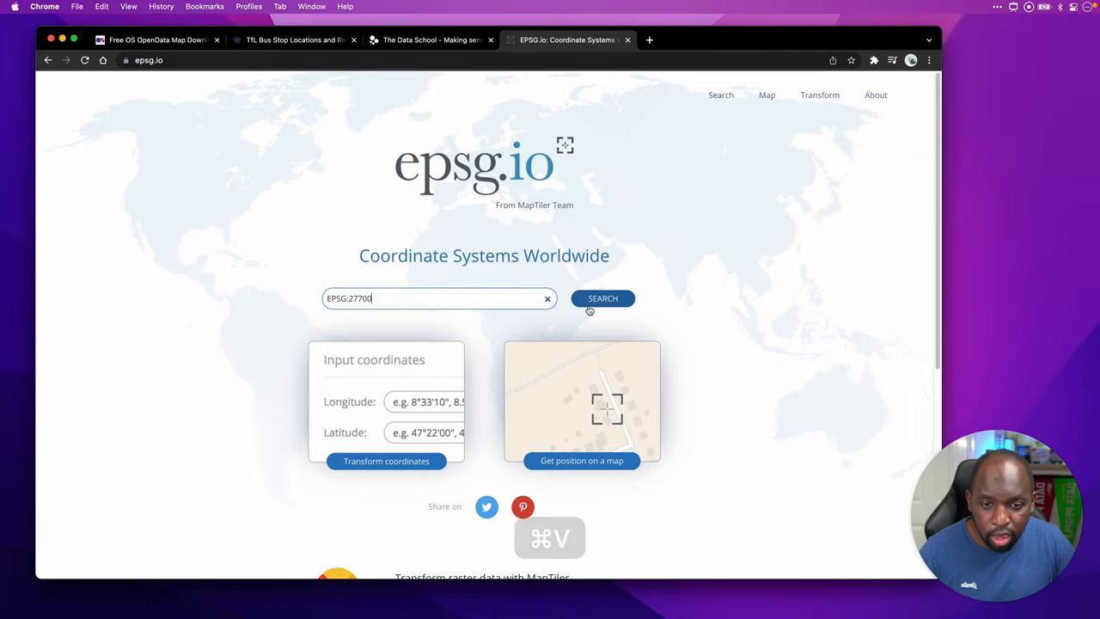
{"action": "left_click", "coordinate": [602, 299]}
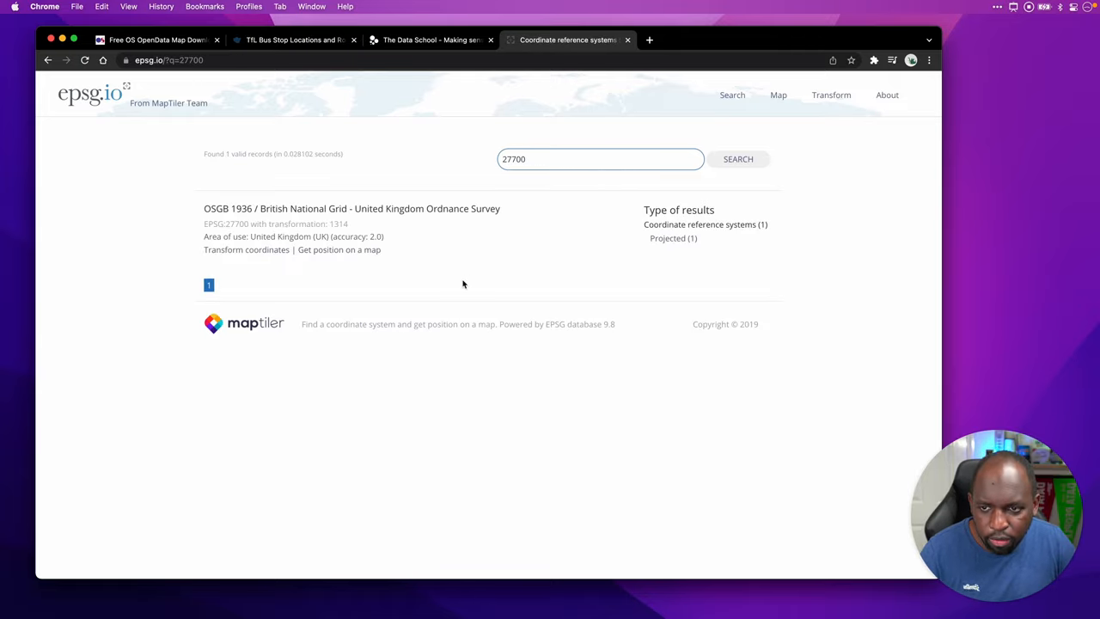
{"action": "mouse_move", "coordinate": [443, 231]}
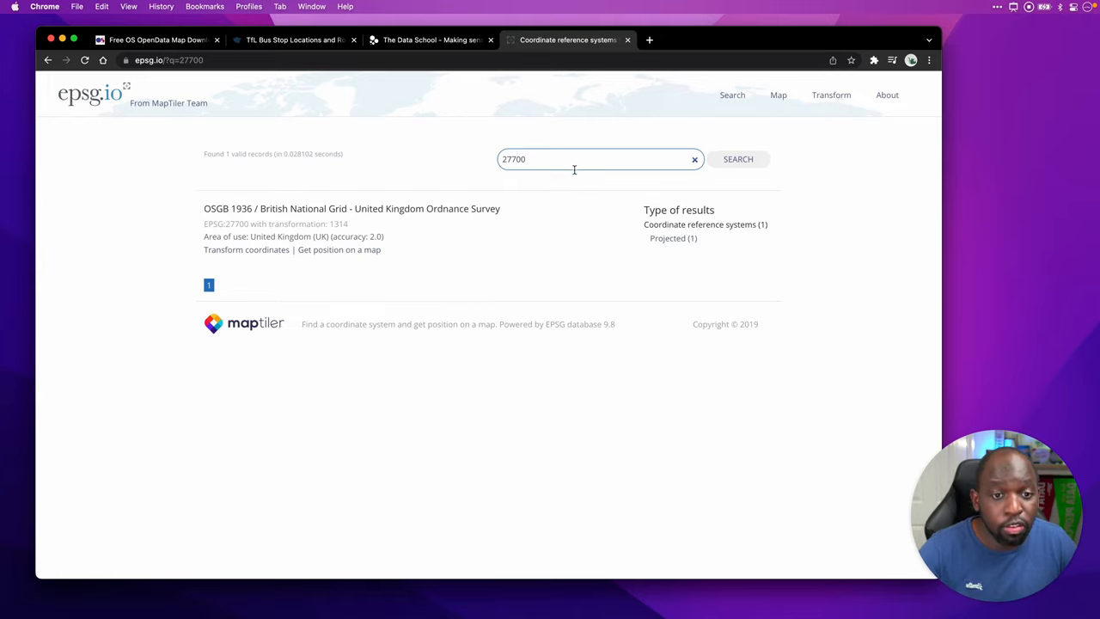
Search epsg.io for 'united kingdom' and view the OSGB 1936 / British National Grid entry.
{"action": "triple_click", "coordinate": [598, 158]}
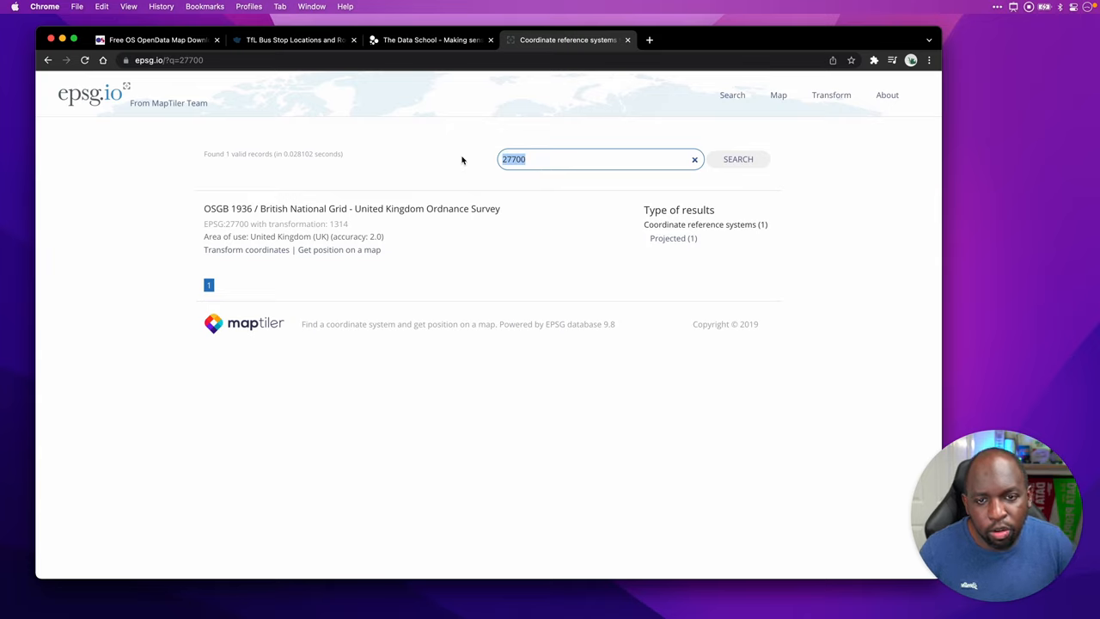
{"action": "type", "text": "united king"}
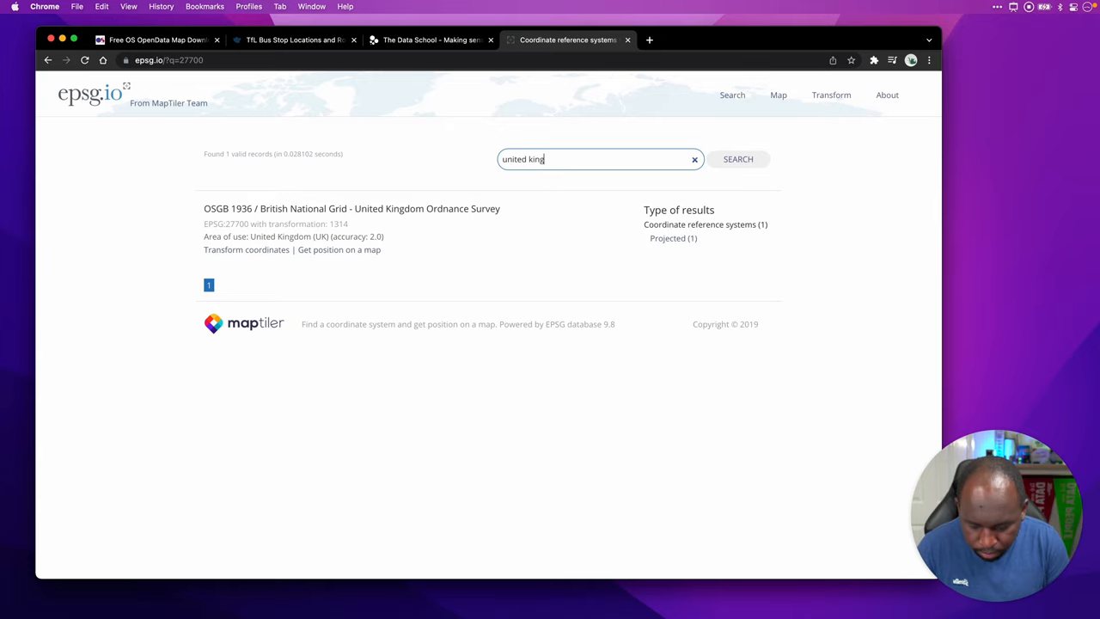
{"action": "left_click", "coordinate": [737, 158]}
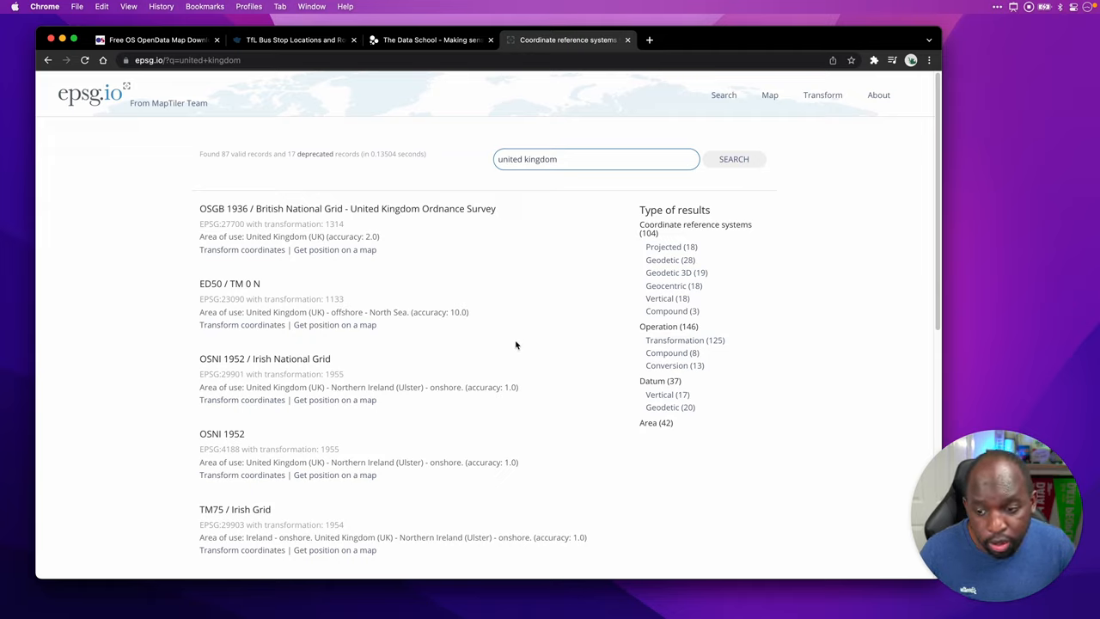
{"action": "mouse_move", "coordinate": [433, 210]}
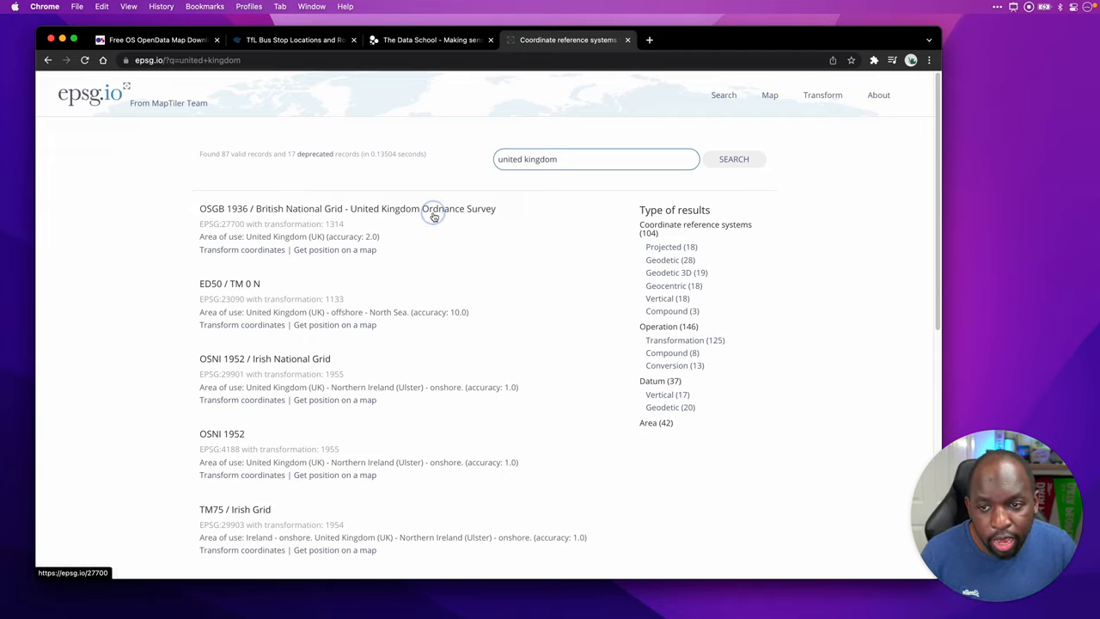
{"action": "left_click", "coordinate": [347, 208]}
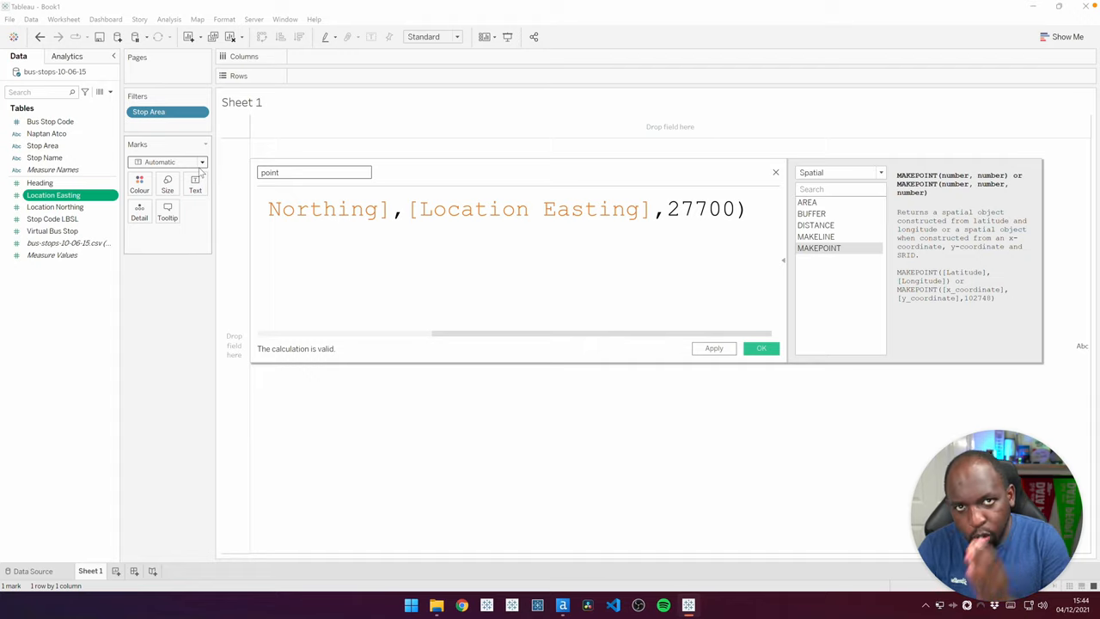
{"action": "mouse_move", "coordinate": [655, 198]}
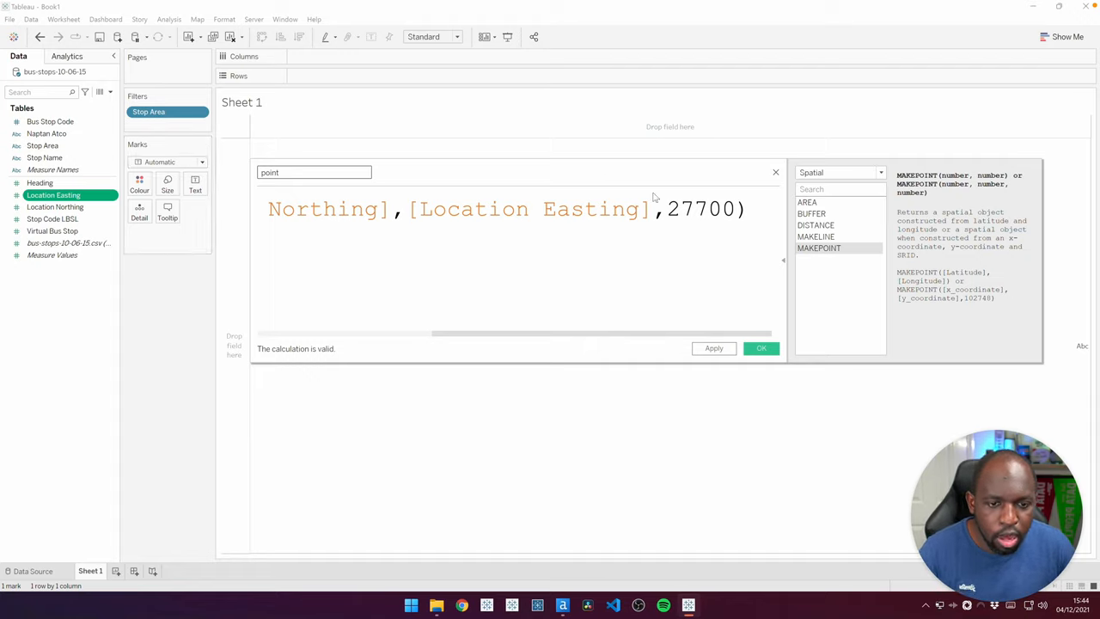
Confirm the 27700 point calculation, plot it and add Stop Name to Detail.
{"action": "left_click", "coordinate": [759, 347]}
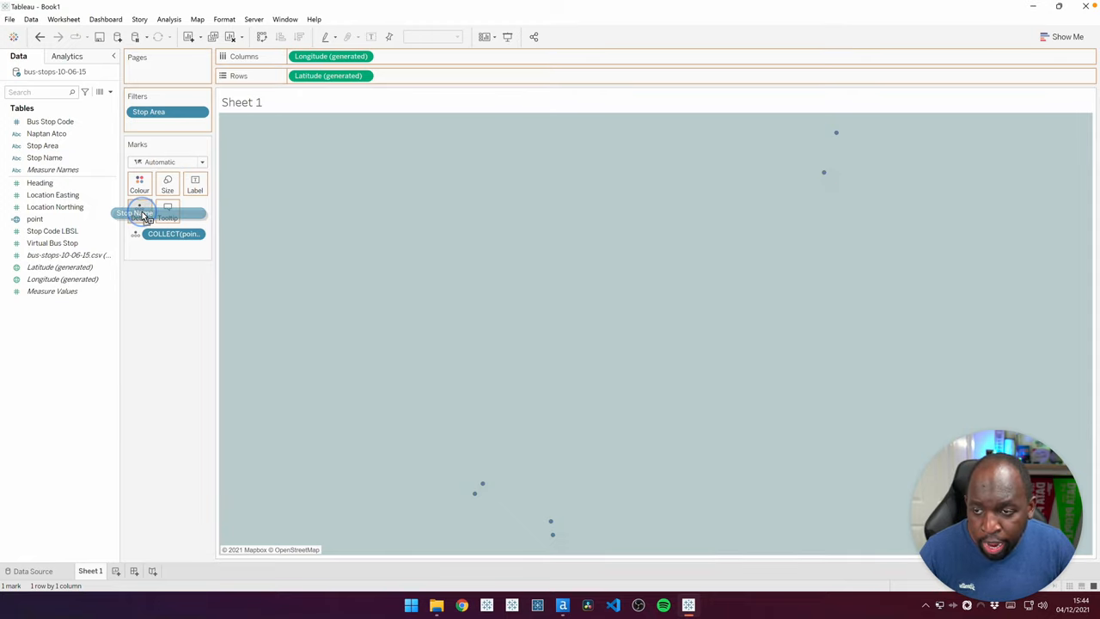
{"action": "left_click", "coordinate": [139, 213]}
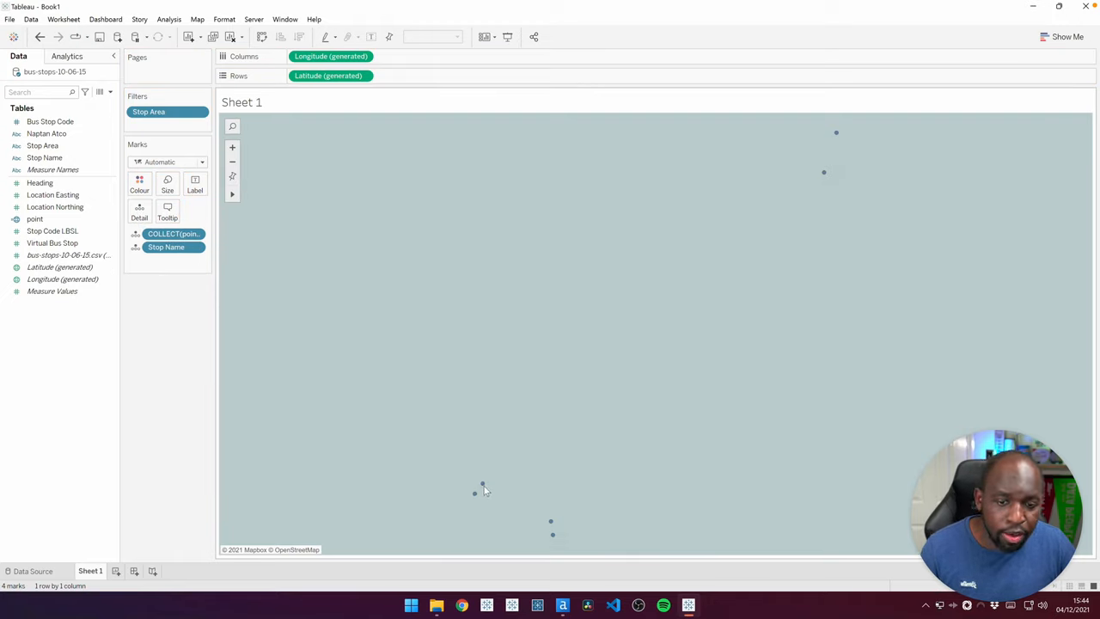
{"action": "left_click", "coordinate": [475, 492]}
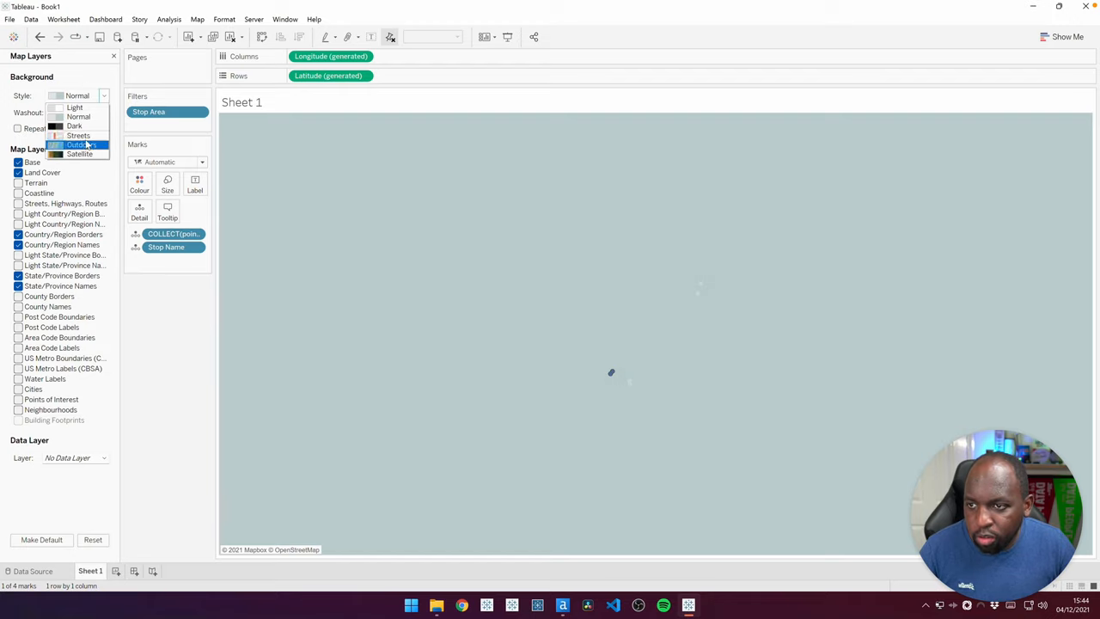
Set the background to Streets and zoom to the stops plotted offshore near Belfast.
{"action": "left_click", "coordinate": [79, 134]}
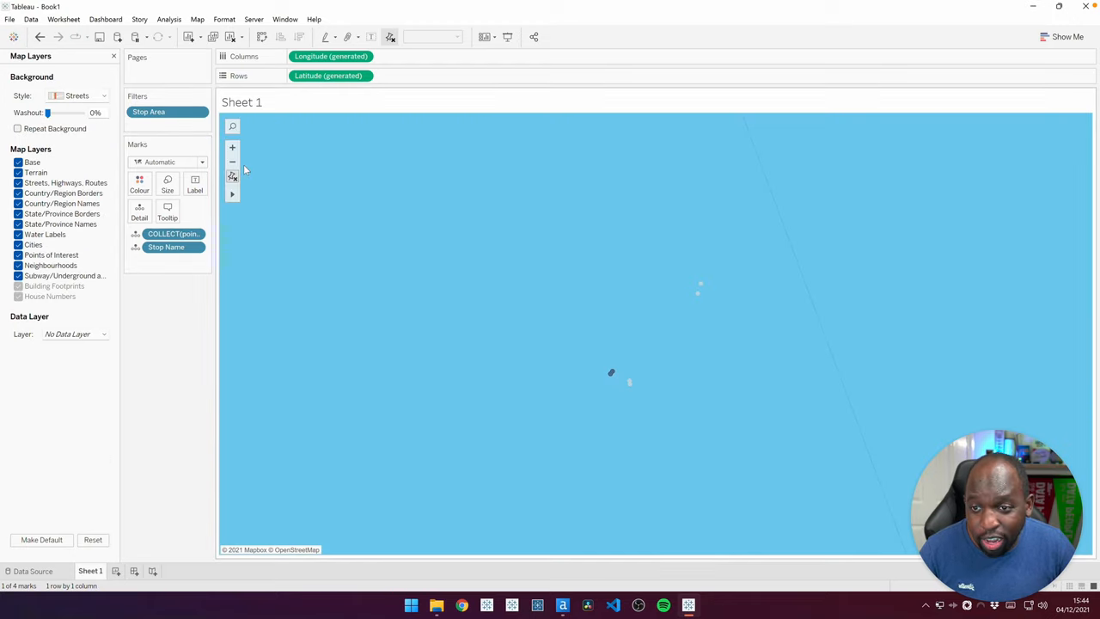
{"action": "left_click", "coordinate": [232, 148]}
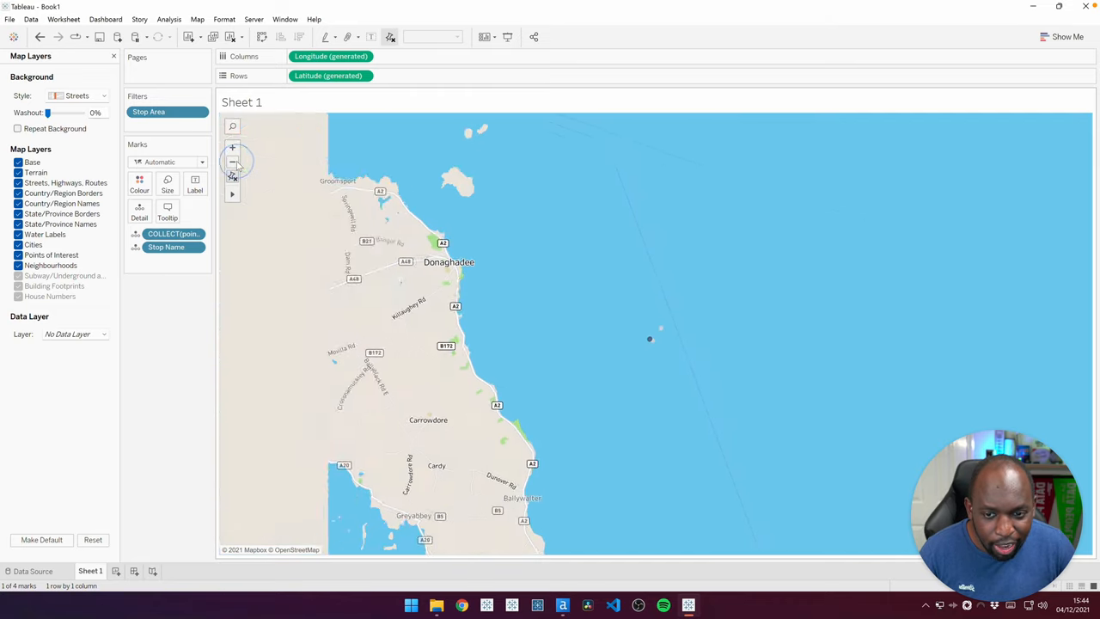
{"action": "left_click", "coordinate": [232, 162]}
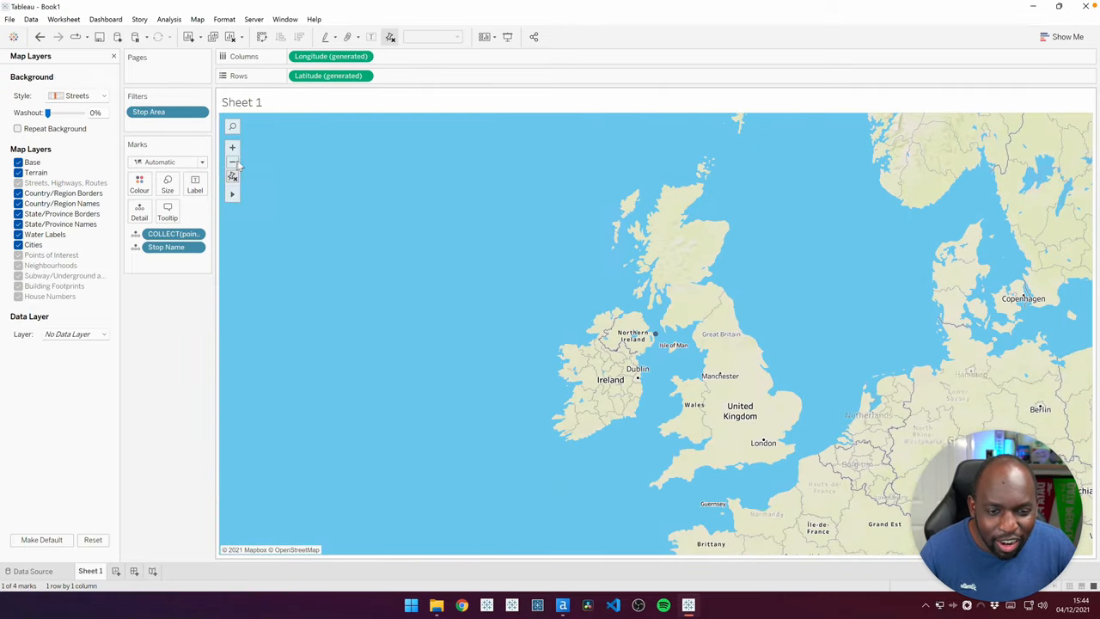
{"action": "left_click", "coordinate": [232, 148]}
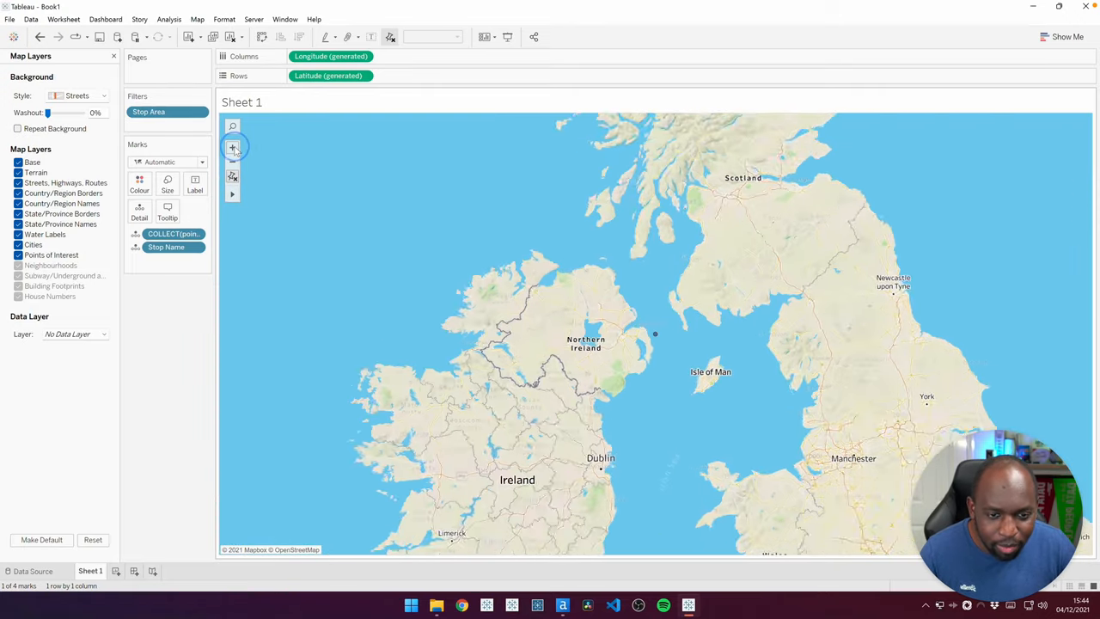
{"action": "left_click", "coordinate": [232, 148]}
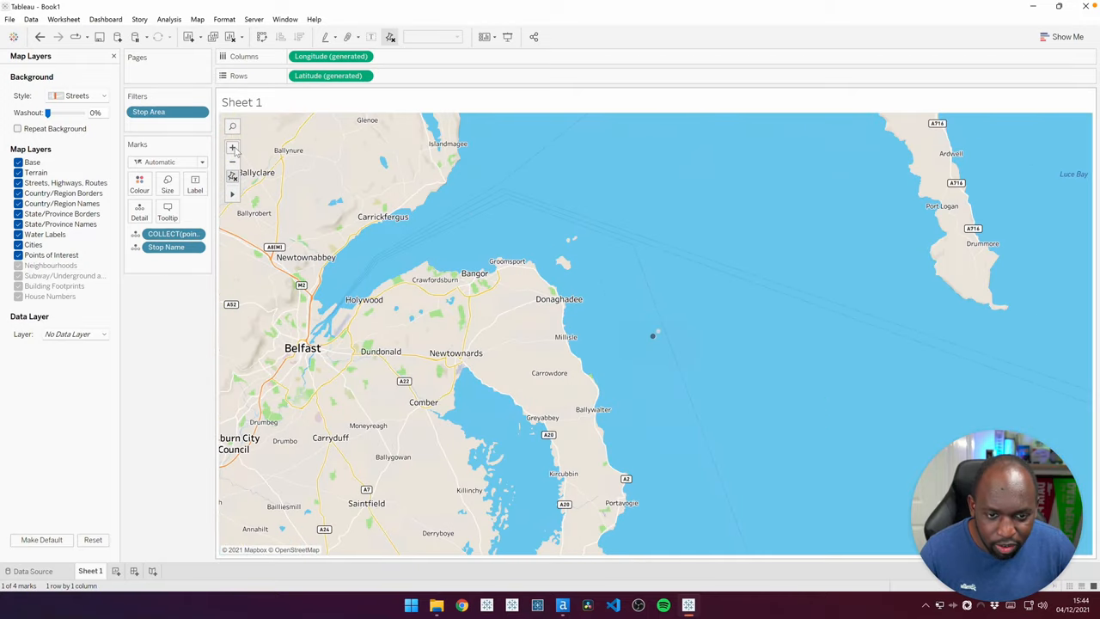
{"action": "mouse_move", "coordinate": [232, 148]}
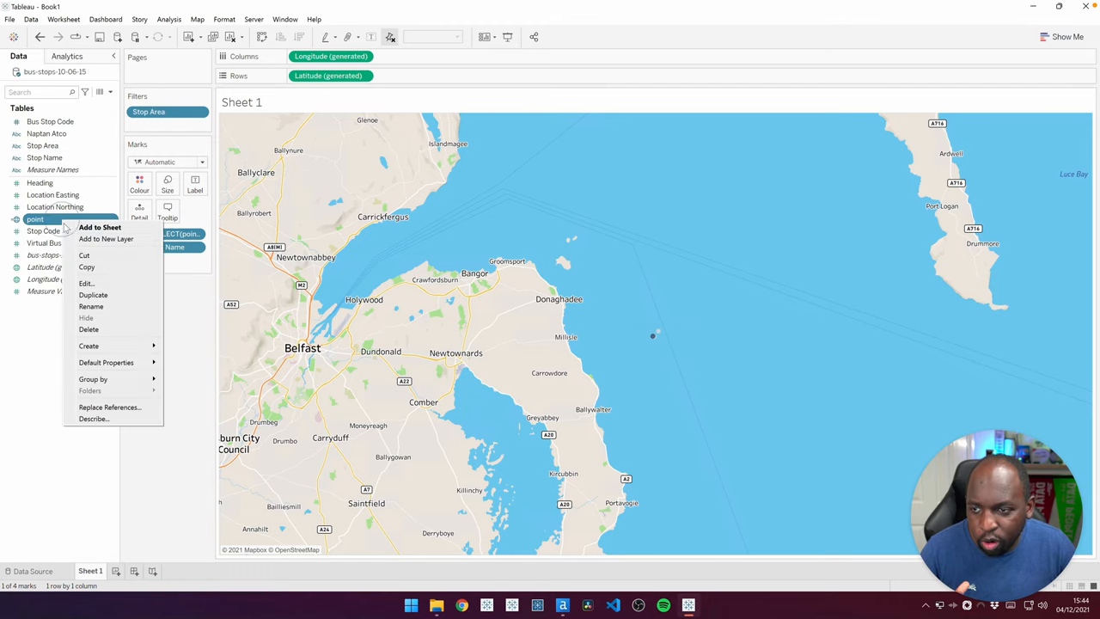
Reopen the point calculation, then return through the blog to the OS OpenData downloads page.
{"action": "left_click", "coordinate": [86, 282]}
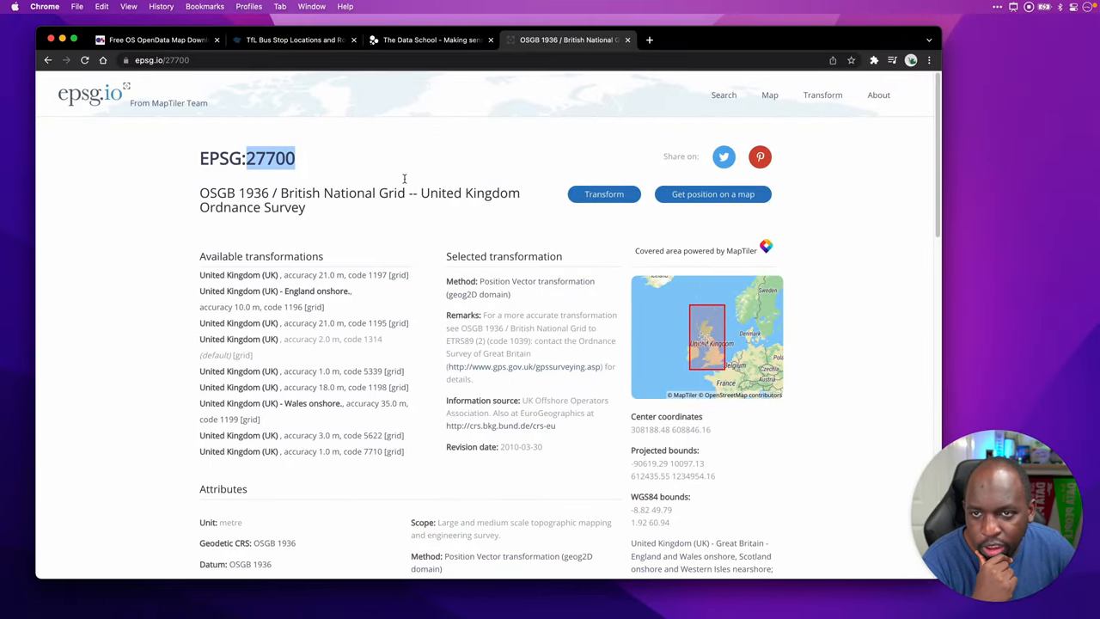
{"action": "left_click", "coordinate": [430, 39]}
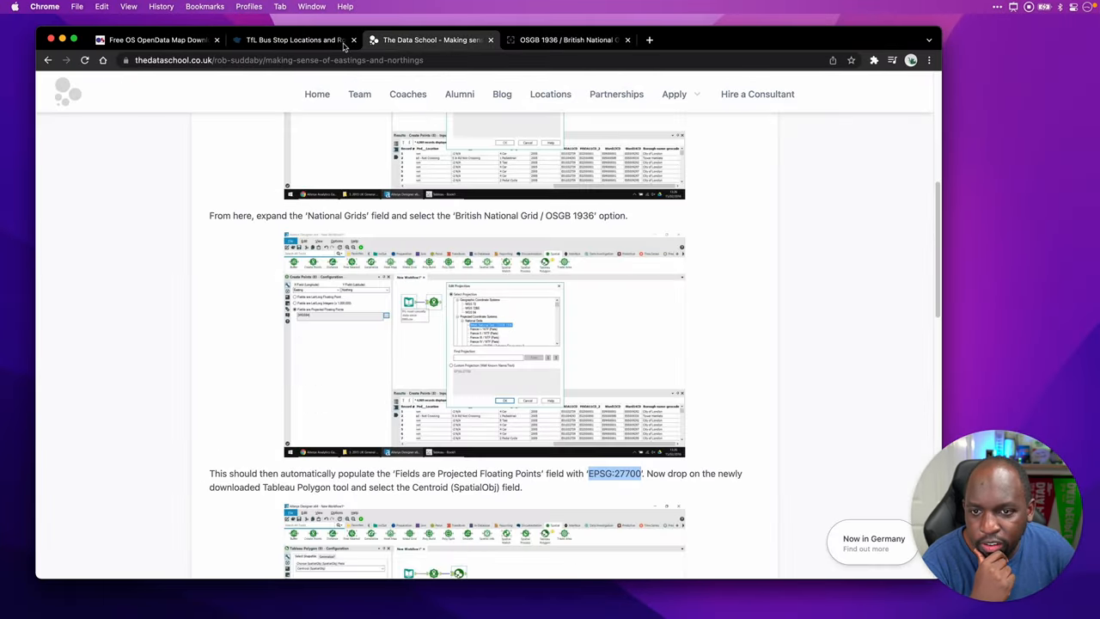
{"action": "left_click", "coordinate": [155, 40]}
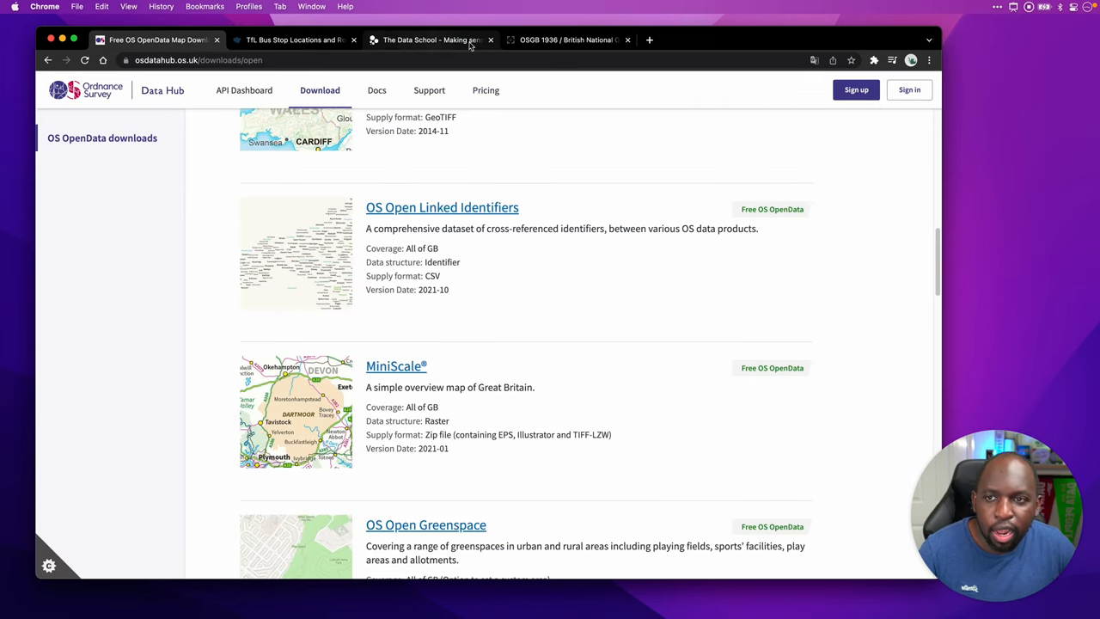
Search Google for 'easting northing latitude longitude' in a new tab.
{"action": "left_click", "coordinate": [785, 40]}
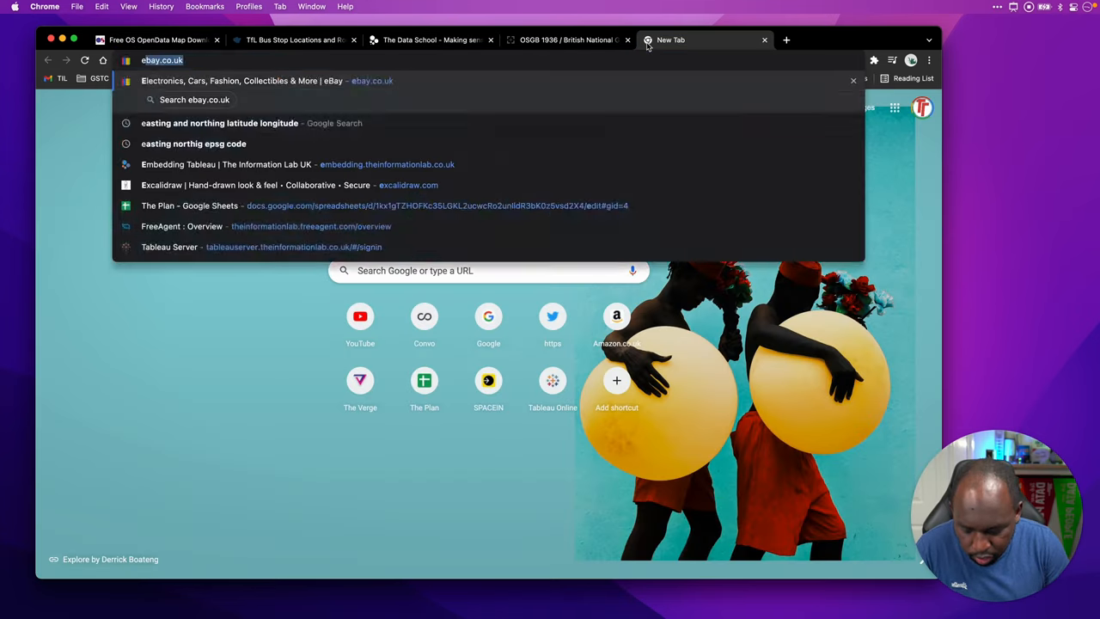
{"action": "type", "text": "easting northin"}
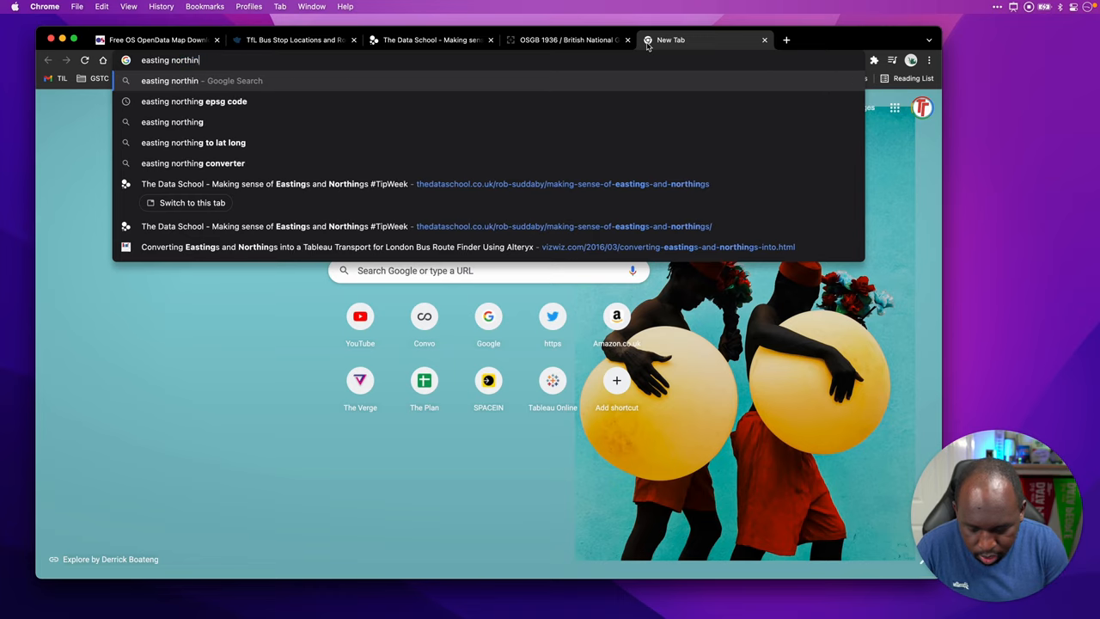
{"action": "type", "text": "latitude longitude"}
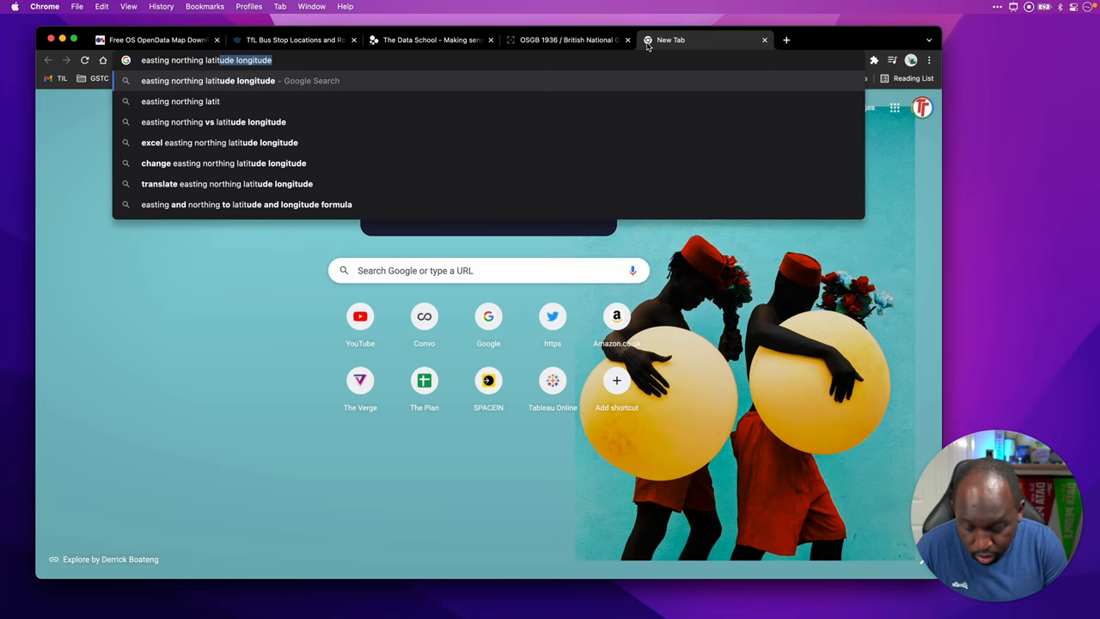
{"action": "key", "text": "Return"}
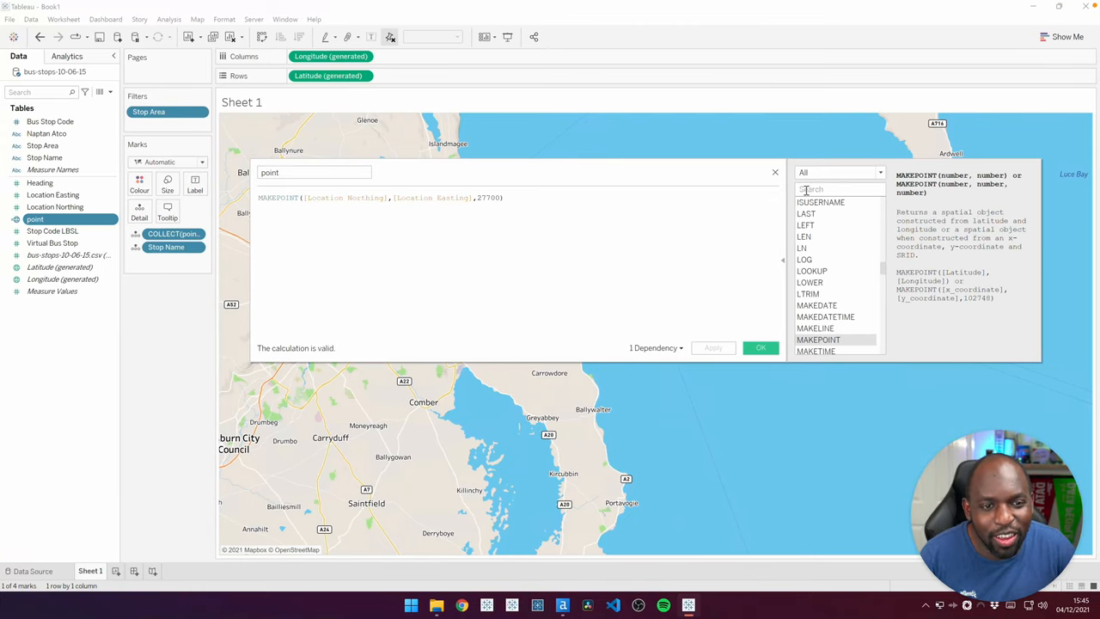
Reopen the point calculation MAKEPOINT([Location Northing],[Location Easting],27700) for review.
{"action": "left_click", "coordinate": [759, 348]}
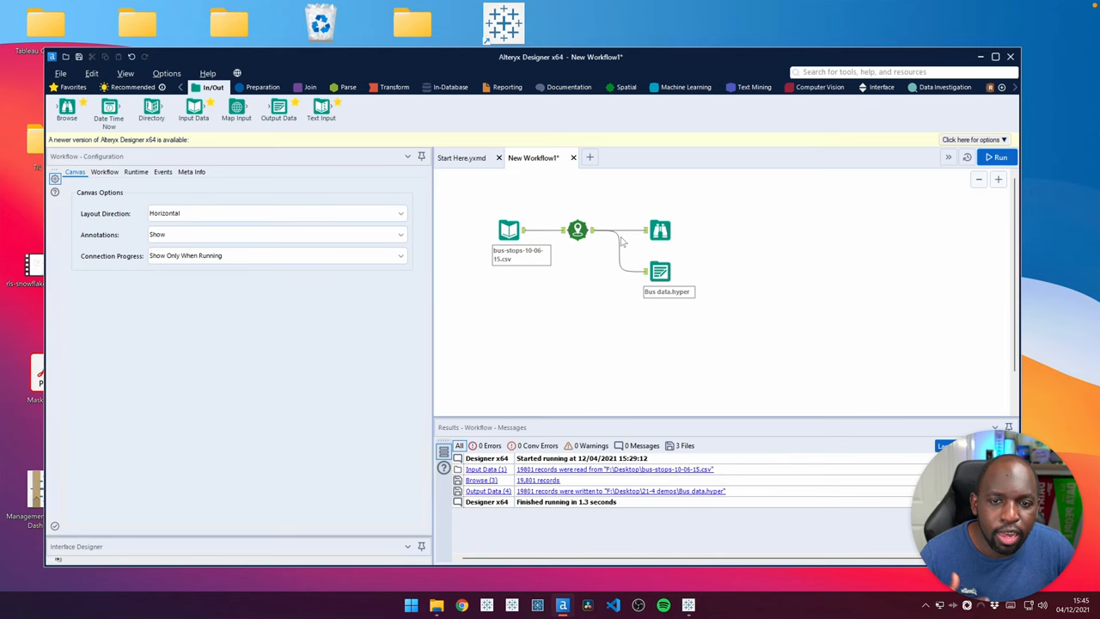
{"action": "mouse_move", "coordinate": [615, 363]}
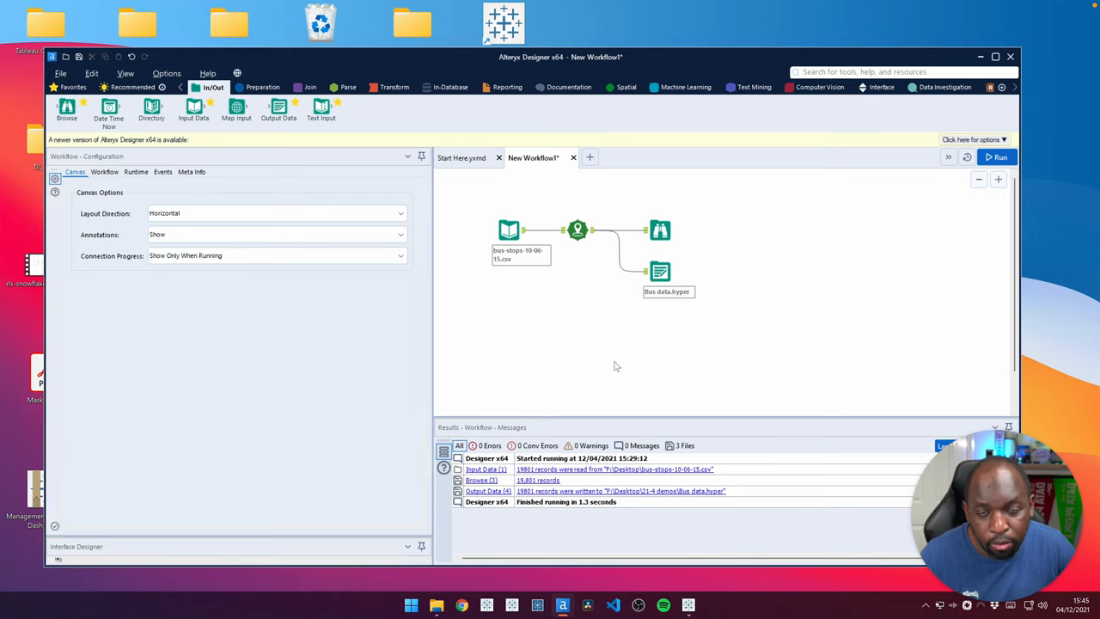
Configure Create Points with X Location_Easting, Y Location_Northing, projected British National Grid EPSG:27700.
{"action": "left_click", "coordinate": [509, 230]}
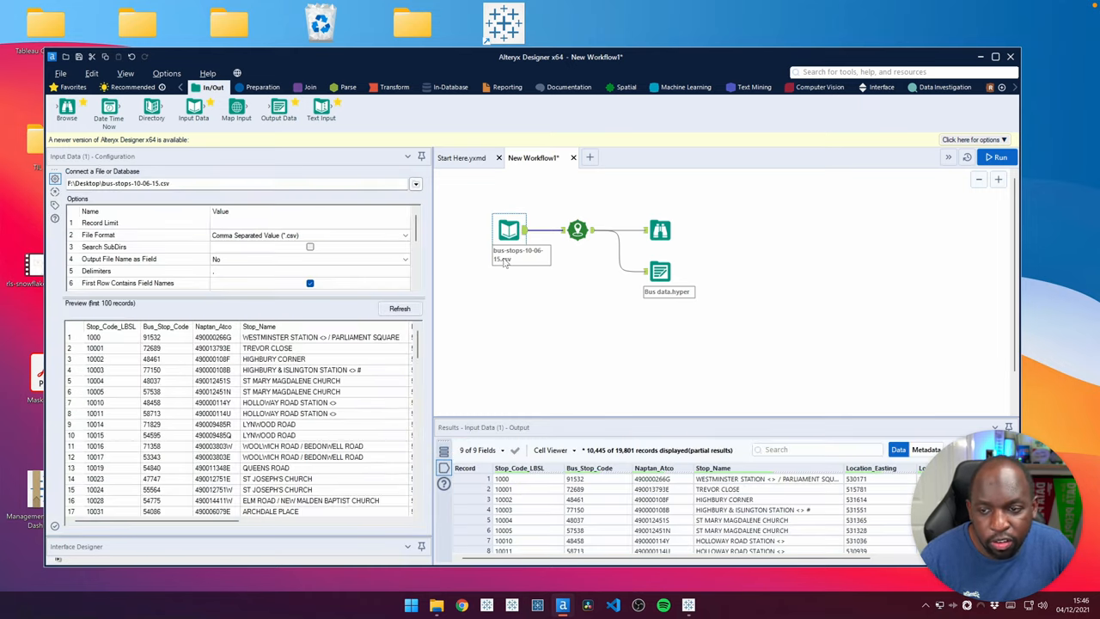
{"action": "left_click", "coordinate": [578, 231]}
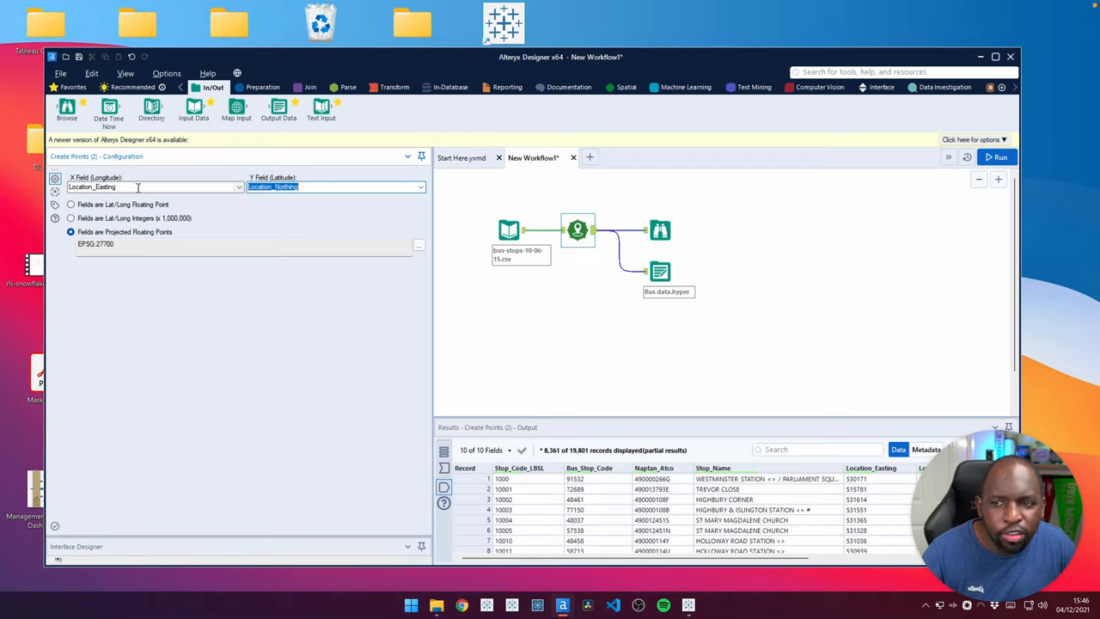
{"action": "mouse_move", "coordinate": [168, 203]}
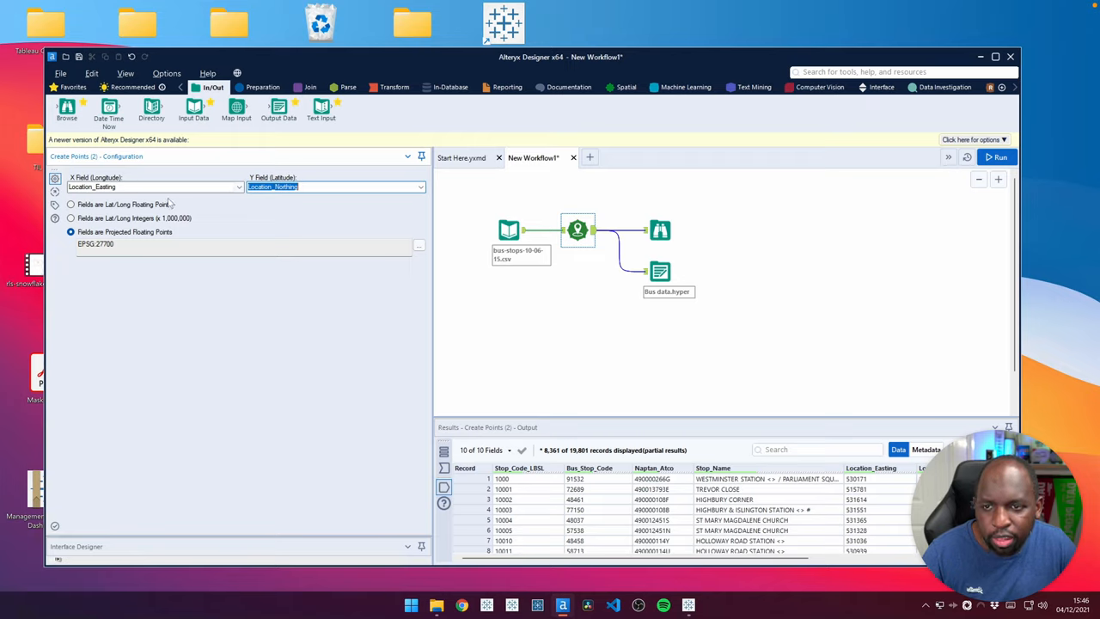
{"action": "mouse_move", "coordinate": [205, 223]}
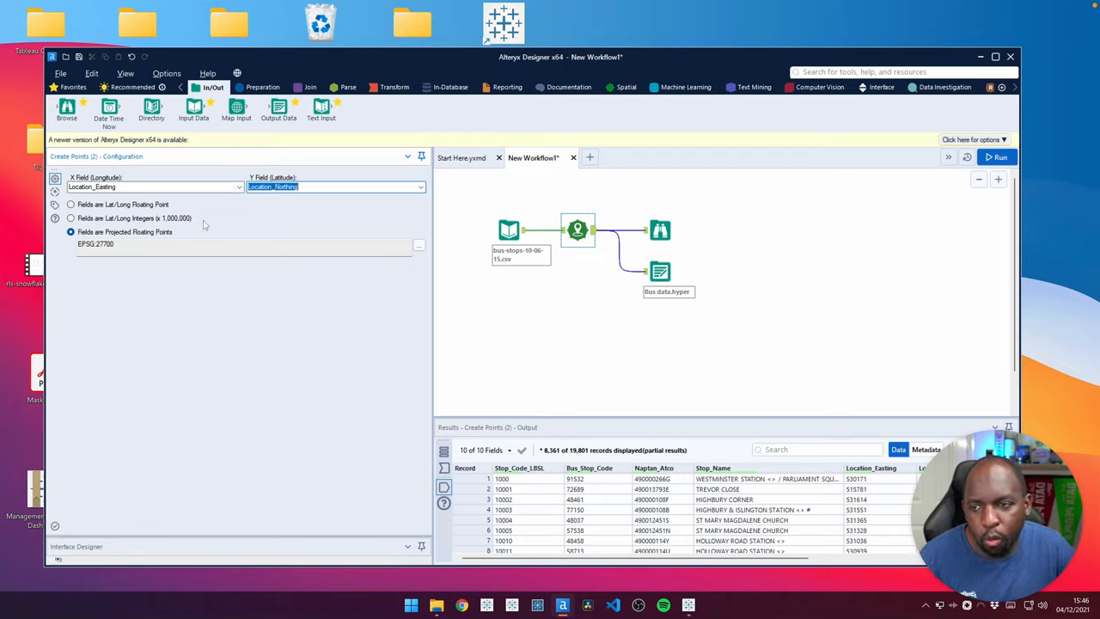
{"action": "left_click", "coordinate": [417, 244]}
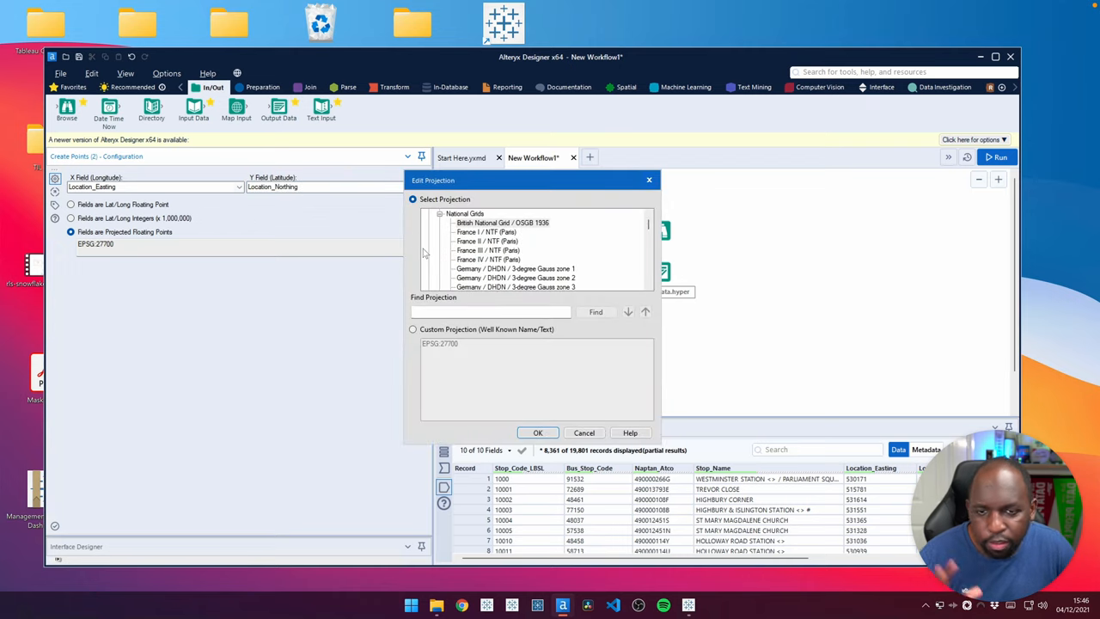
{"action": "mouse_move", "coordinate": [540, 251]}
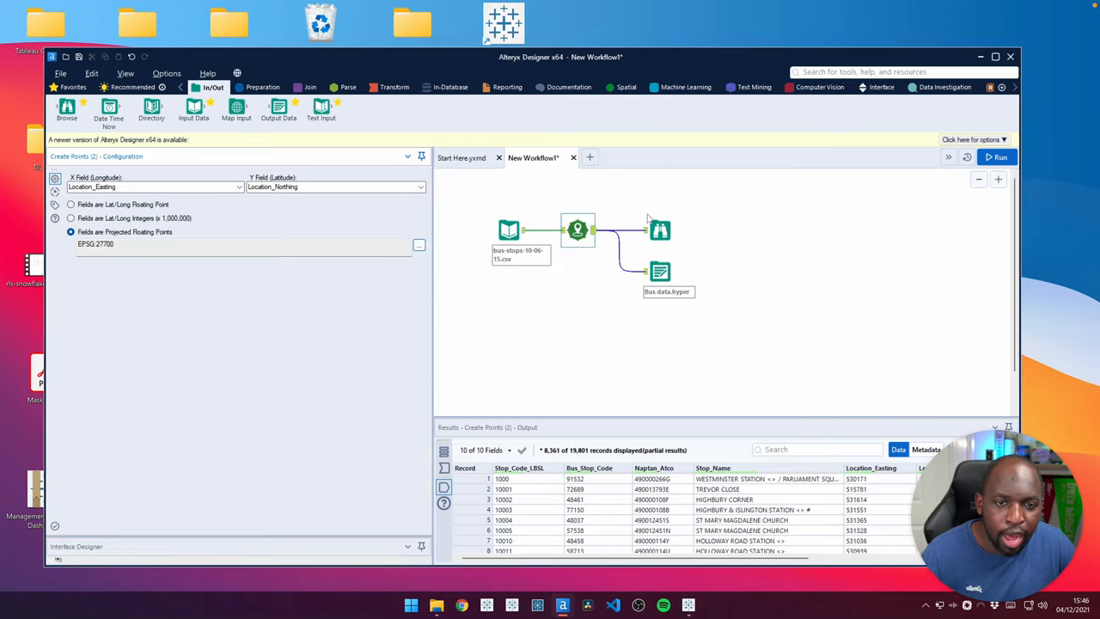
Preview the 19,801 bus stop points on the Browse map, then view the Bus data.hyper output settings.
{"action": "left_click", "coordinate": [660, 231]}
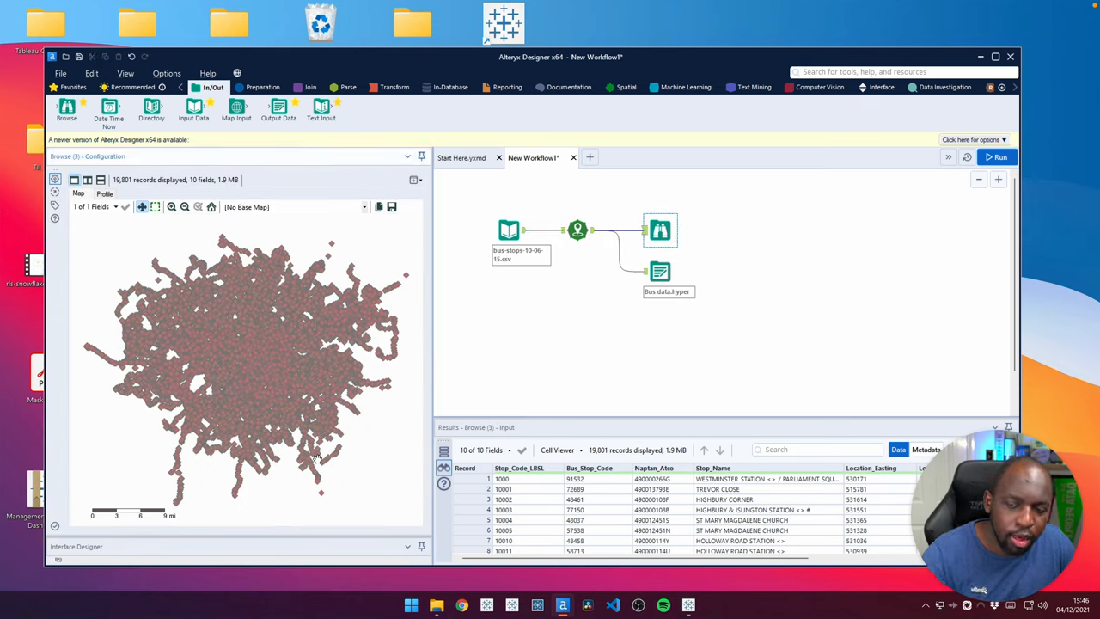
{"action": "mouse_move", "coordinate": [297, 364]}
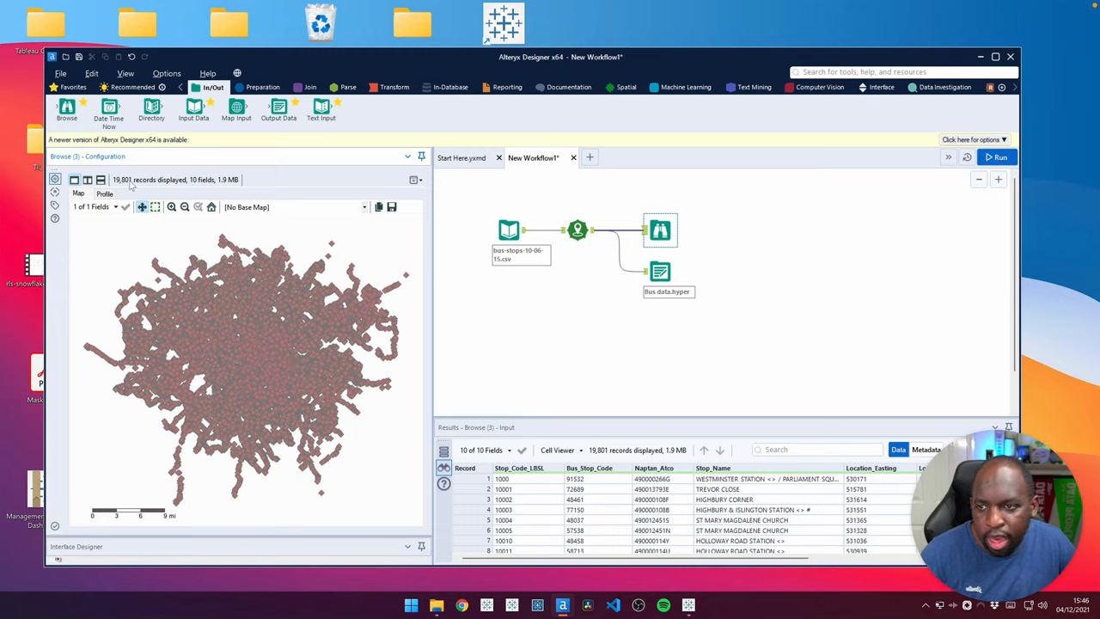
{"action": "mouse_move", "coordinate": [258, 334]}
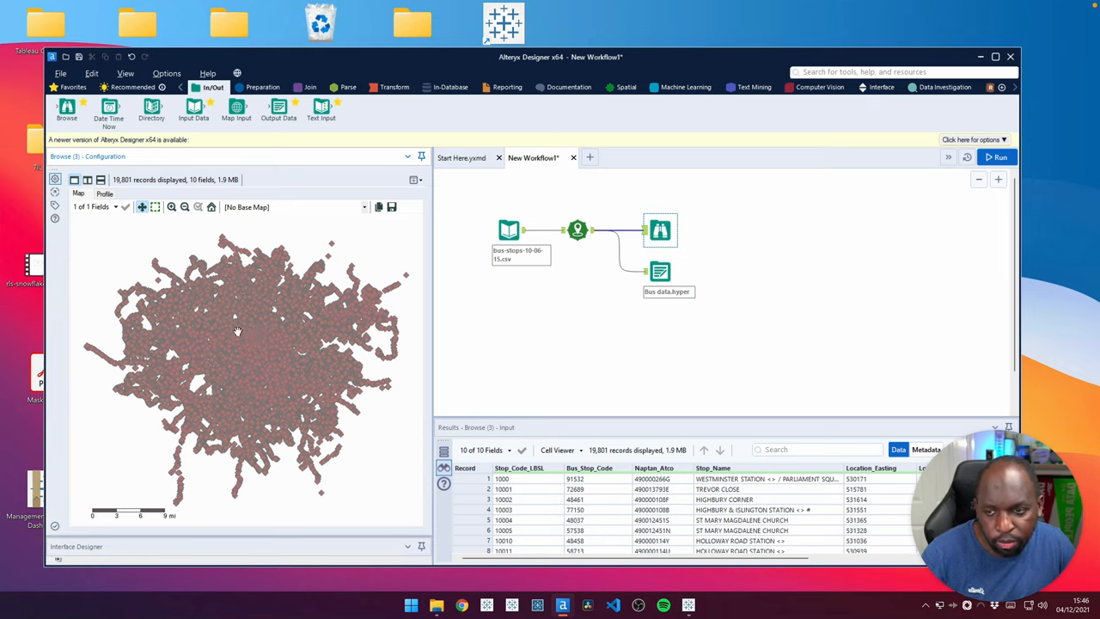
{"action": "left_click", "coordinate": [577, 230]}
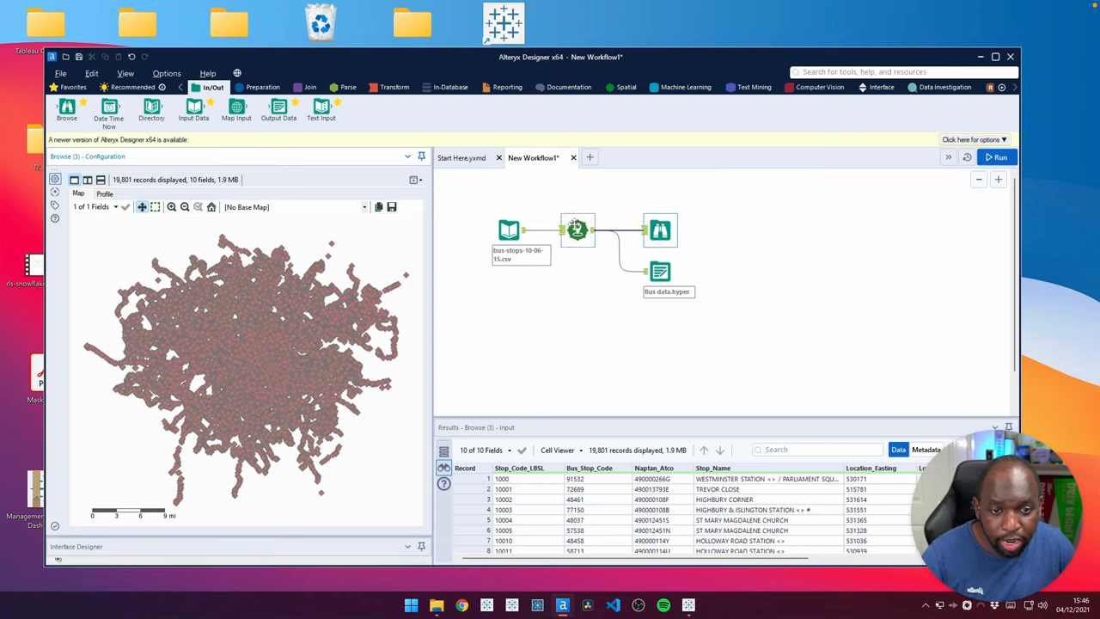
{"action": "left_click", "coordinate": [660, 272]}
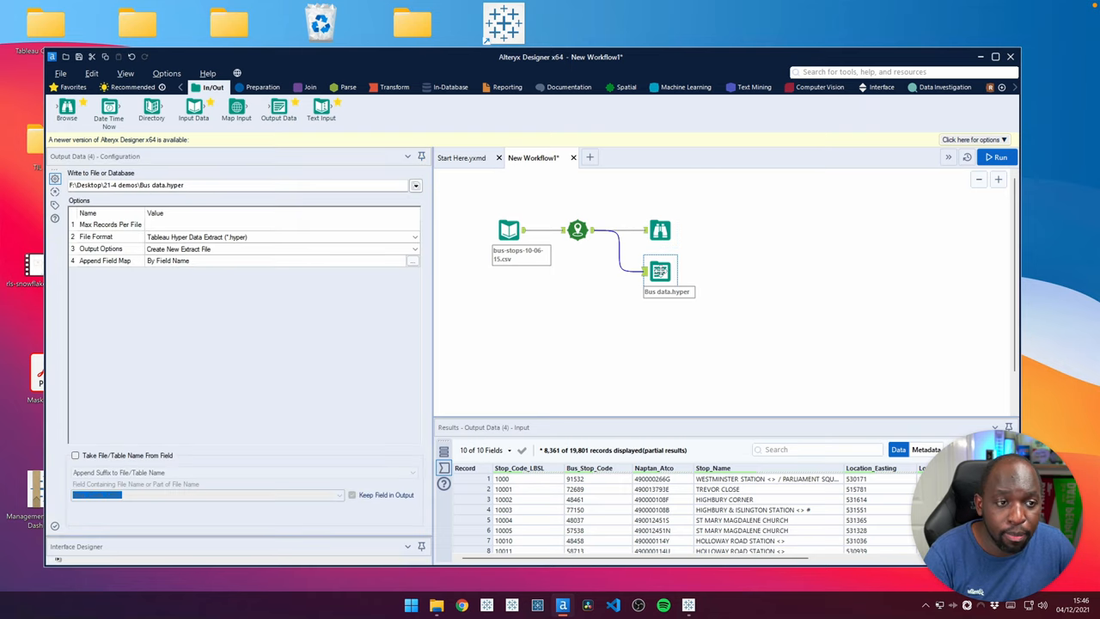
Delete the Bus data.hyper Output Data tool, rerun the workflow and preview the 19,801 stop points.
{"action": "right_click", "coordinate": [660, 271]}
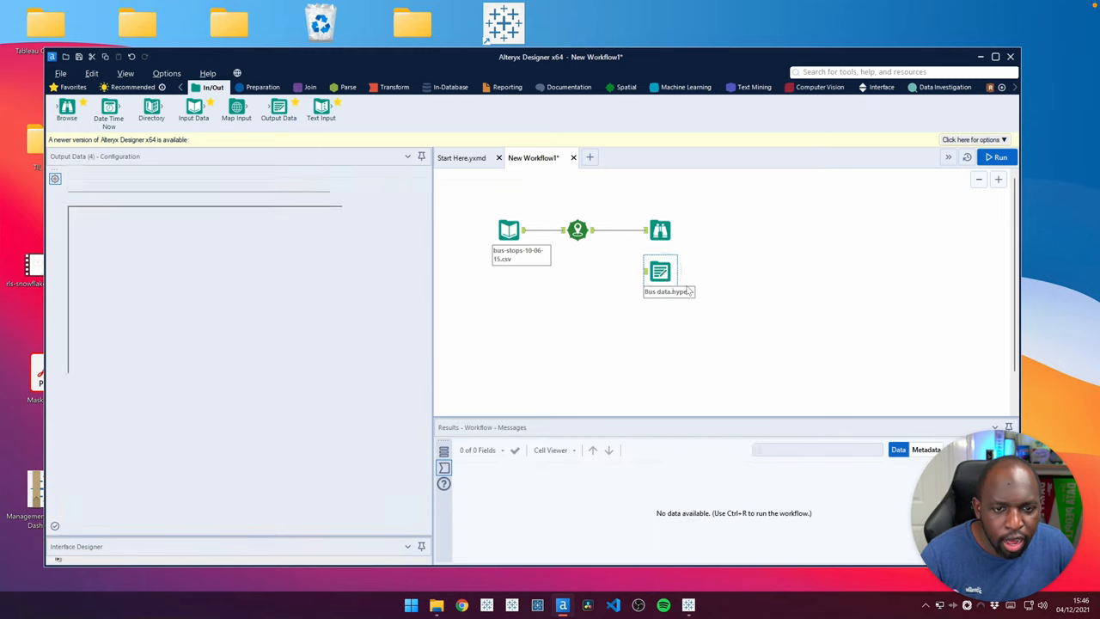
{"action": "left_click", "coordinate": [997, 156]}
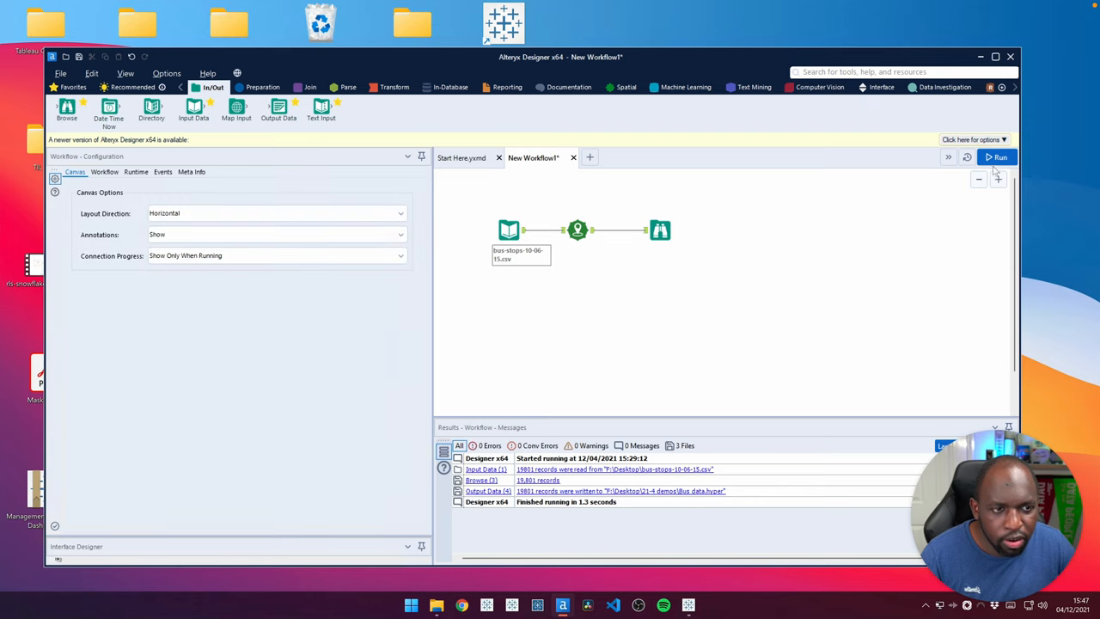
{"action": "left_click", "coordinate": [999, 156]}
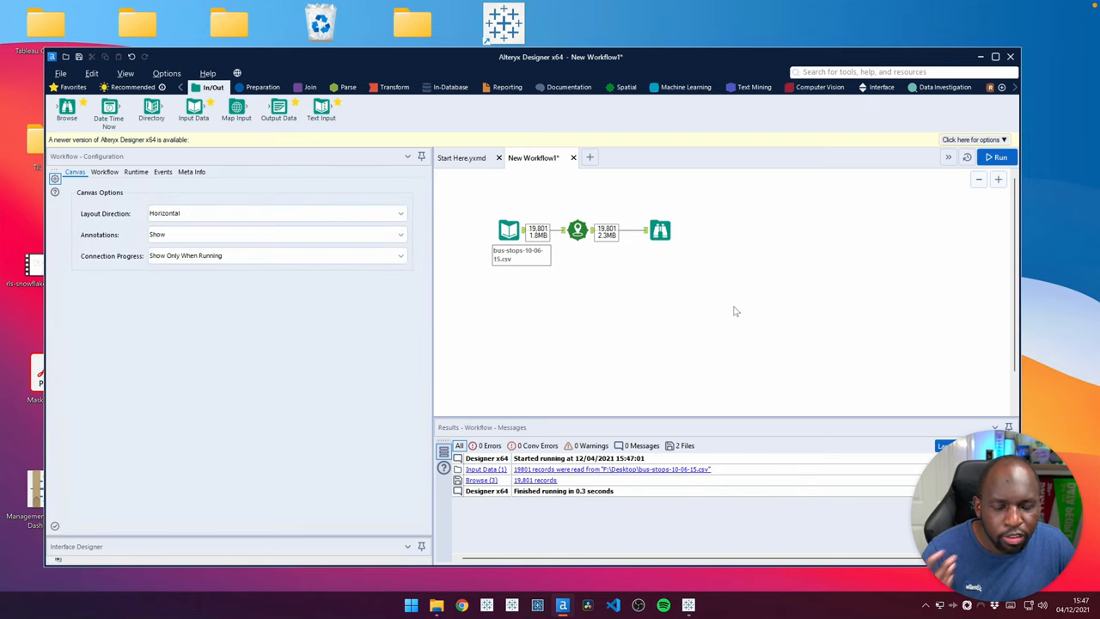
{"action": "left_click", "coordinate": [660, 230]}
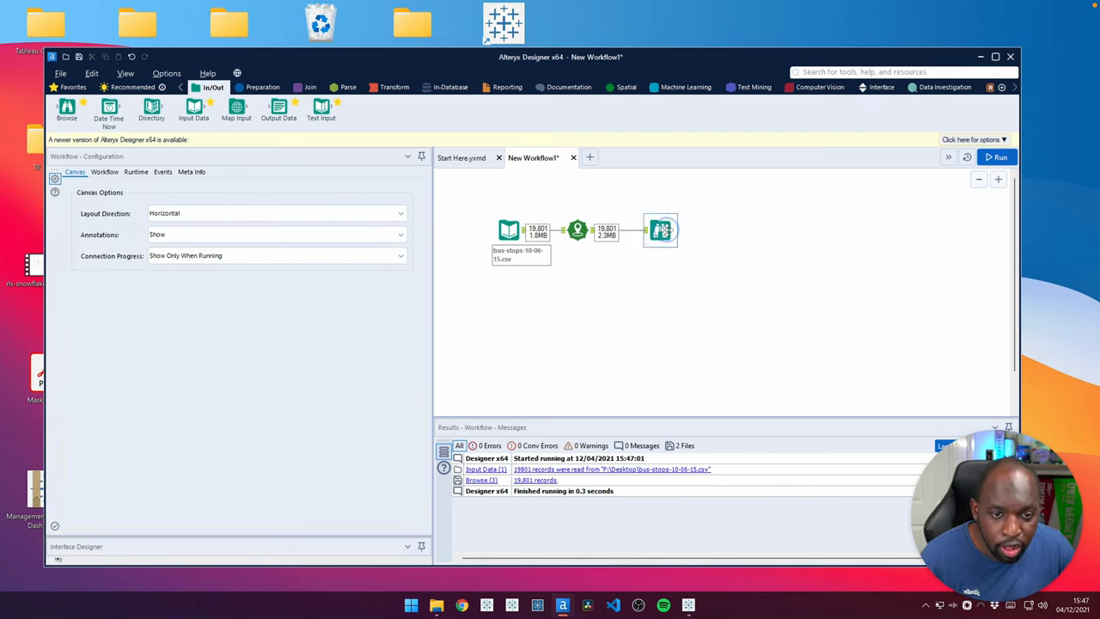
{"action": "left_click", "coordinate": [660, 231]}
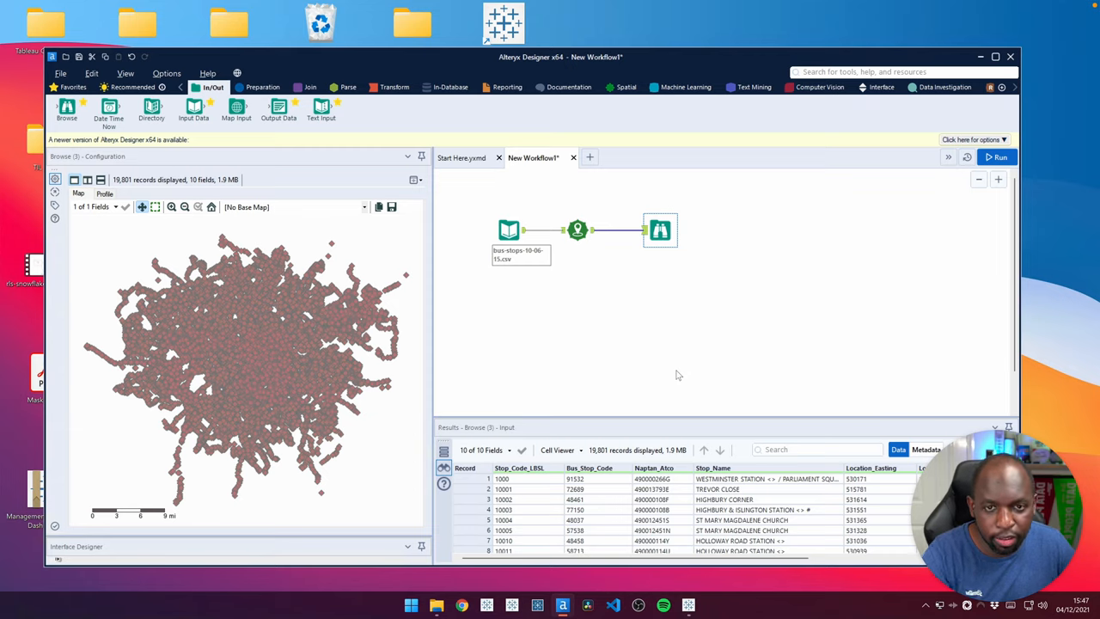
{"action": "mouse_move", "coordinate": [643, 334]}
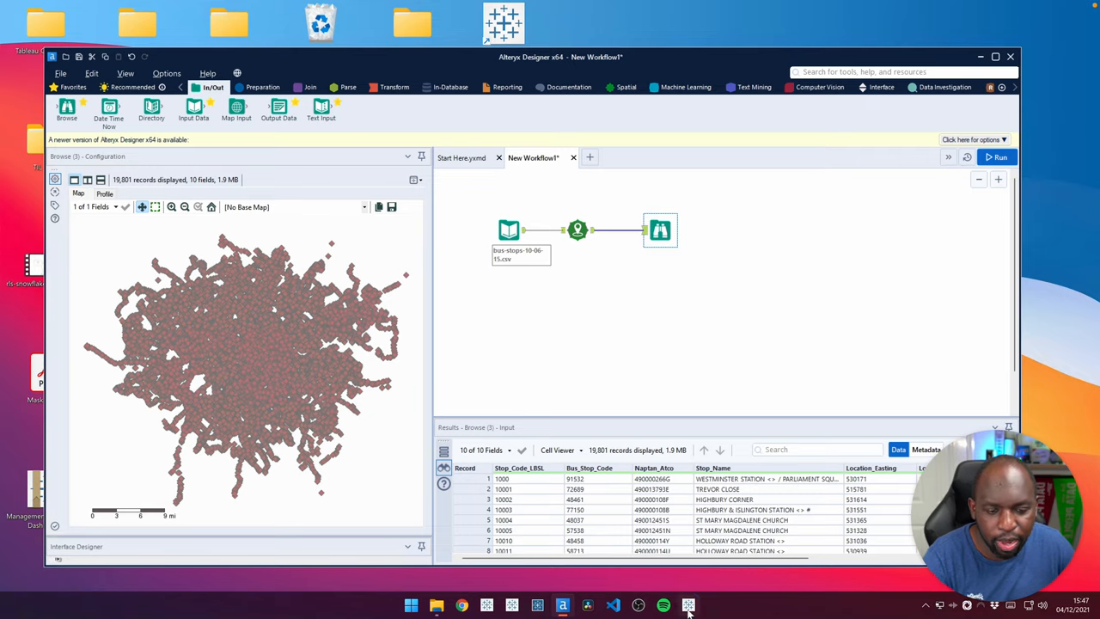
Close the old bus stops data source in Tableau and start a new worksheet for fresh data.
{"action": "left_click", "coordinate": [687, 605]}
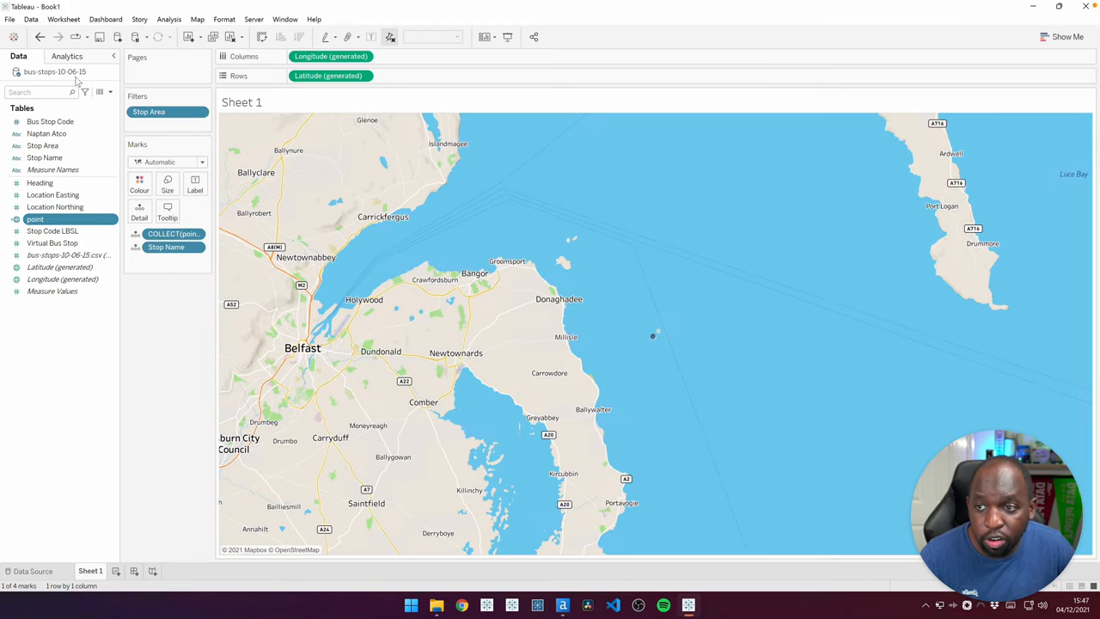
{"action": "right_click", "coordinate": [55, 72]}
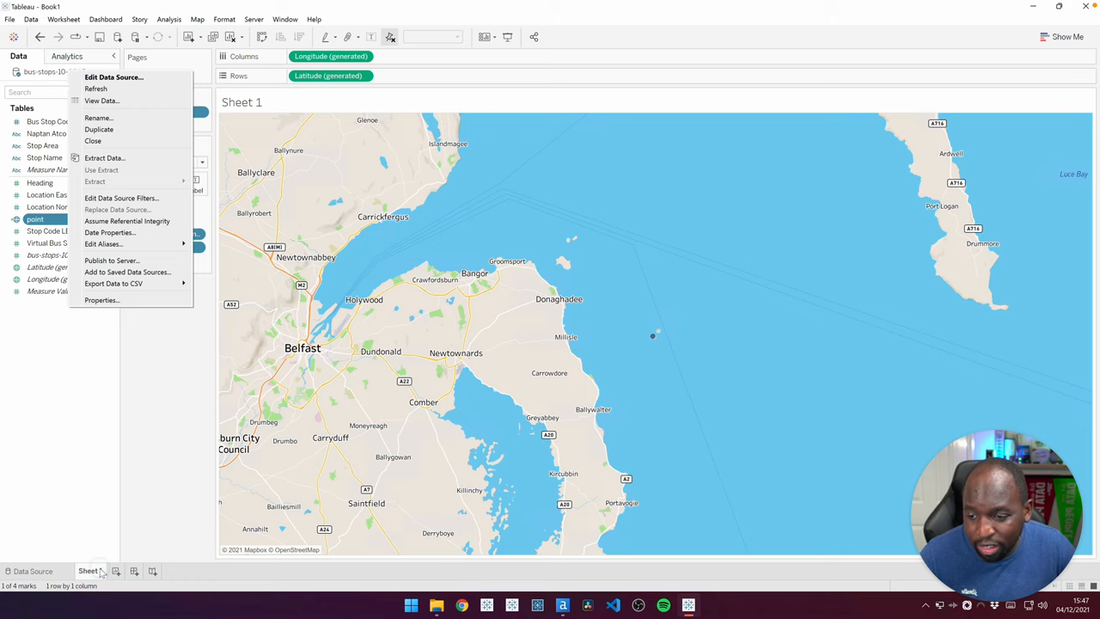
{"action": "right_click", "coordinate": [89, 571]}
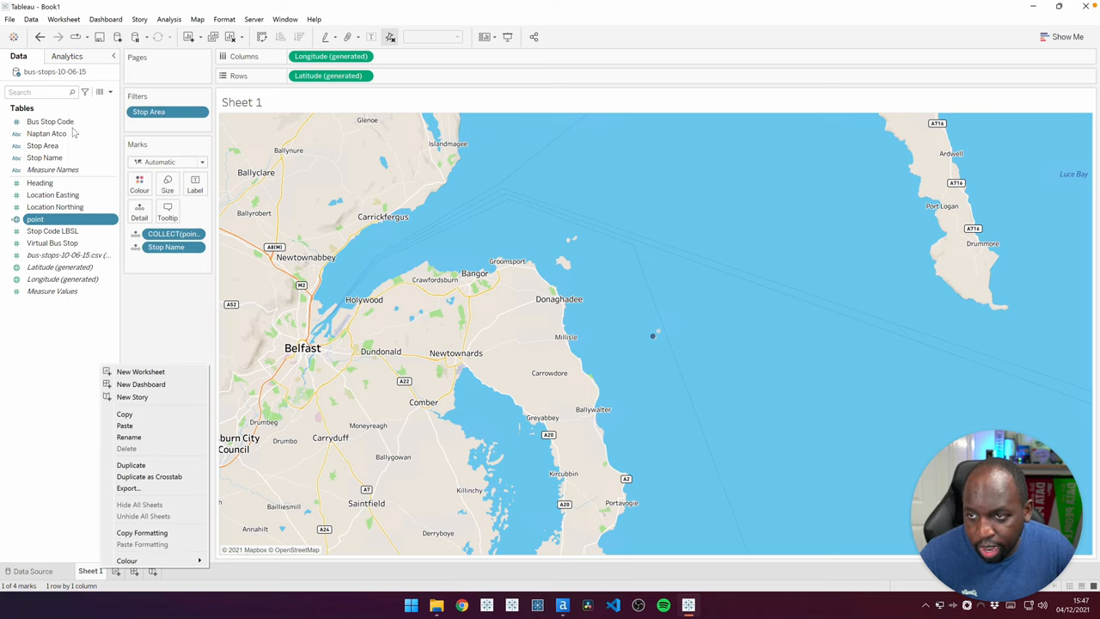
{"action": "mouse_move", "coordinate": [153, 561]}
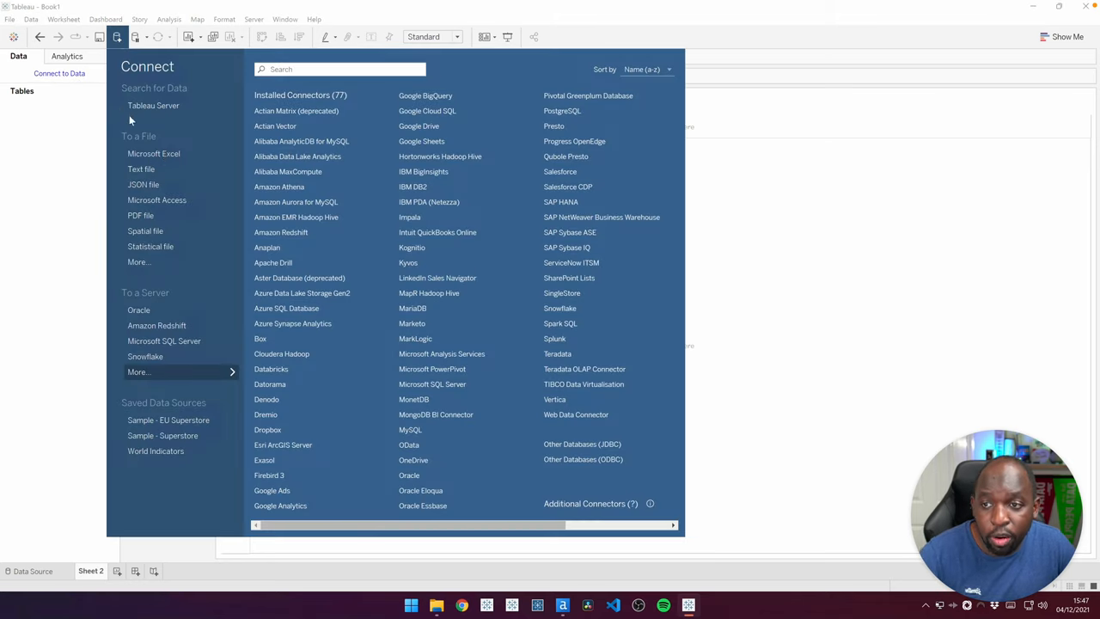
Connect the new sheet to the Bus data extract in the 21-4 demos folder.
{"action": "left_click", "coordinate": [138, 261]}
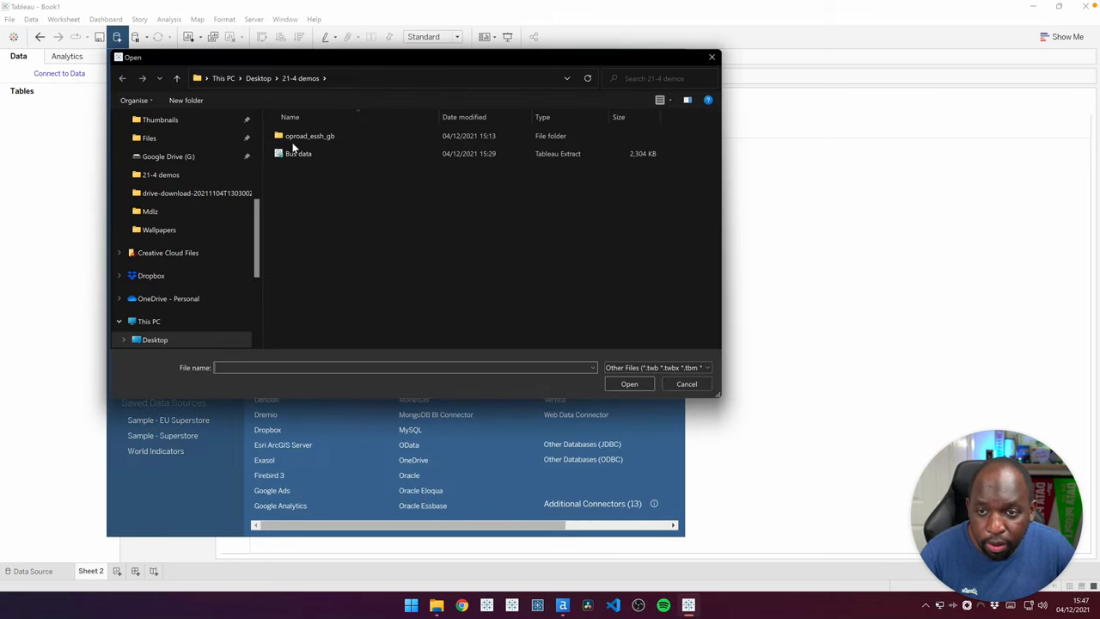
{"action": "left_click", "coordinate": [299, 153]}
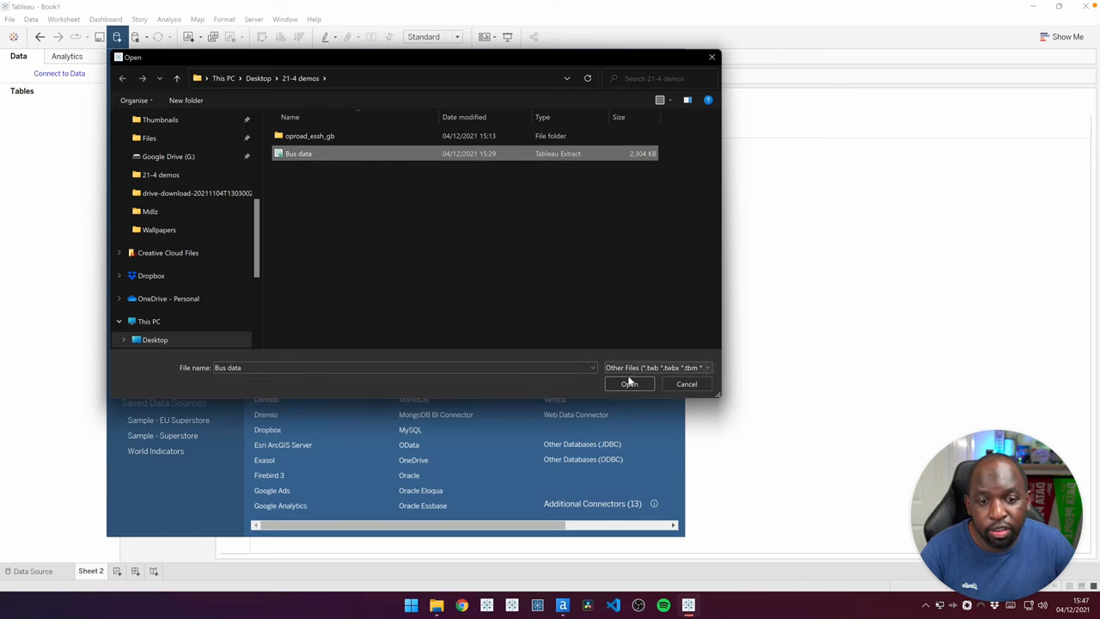
{"action": "left_click", "coordinate": [629, 384]}
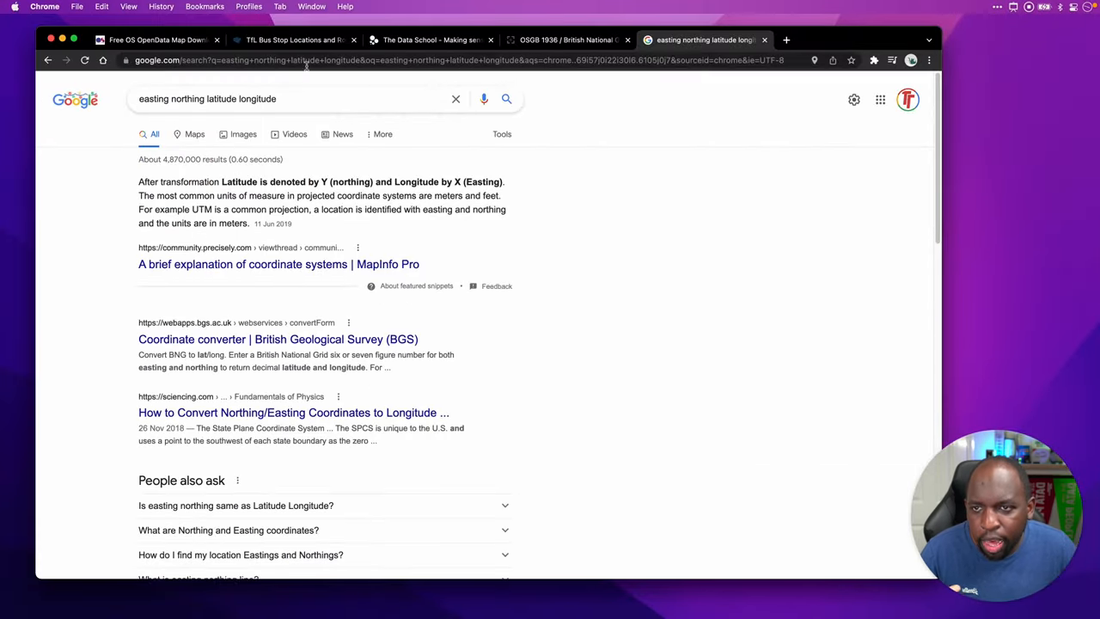
Browse the OS OpenData downloads and view the OS Open Roads product page.
{"action": "left_click", "coordinate": [155, 39]}
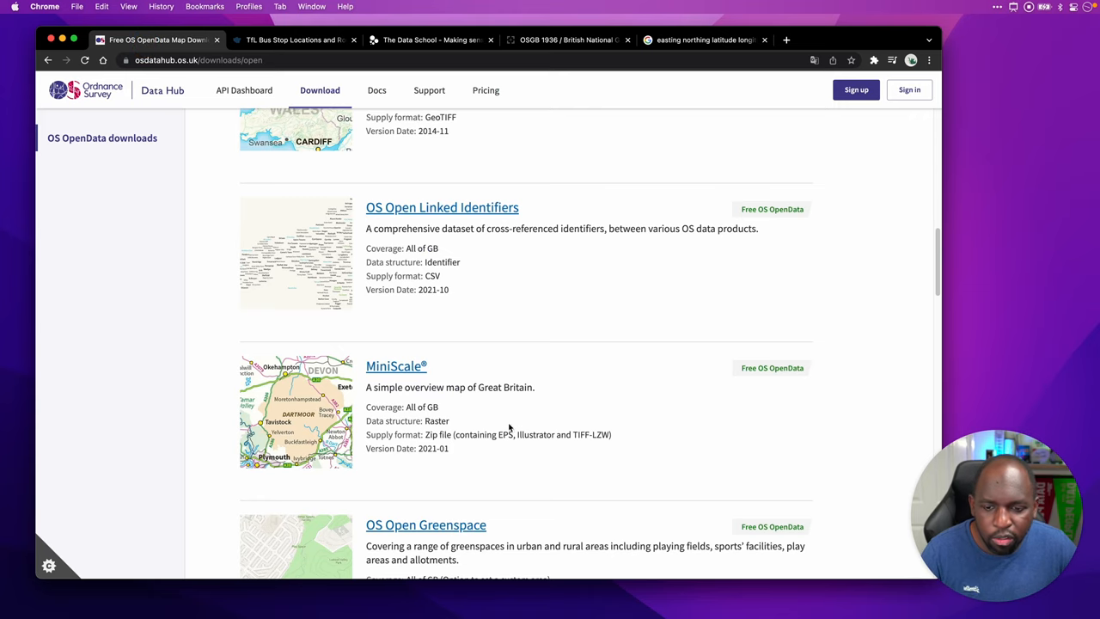
{"action": "scroll", "scroll_direction": "down", "scroll_amount": 3}
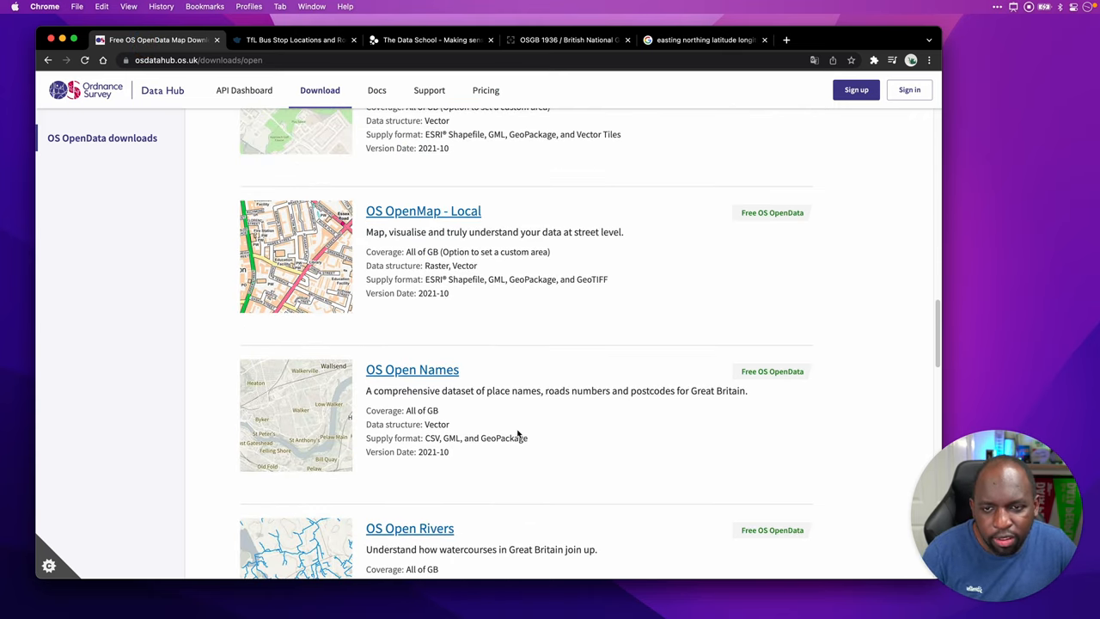
{"action": "scroll", "scroll_direction": "down", "scroll_amount": 3}
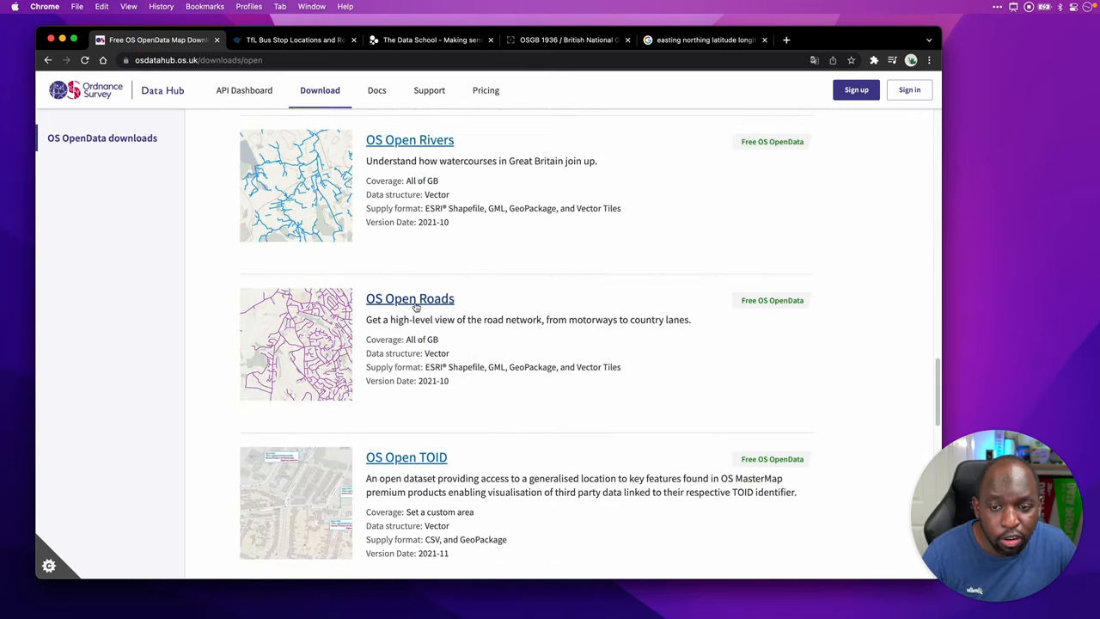
{"action": "left_click", "coordinate": [409, 299]}
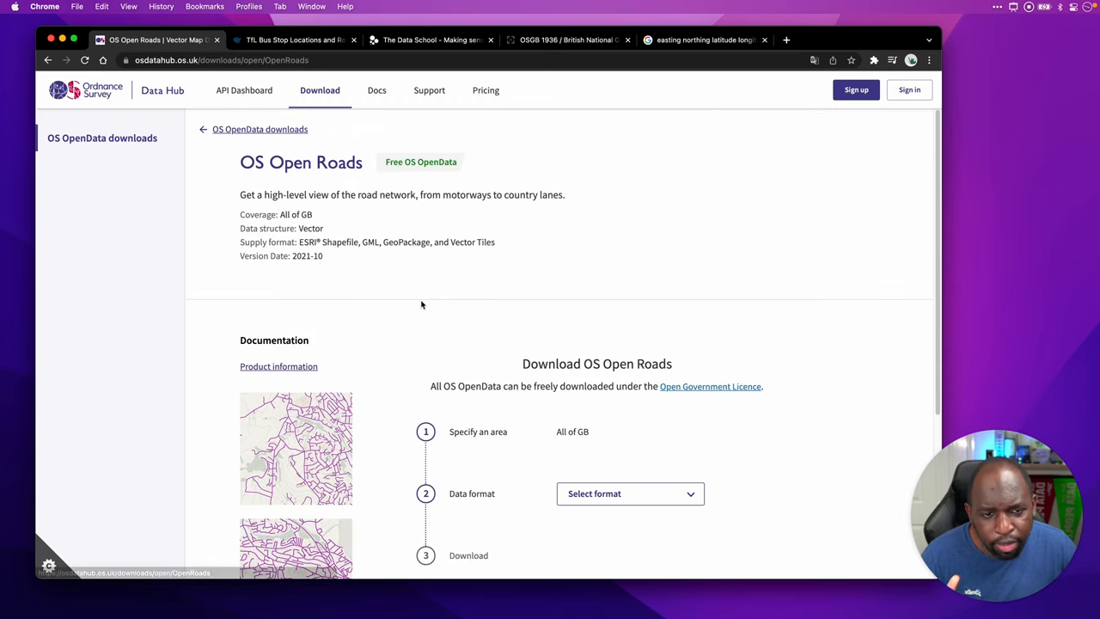
{"action": "mouse_move", "coordinate": [433, 323]}
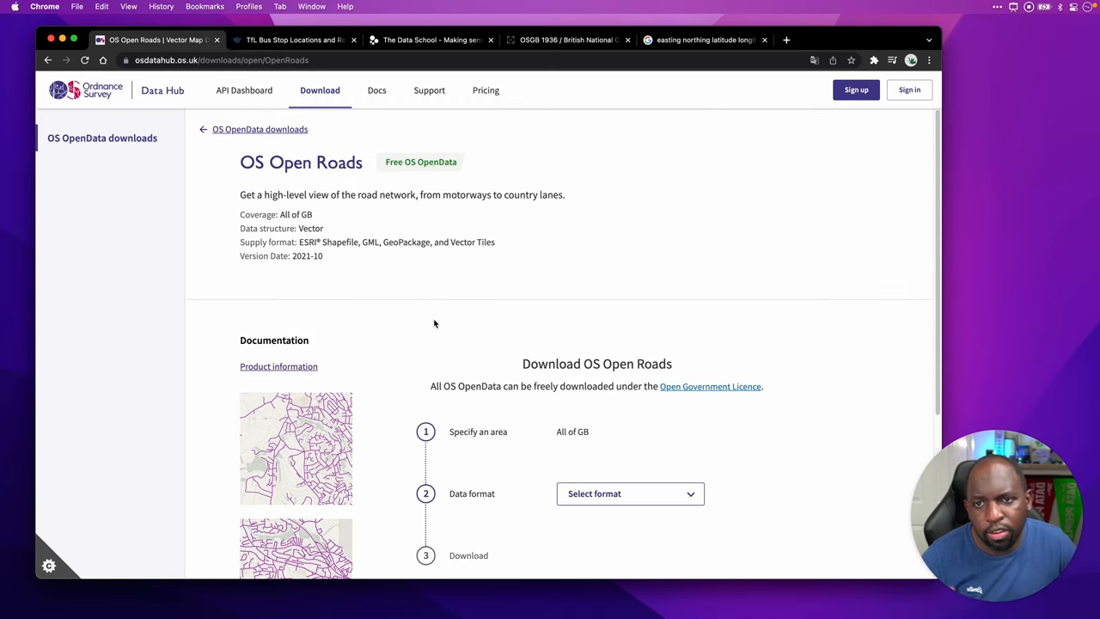
{"action": "scroll", "scroll_direction": "down", "scroll_amount": 3}
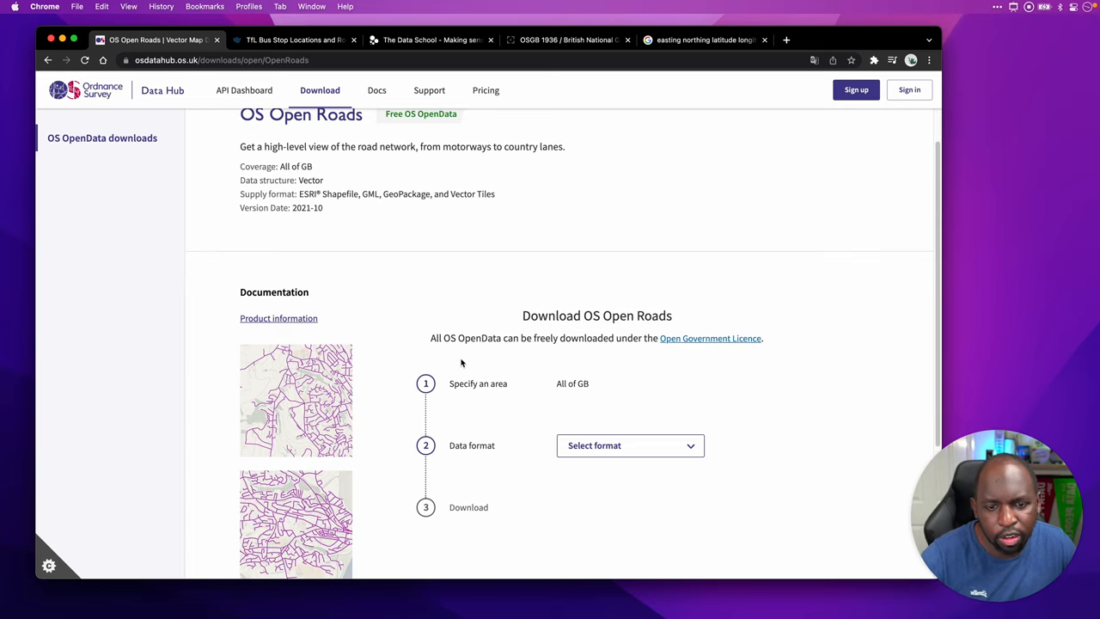
{"action": "scroll", "scroll_direction": "up", "scroll_amount": 3}
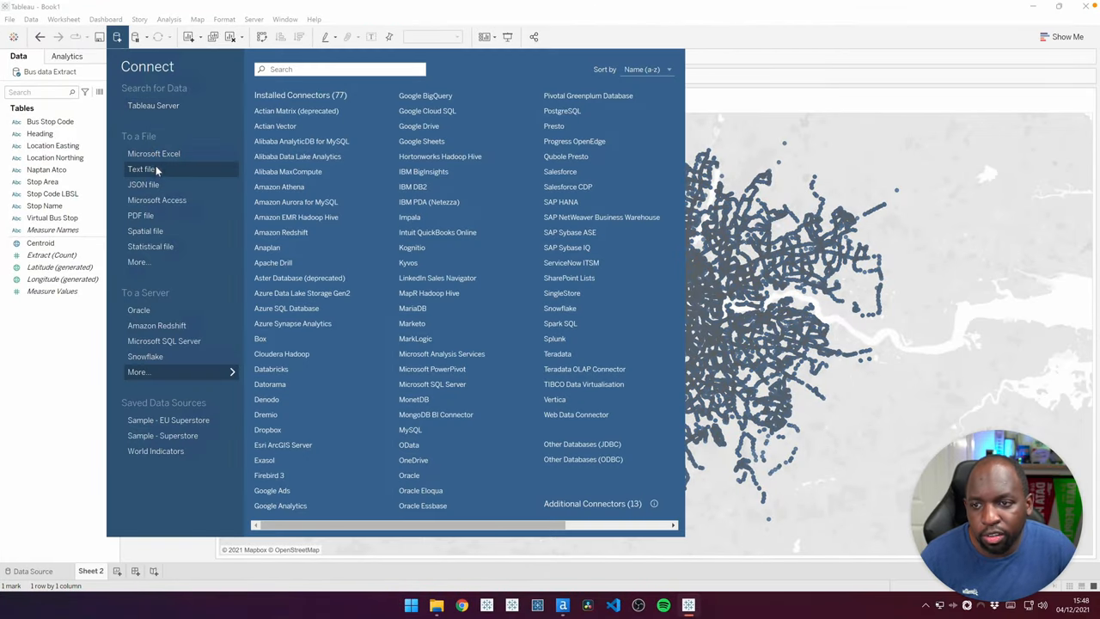
{"action": "mouse_move", "coordinate": [144, 231]}
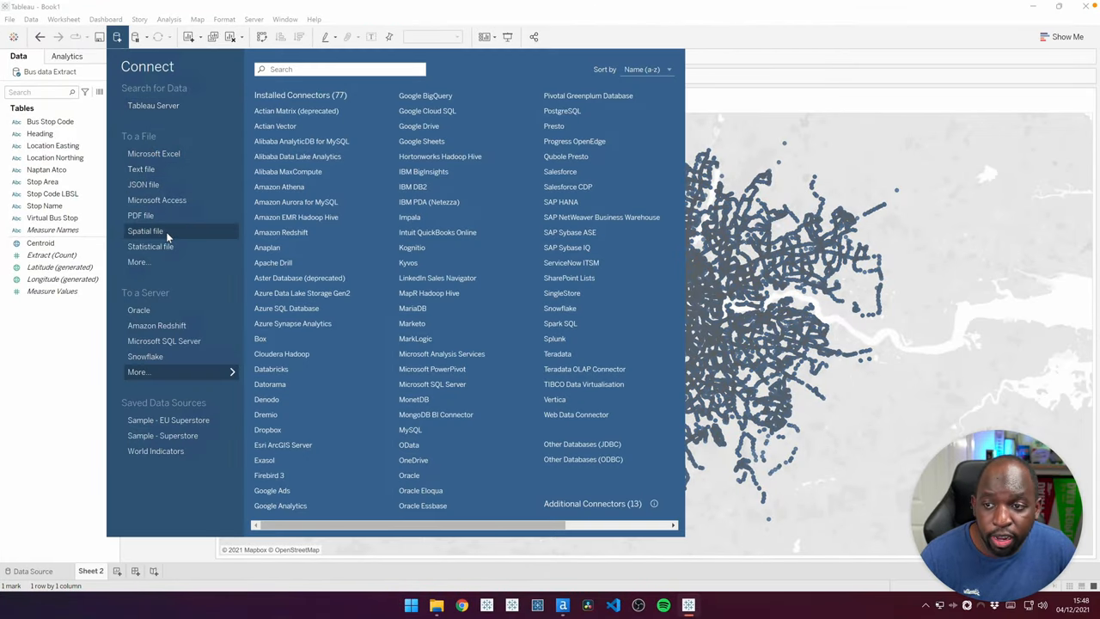
Connect a spatial file: TQ_RoadLink.shp from the oproad_essh_gb data folder in 21-4 demos.
{"action": "left_click", "coordinate": [144, 231]}
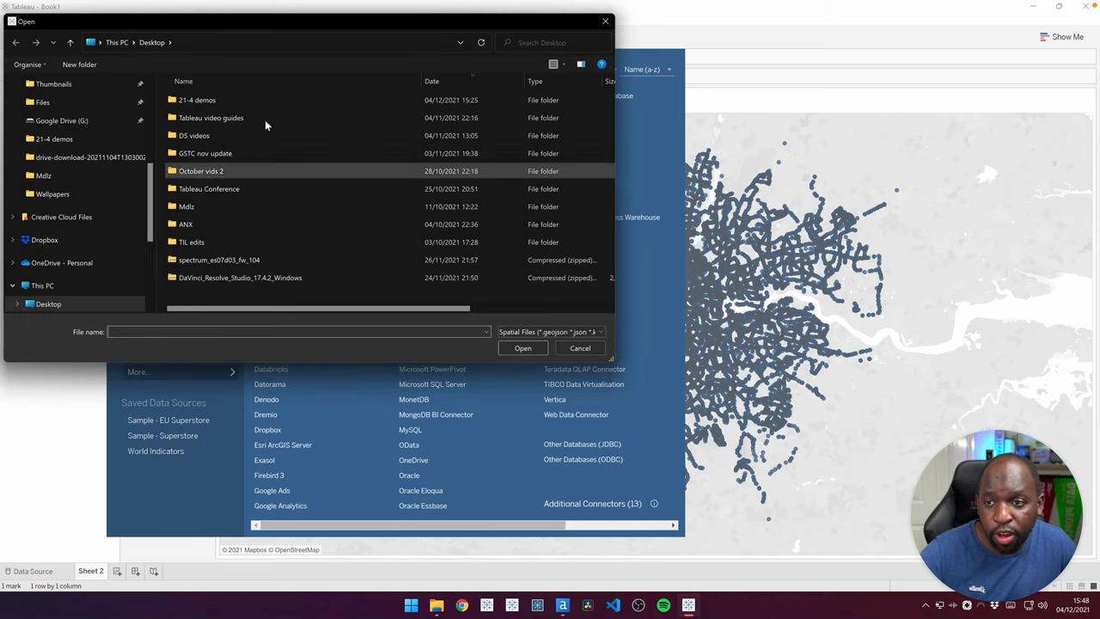
{"action": "double_click", "coordinate": [196, 100]}
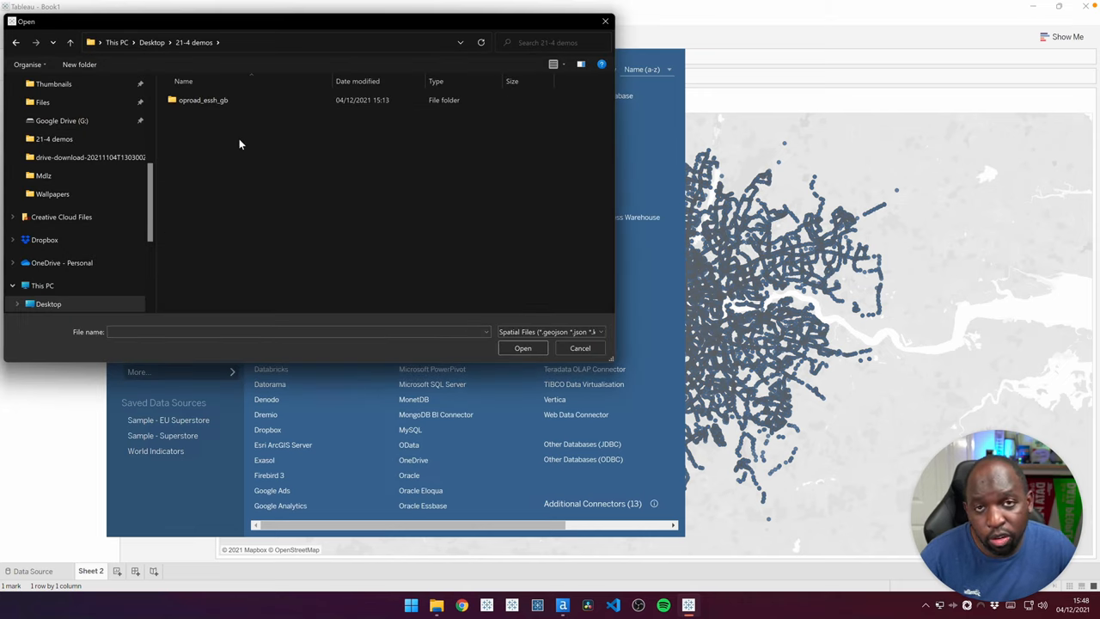
{"action": "left_click", "coordinate": [203, 99]}
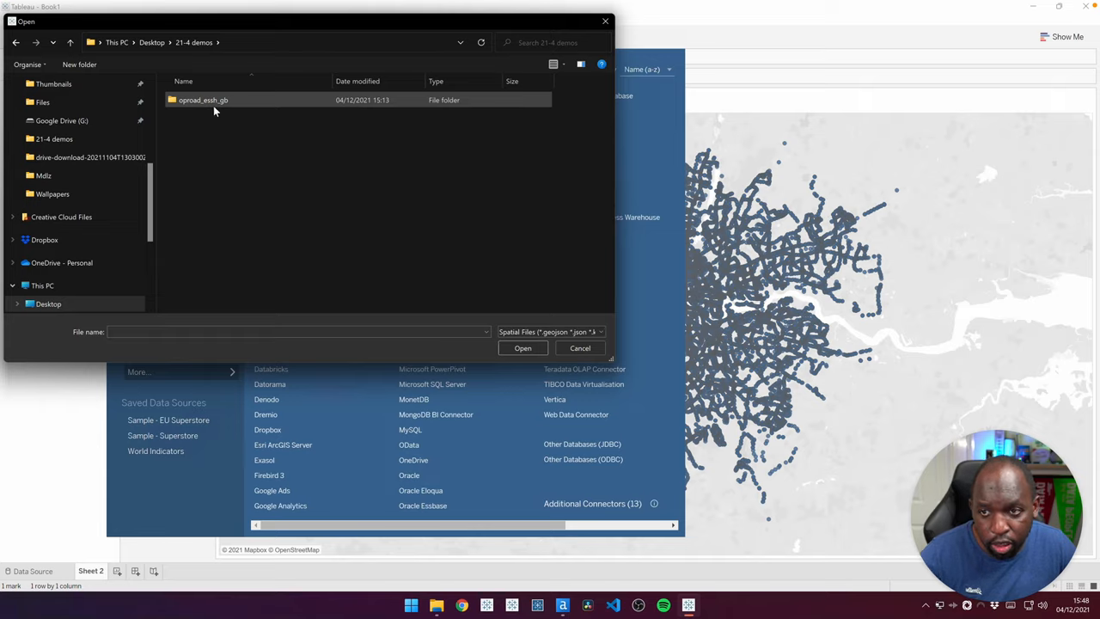
{"action": "mouse_move", "coordinate": [209, 99]}
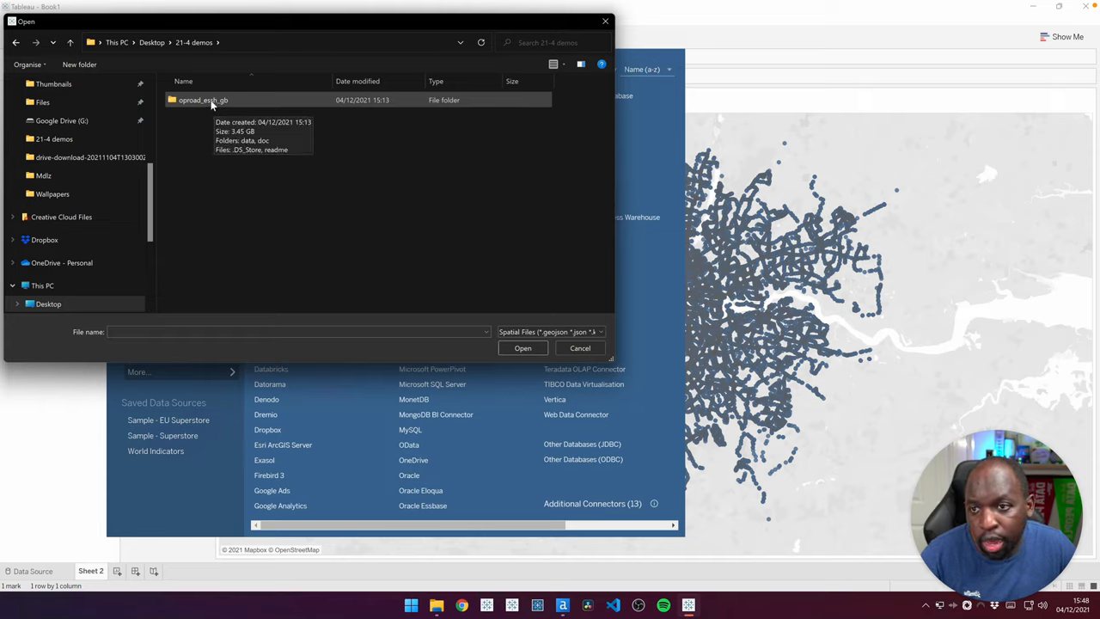
{"action": "double_click", "coordinate": [203, 99]}
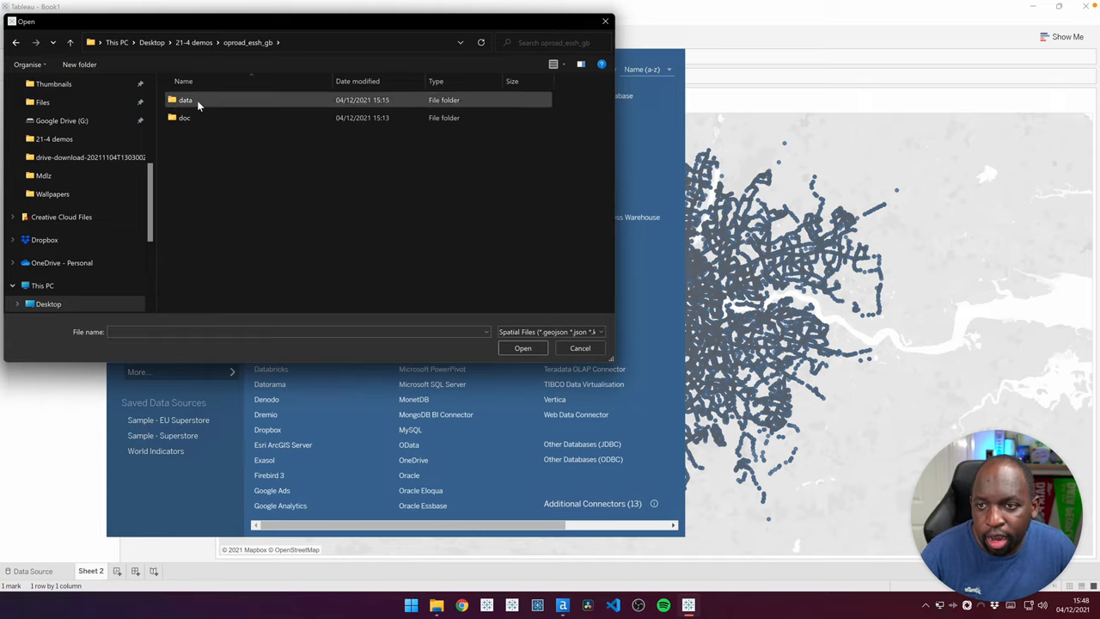
{"action": "double_click", "coordinate": [185, 100]}
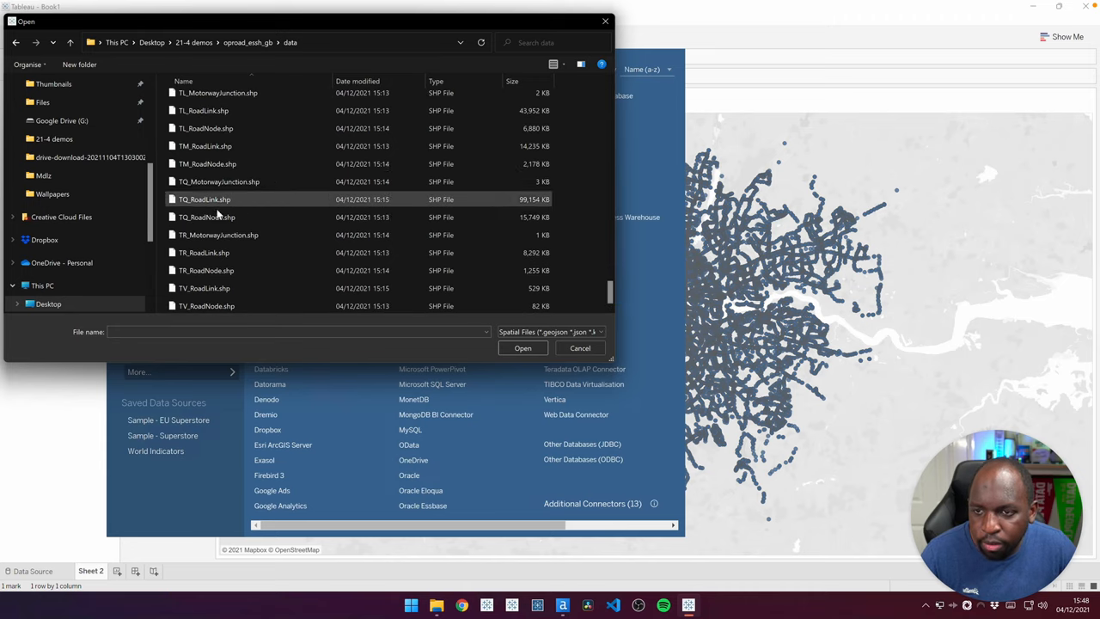
{"action": "mouse_move", "coordinate": [237, 206]}
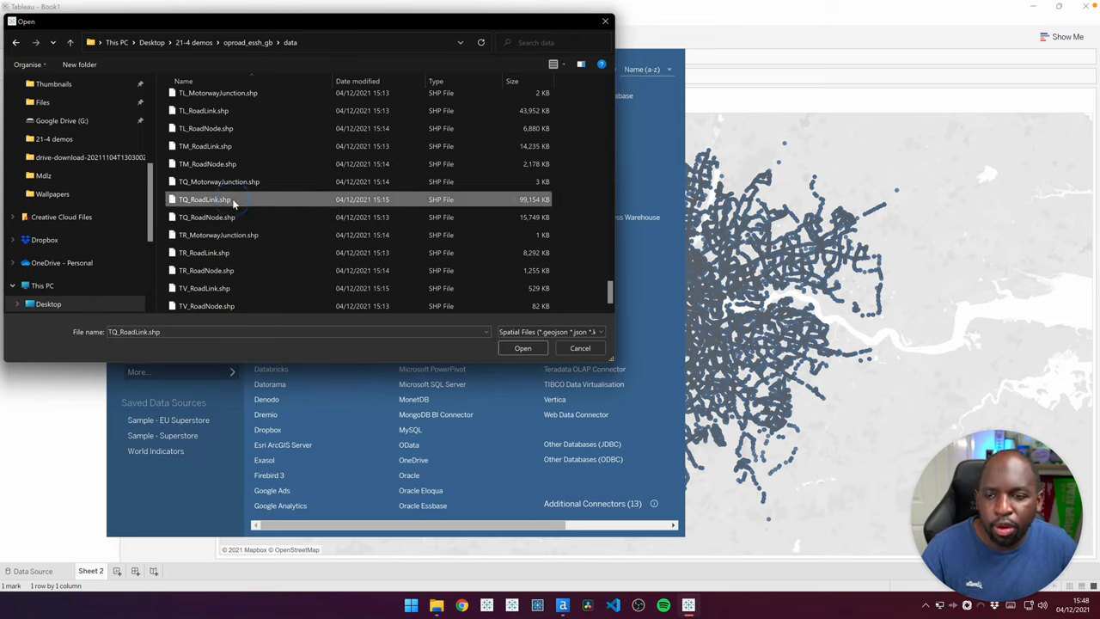
{"action": "mouse_move", "coordinate": [278, 214]}
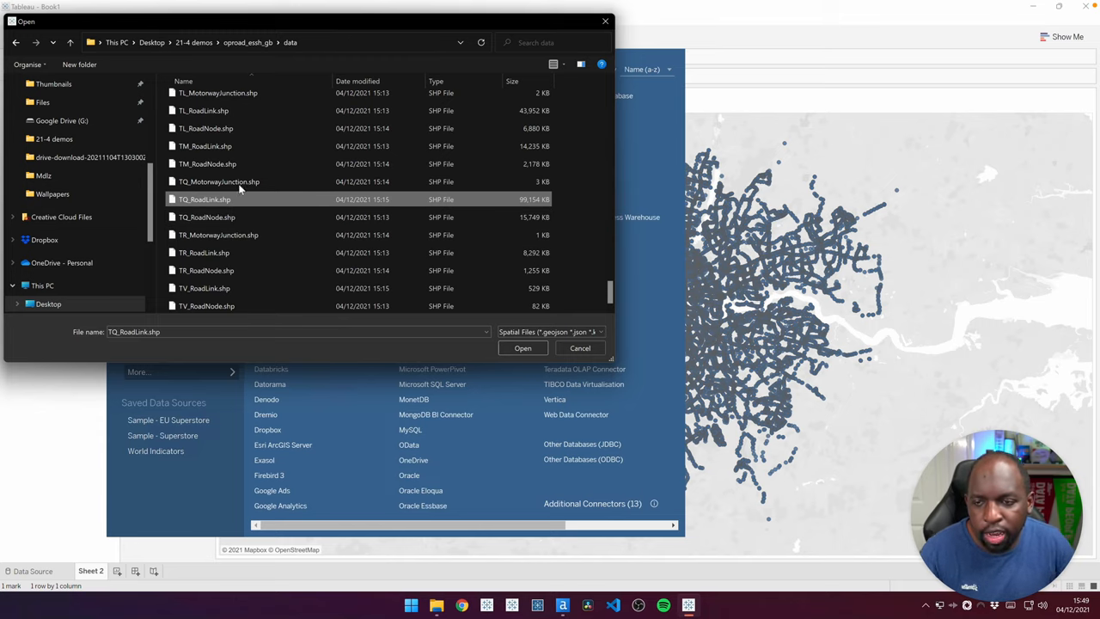
{"action": "mouse_move", "coordinate": [330, 208]}
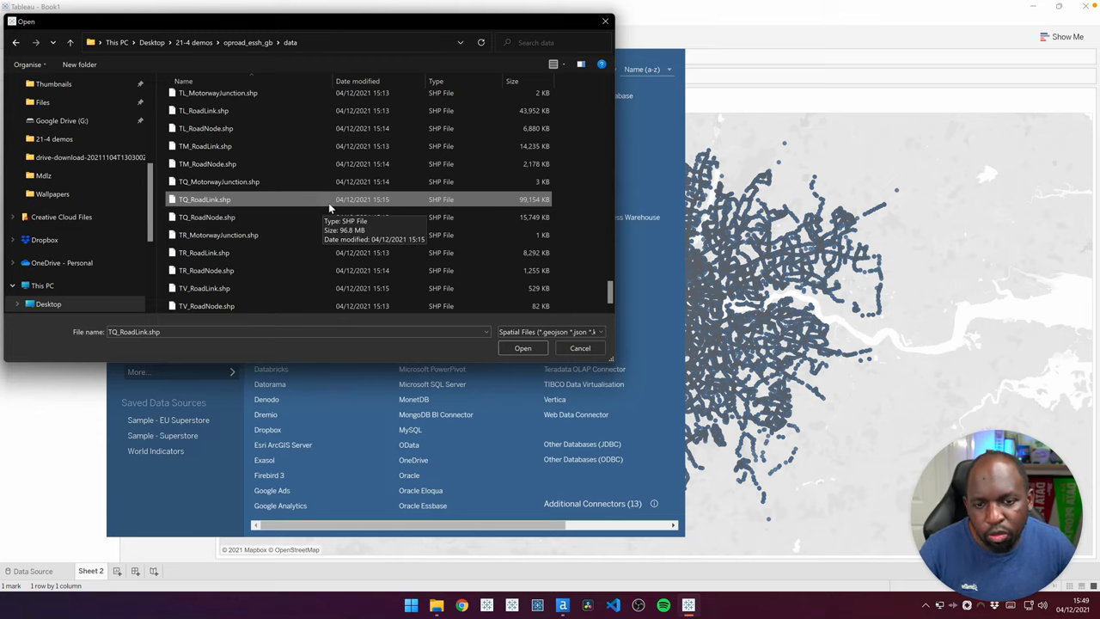
{"action": "left_click", "coordinate": [523, 348]}
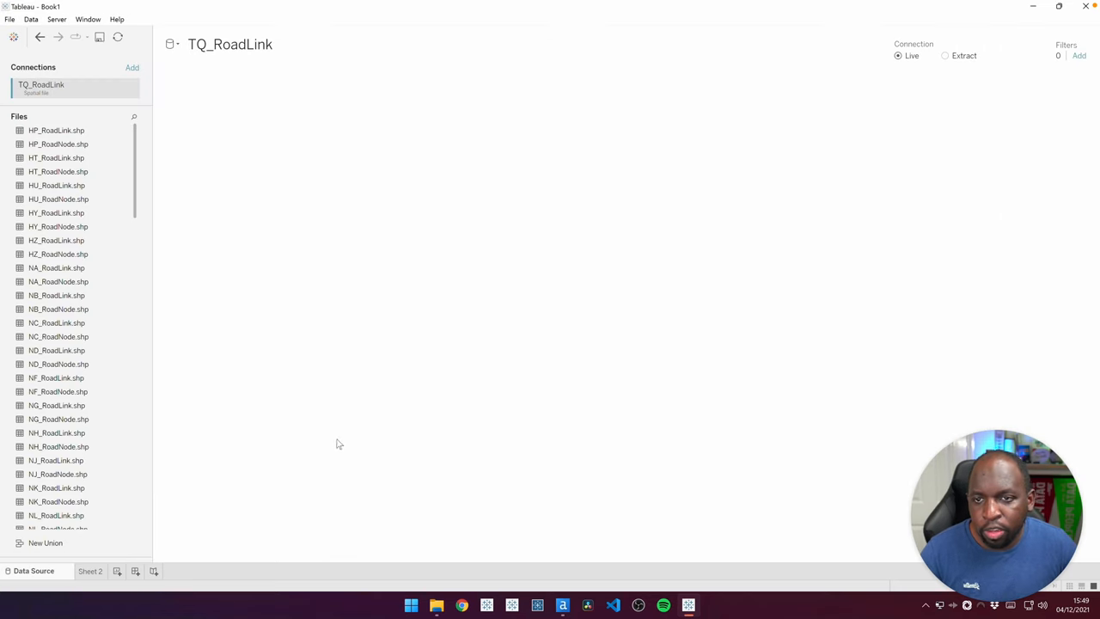
Load the TQ_RoadLink table and review its fields such as Identifier, Class and Road Number.
{"action": "double_click", "coordinate": [55, 130]}
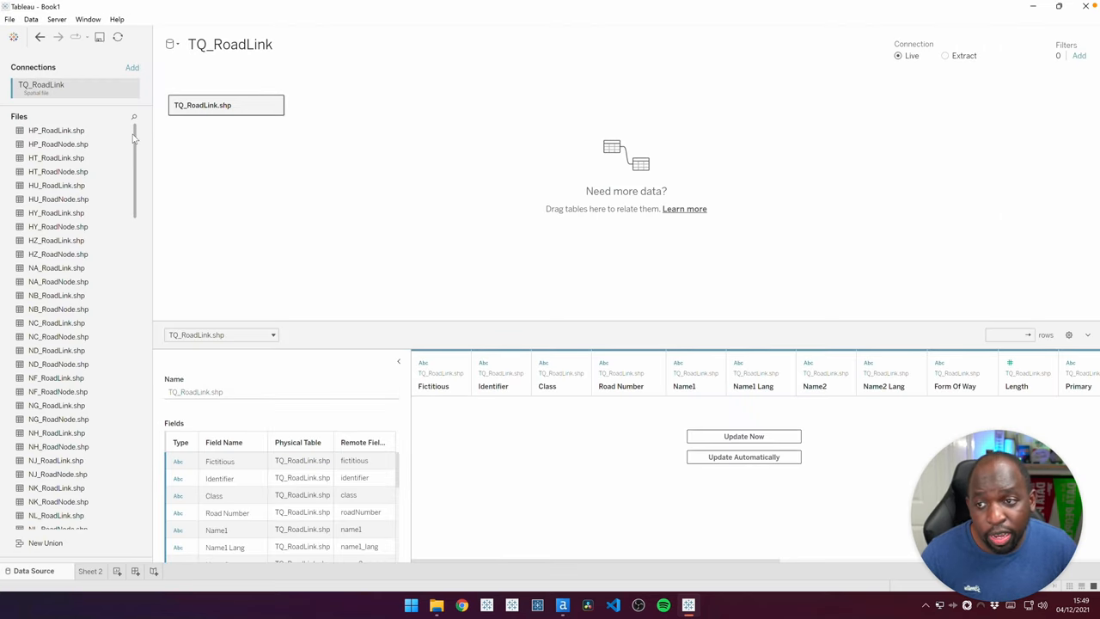
{"action": "scroll", "scroll_direction": "down", "scroll_amount": 3}
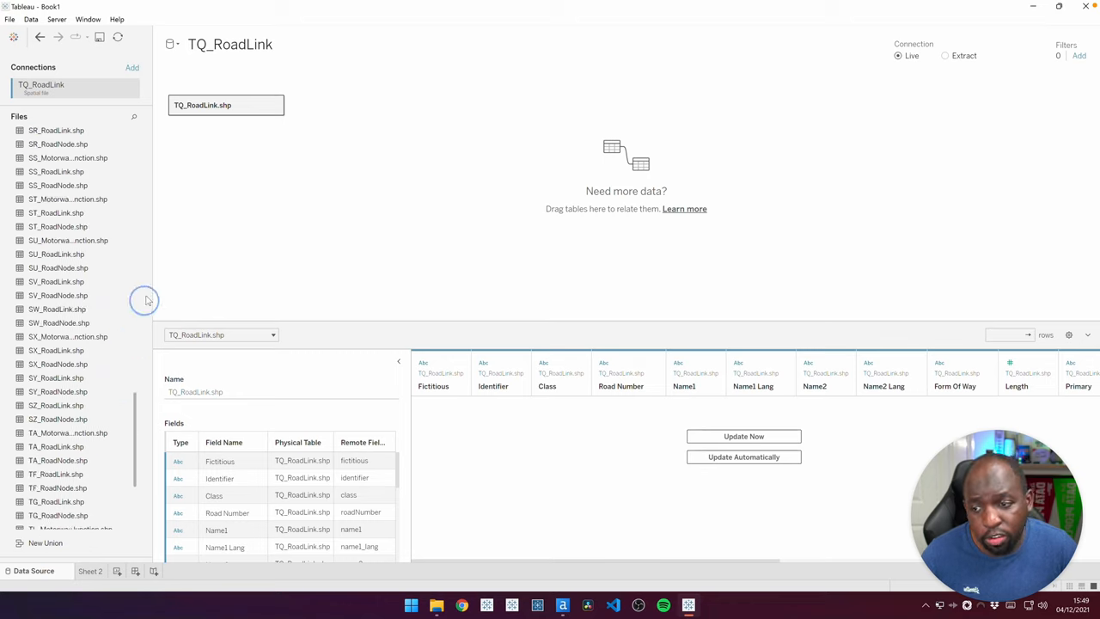
{"action": "scroll", "scroll_direction": "up", "scroll_amount": 3}
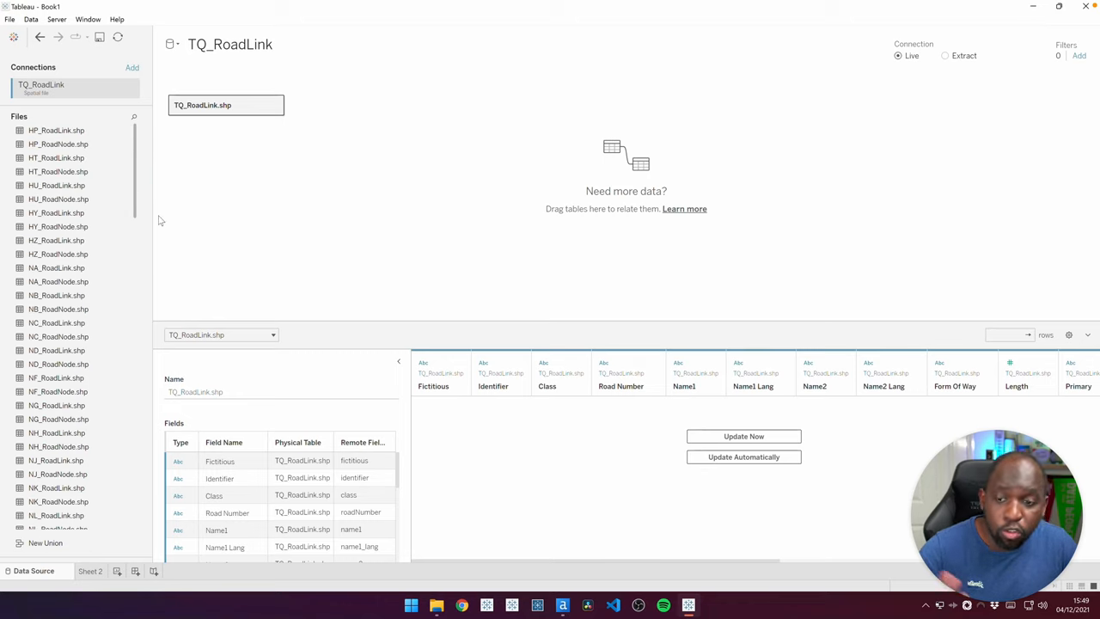
{"action": "mouse_move", "coordinate": [204, 176]}
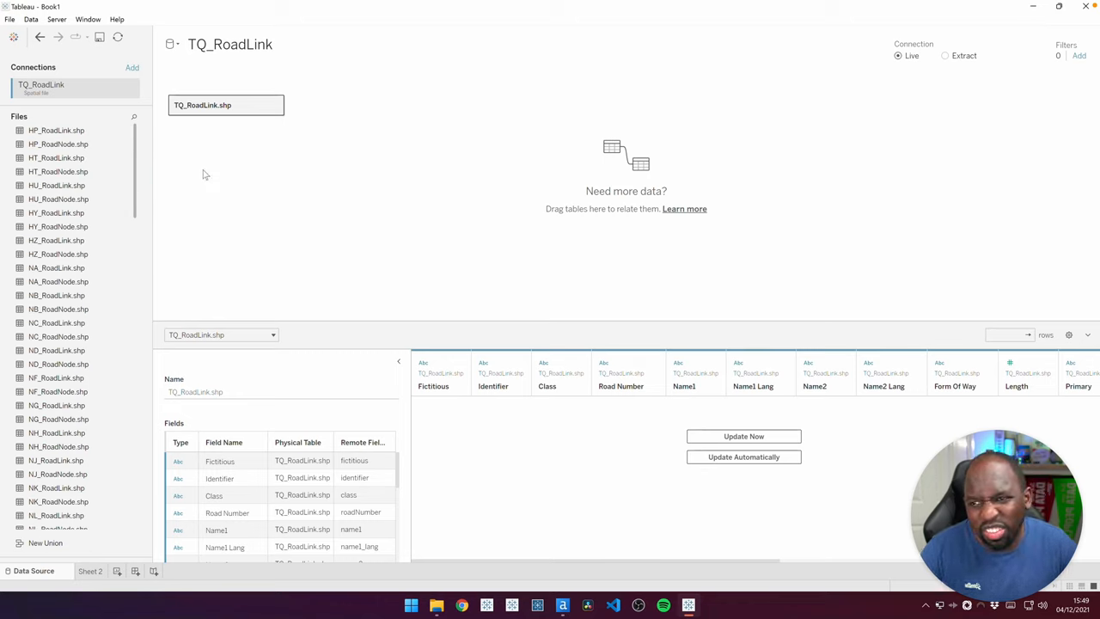
{"action": "mouse_move", "coordinate": [289, 187]}
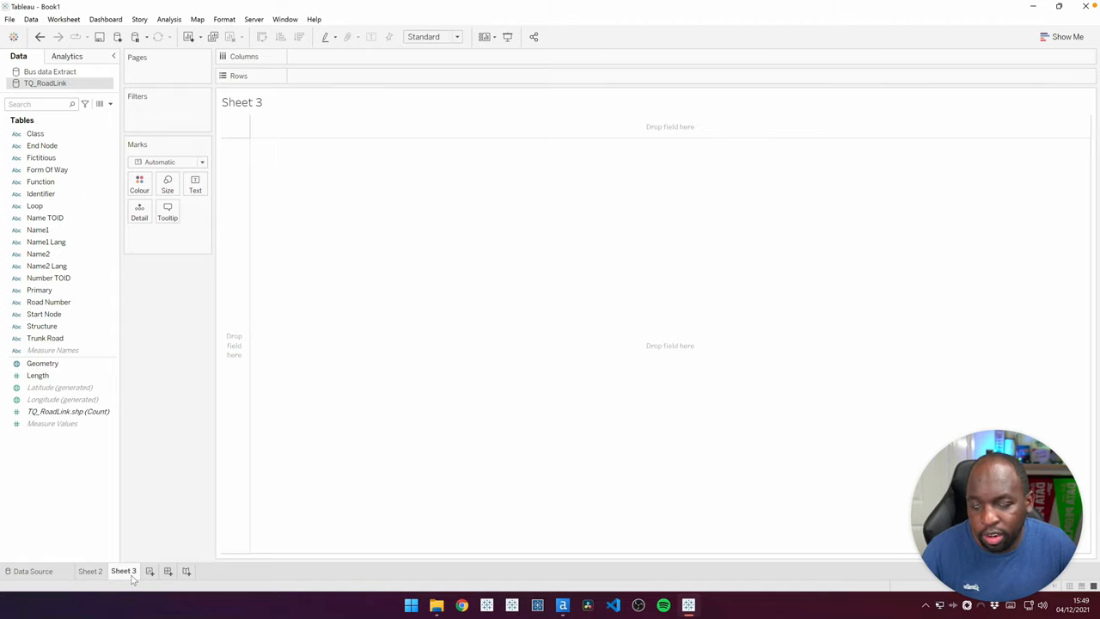
Draw the TQ_RoadLink Geometry field as a road network map on Sheet 3.
{"action": "left_click", "coordinate": [42, 363]}
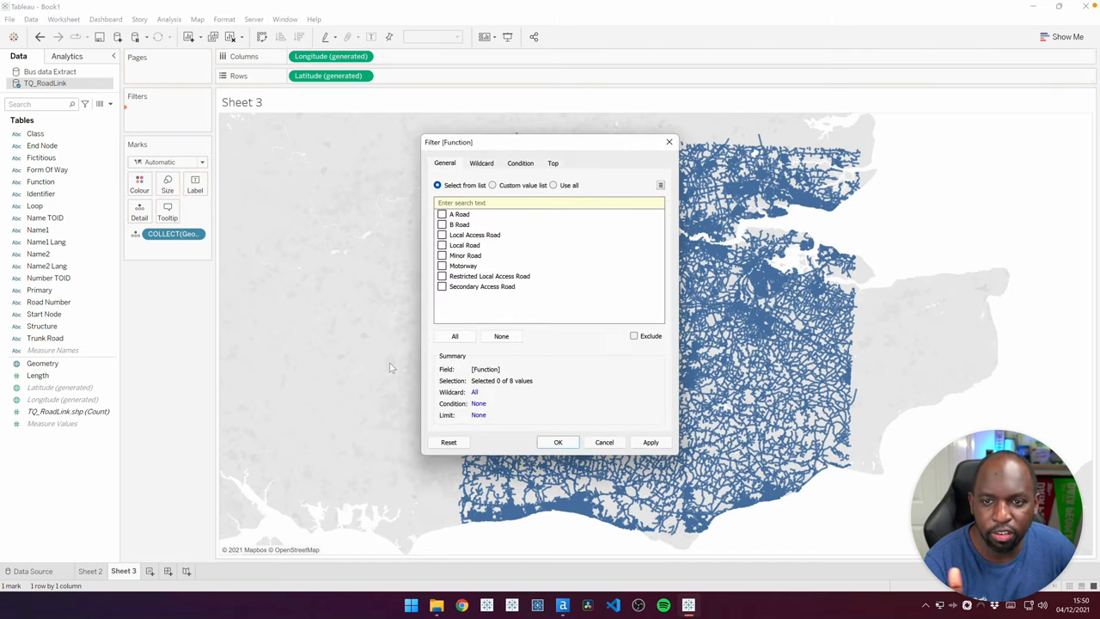
Filter Function to A Road and B Road so only main roads show.
{"action": "left_click", "coordinate": [441, 213]}
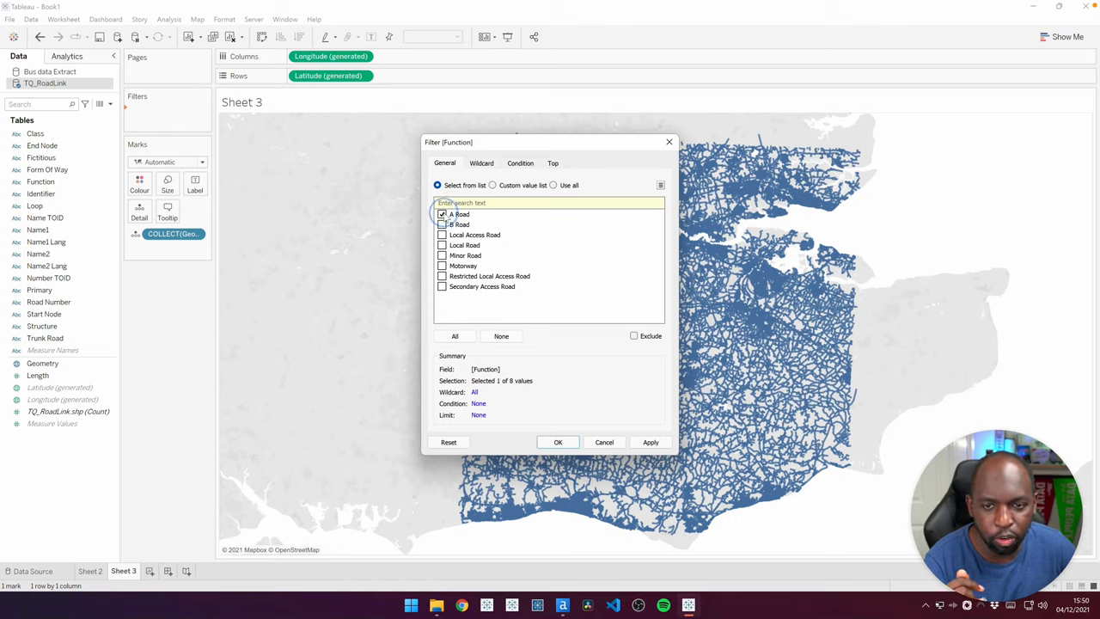
{"action": "left_click", "coordinate": [442, 223]}
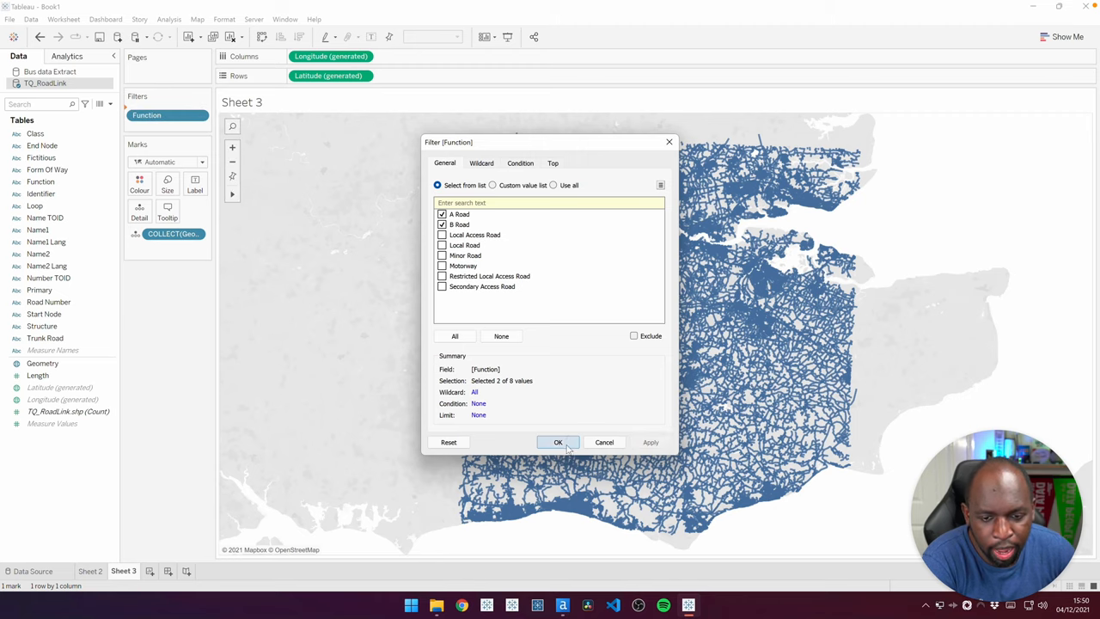
{"action": "left_click", "coordinate": [557, 441]}
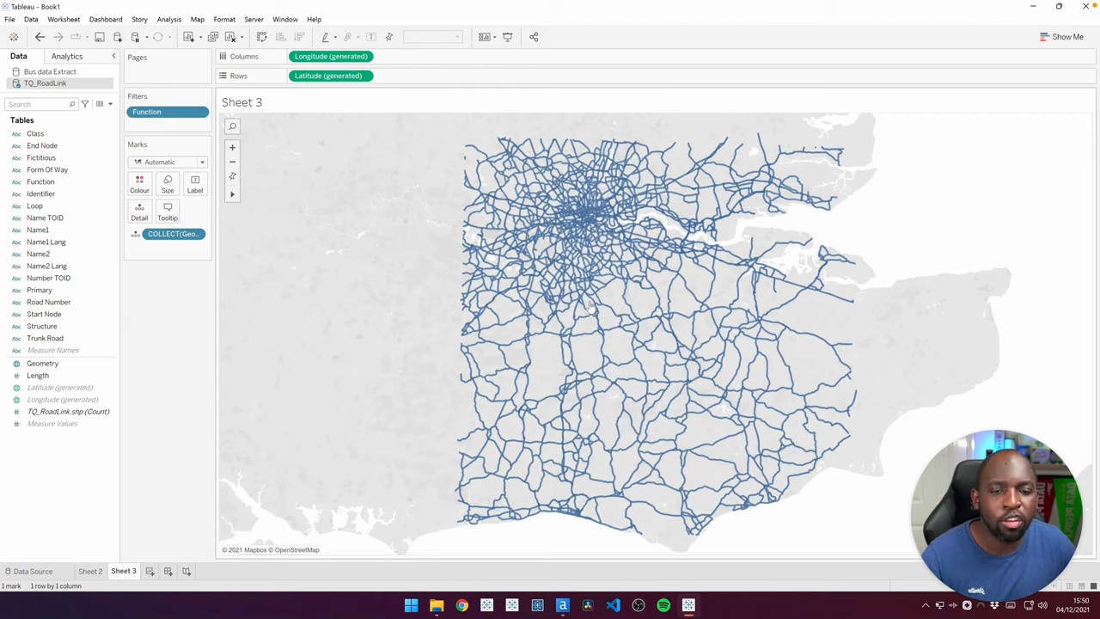
{"action": "mouse_move", "coordinate": [963, 181]}
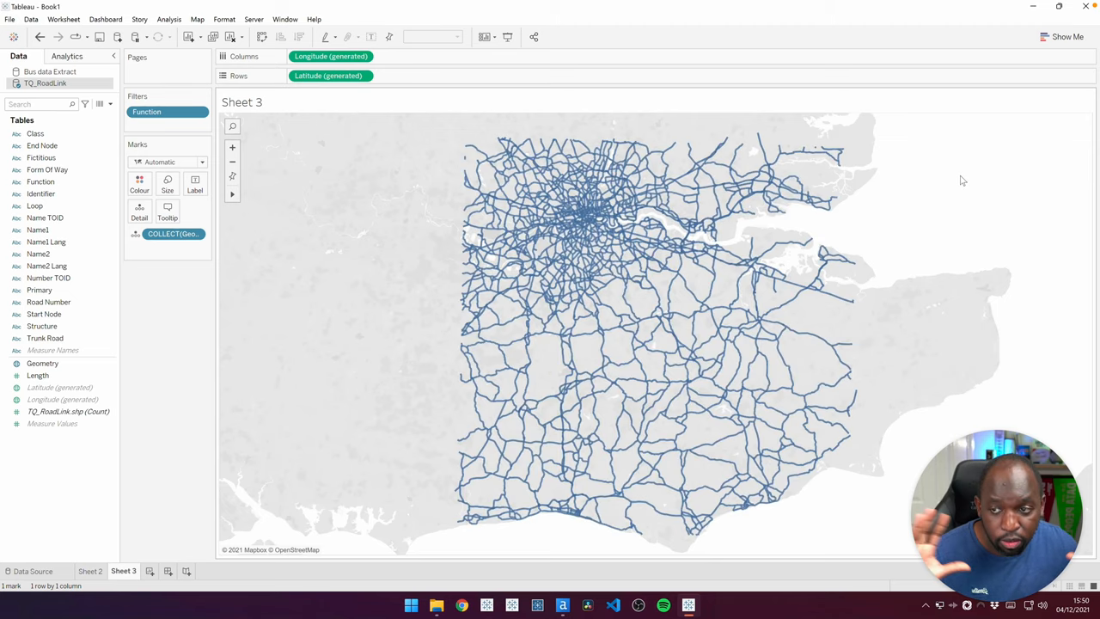
Put Road Number on Detail and Function on Colour for the road links.
{"action": "left_click", "coordinate": [48, 302]}
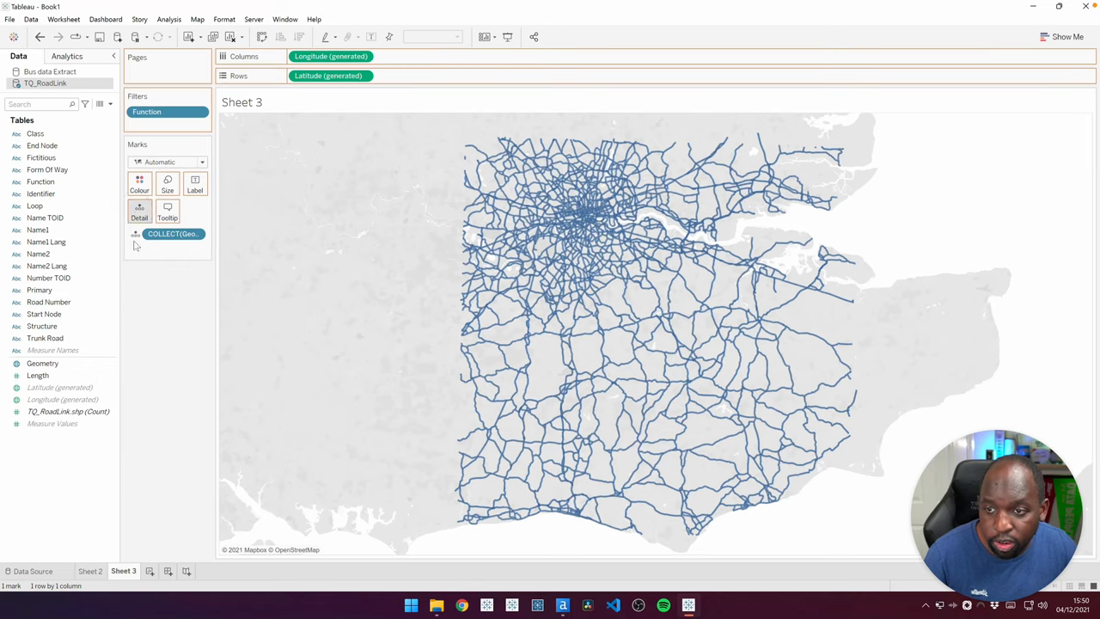
{"action": "left_click_drag", "start_coordinate": [49, 303], "coordinate": [170, 248]}
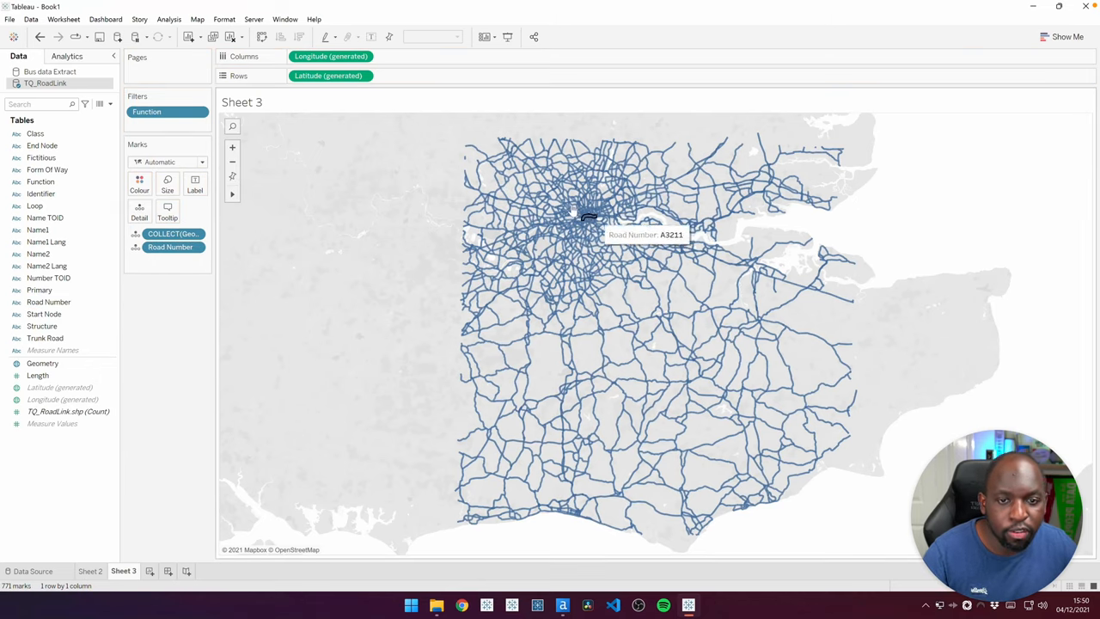
{"action": "left_click", "coordinate": [169, 248]}
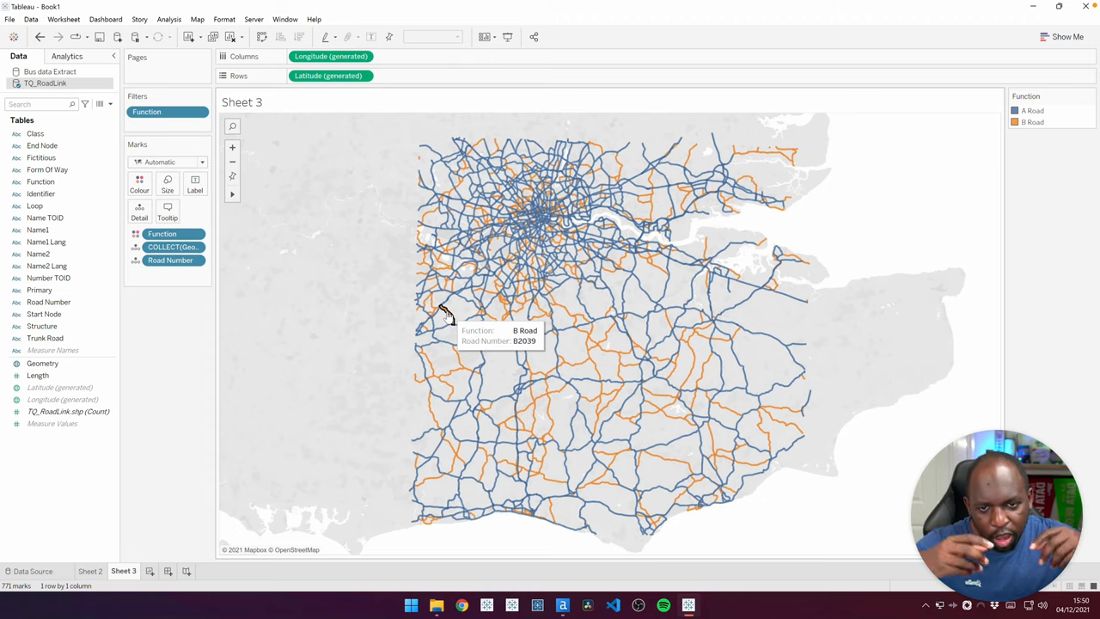
{"action": "mouse_move", "coordinate": [468, 282]}
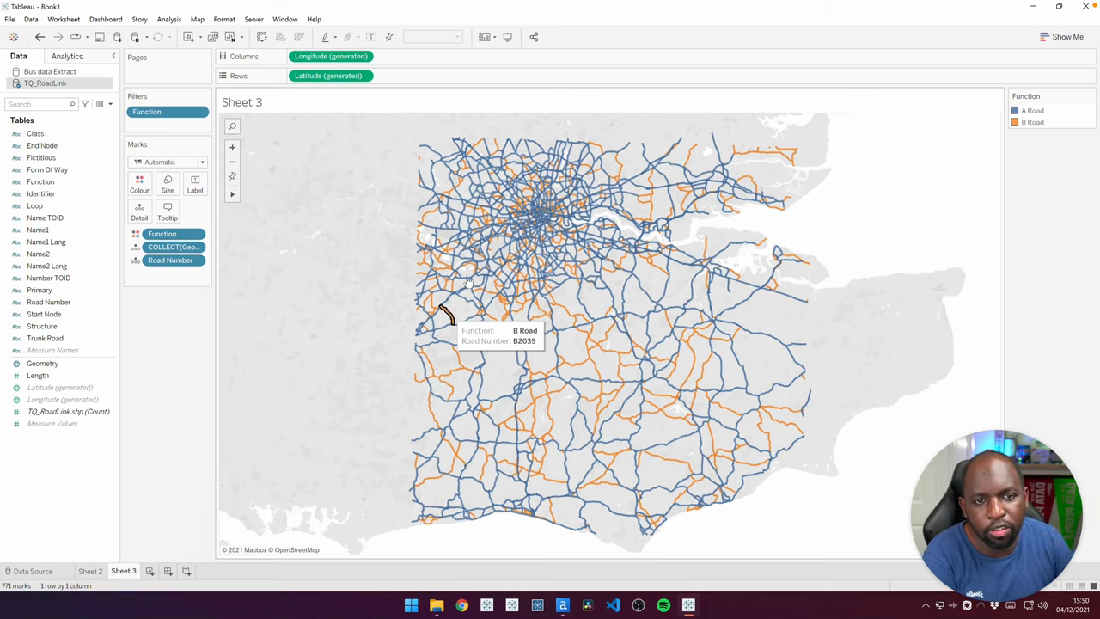
{"action": "mouse_move", "coordinate": [619, 261]}
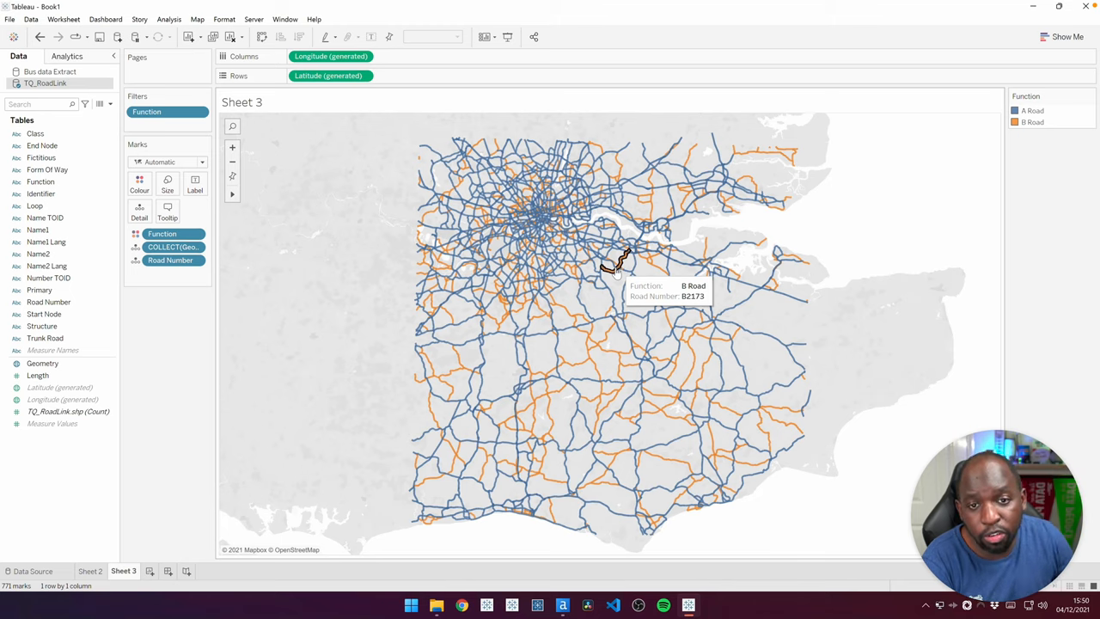
{"action": "mouse_move", "coordinate": [760, 254]}
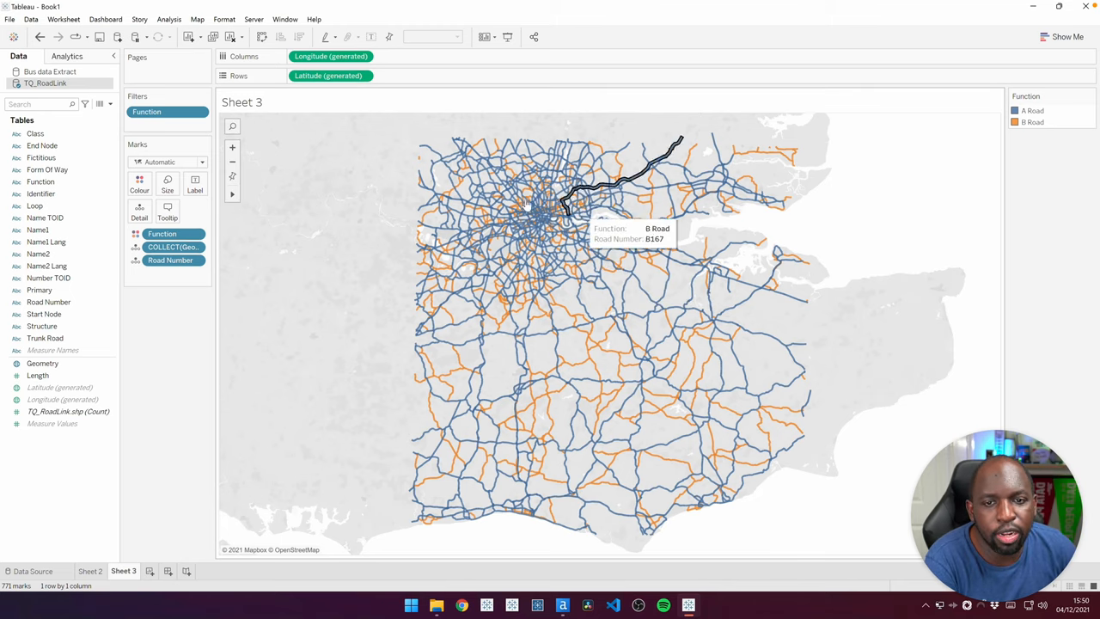
{"action": "mouse_move", "coordinate": [558, 227]}
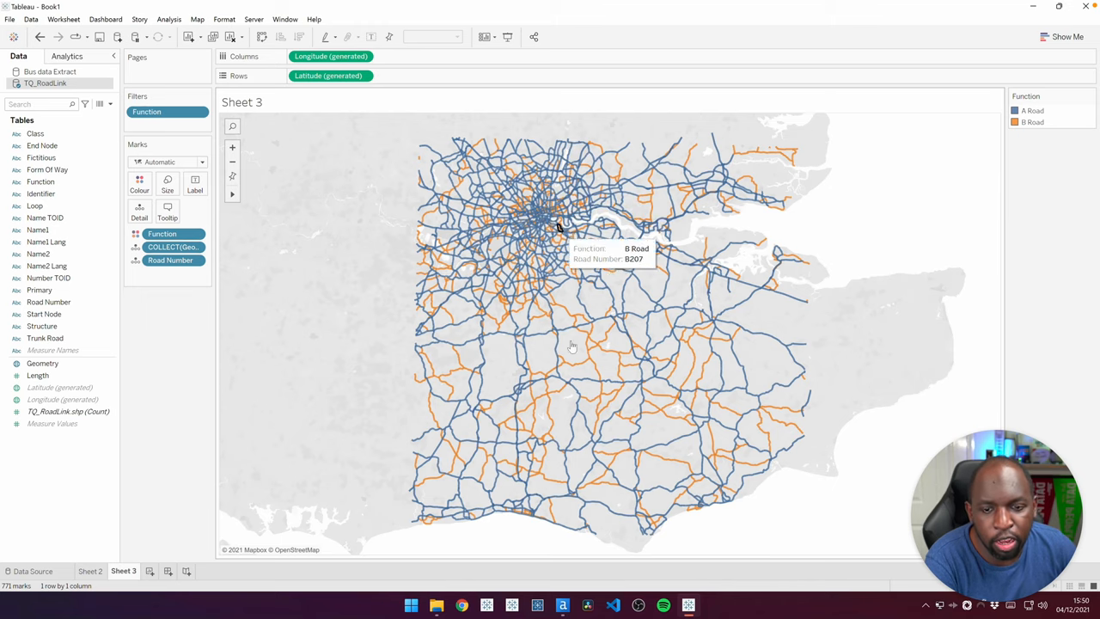
{"action": "mouse_move", "coordinate": [499, 440]}
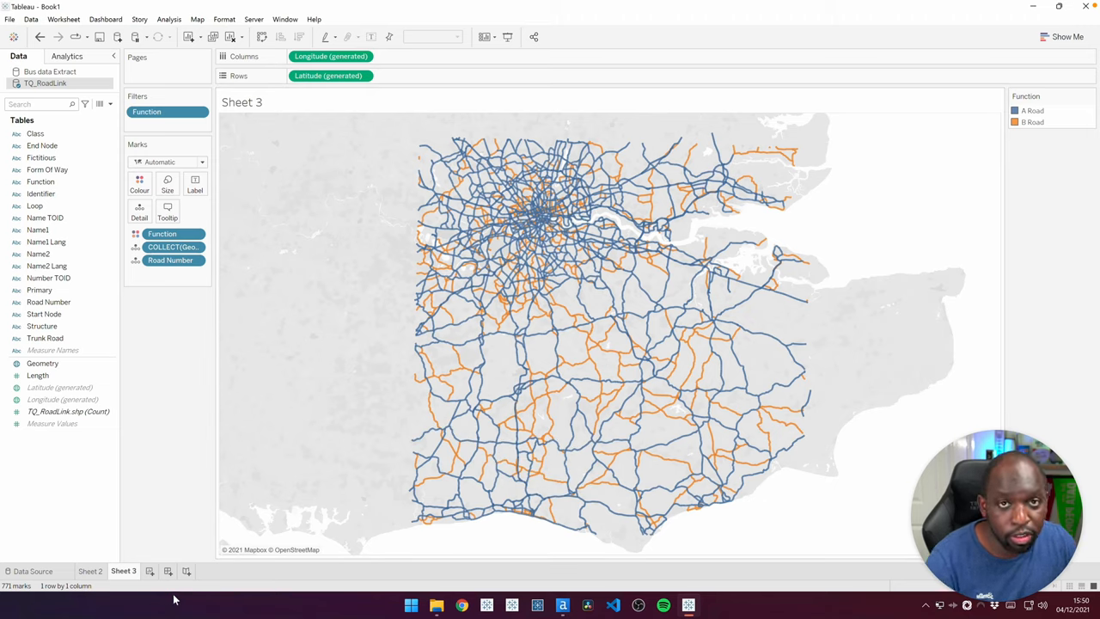
Create Sheet 4 and plot the TQ_RoadLink geometry as a map.
{"action": "left_click", "coordinate": [149, 571]}
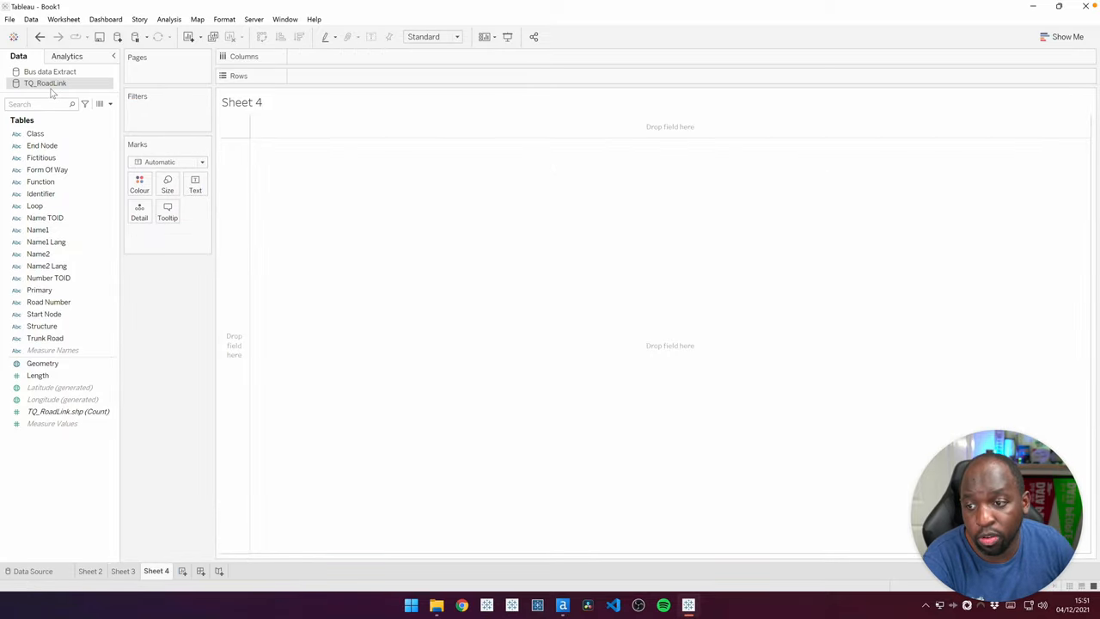
{"action": "left_click", "coordinate": [41, 363]}
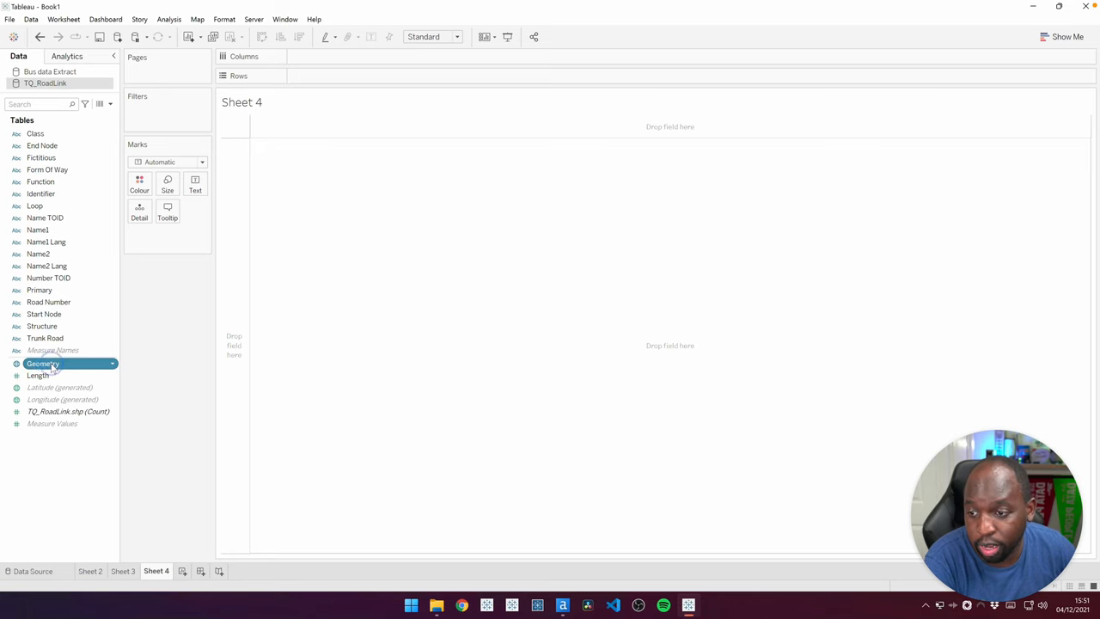
{"action": "double_click", "coordinate": [42, 363]}
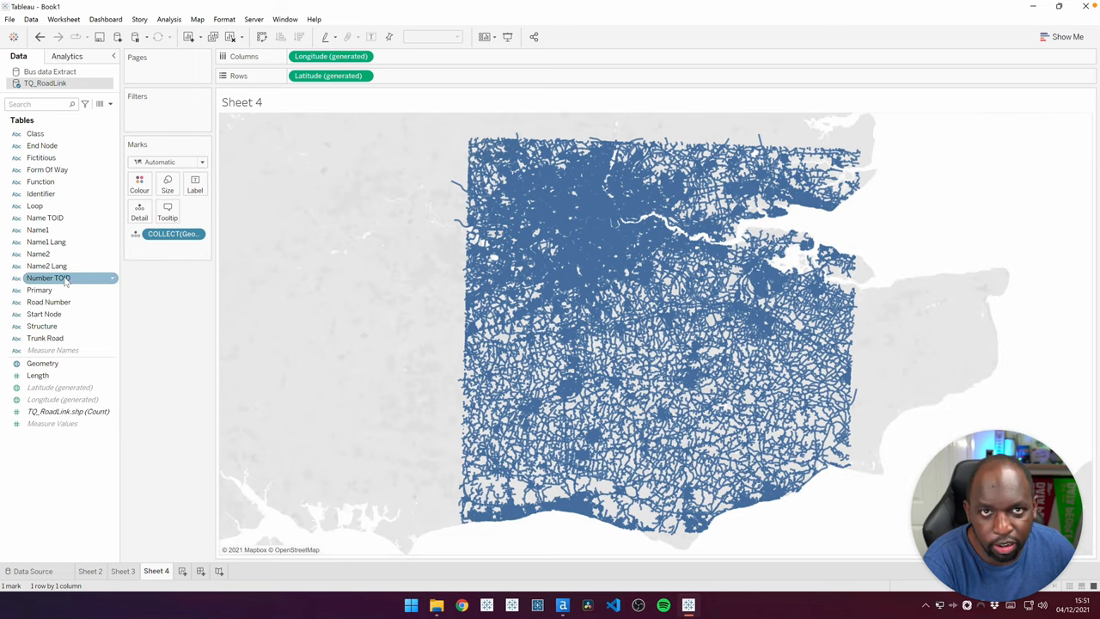
{"action": "mouse_move", "coordinate": [47, 265]}
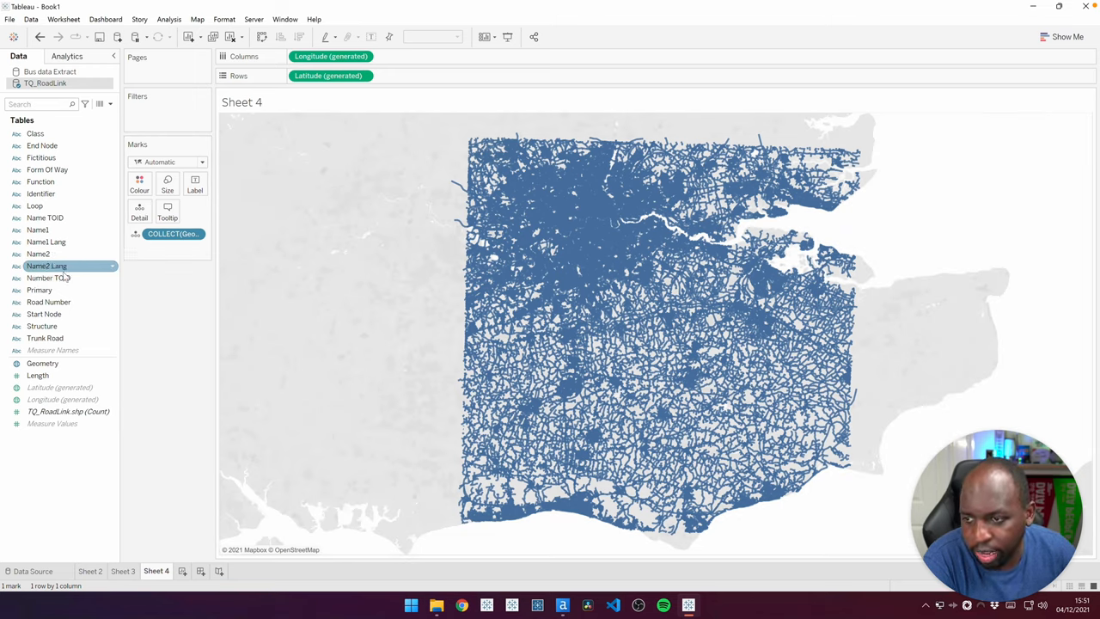
Filter the new map to A and B roads, coloured by Function with Road Number detail.
{"action": "left_click", "coordinate": [48, 302]}
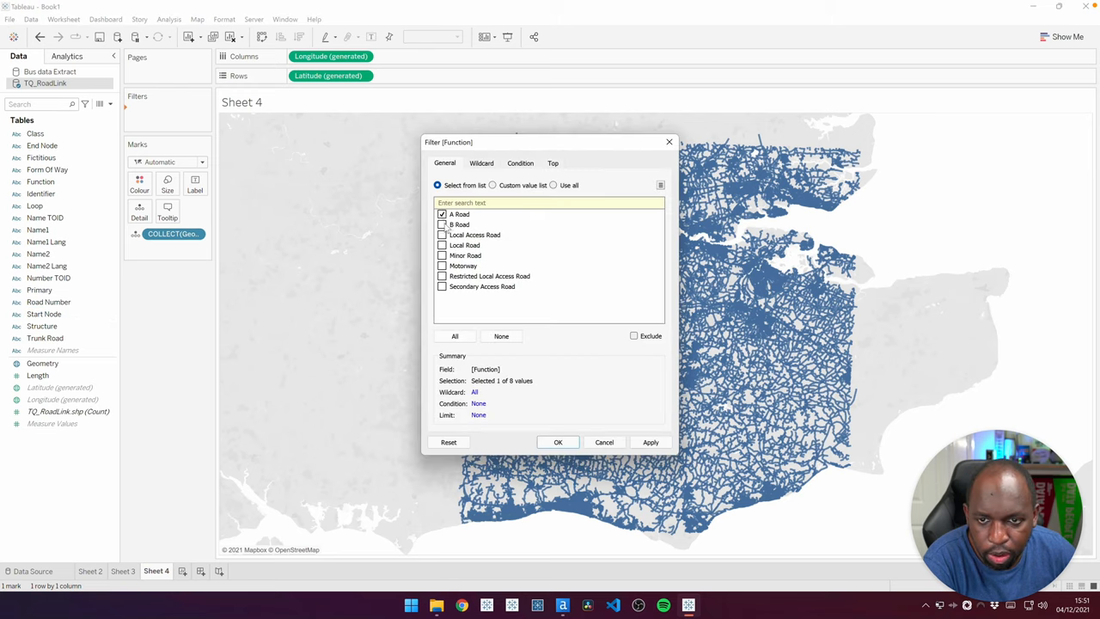
{"action": "left_click", "coordinate": [557, 442]}
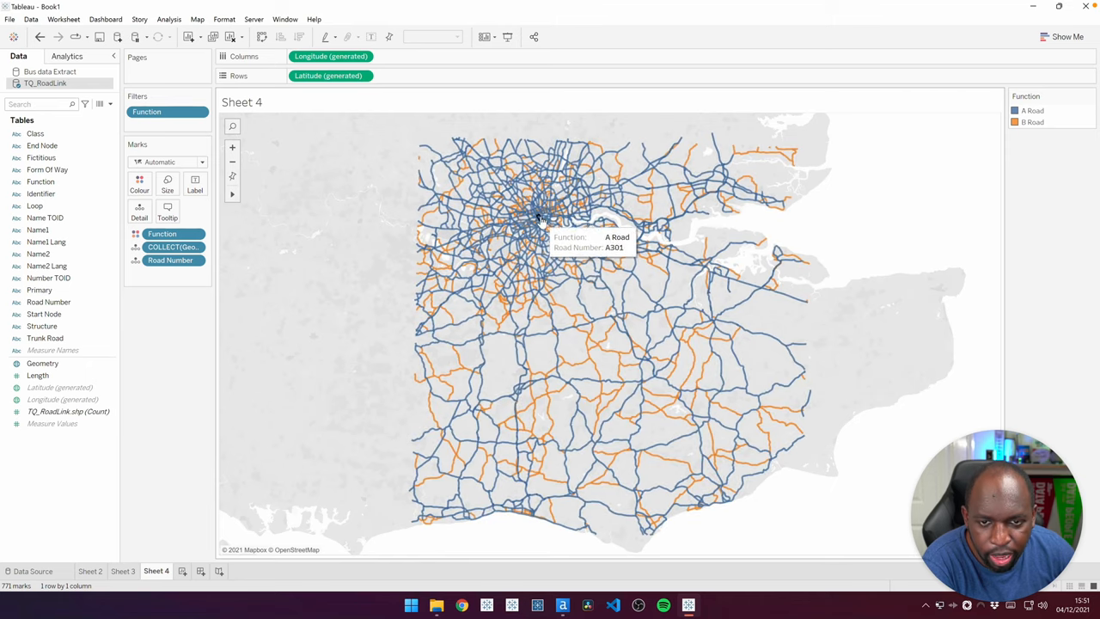
Select the central London road links and Keep Only them.
{"action": "left_click", "coordinate": [537, 220]}
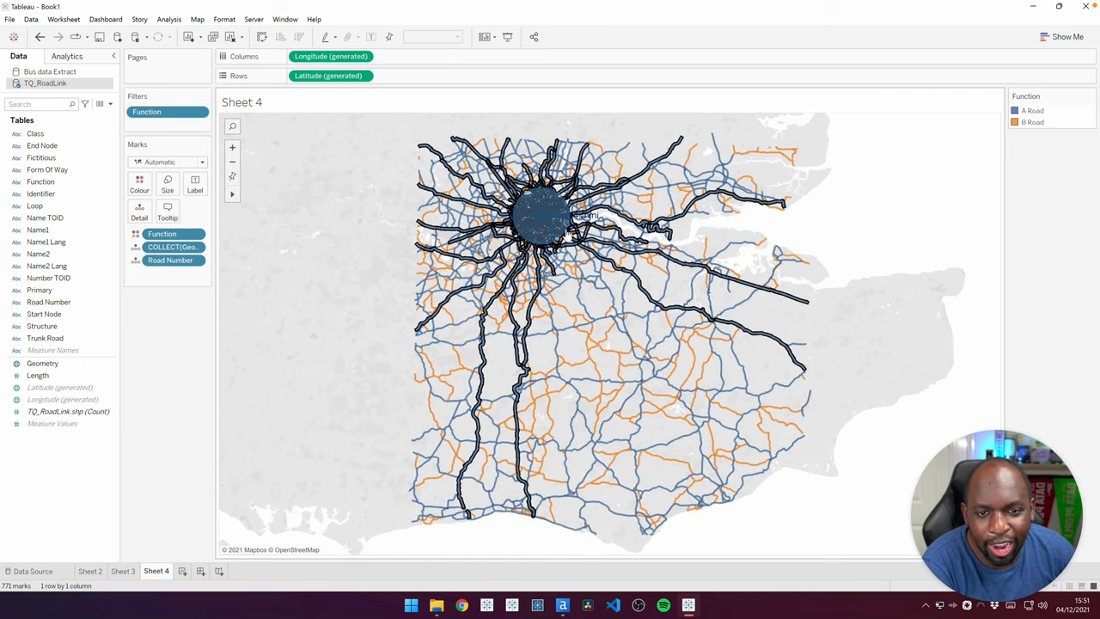
{"action": "left_click", "coordinate": [591, 378]}
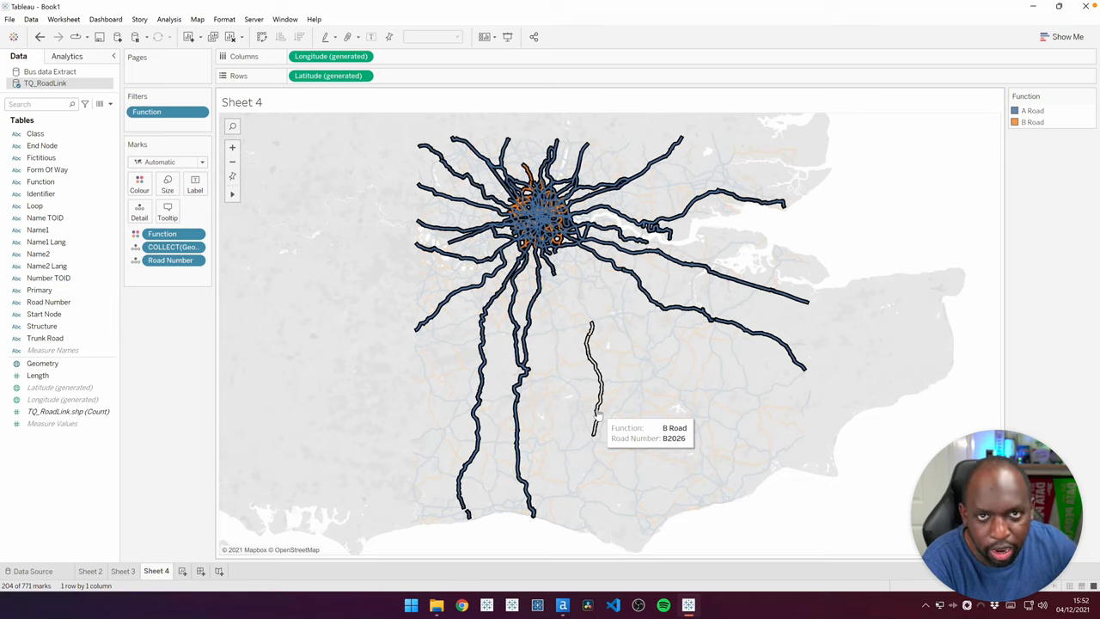
{"action": "mouse_move", "coordinate": [550, 232]}
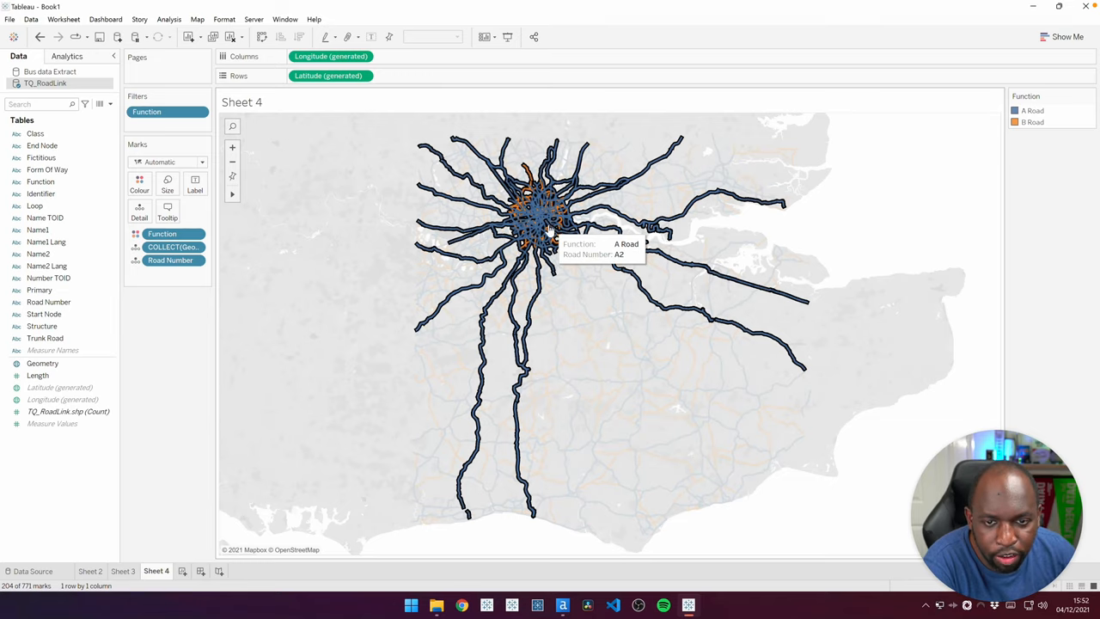
{"action": "right_click", "coordinate": [550, 232]}
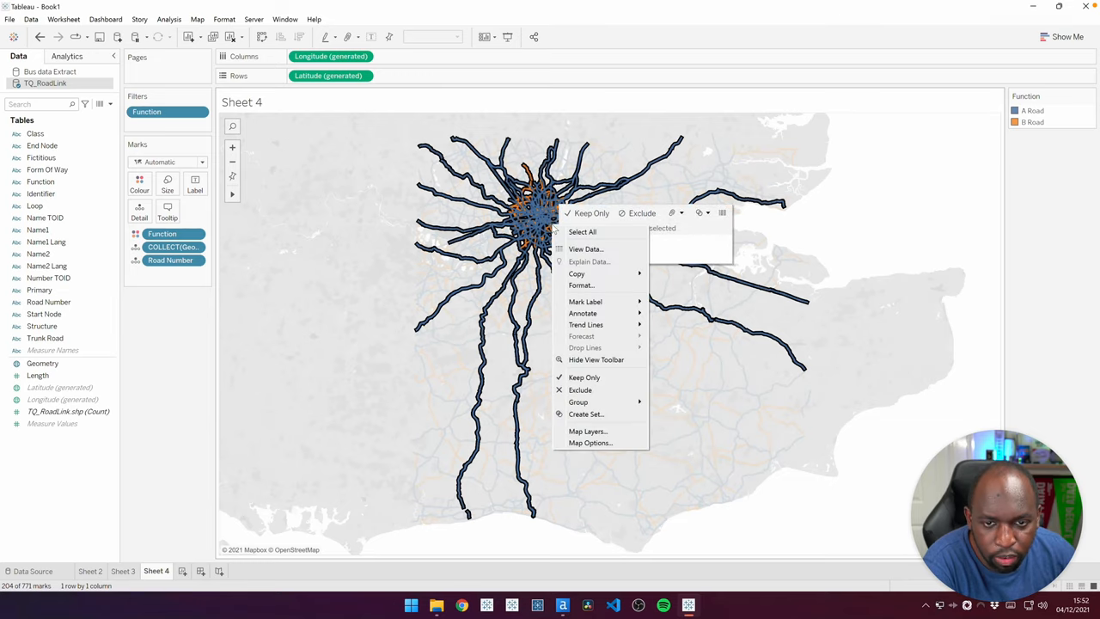
{"action": "left_click", "coordinate": [585, 378]}
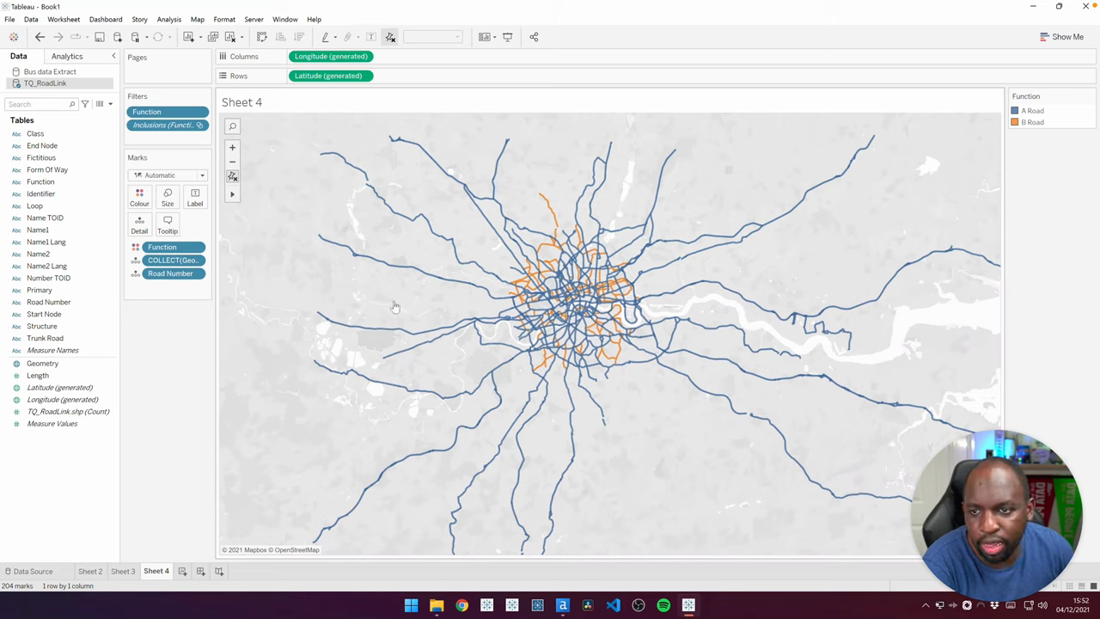
{"action": "mouse_move", "coordinate": [182, 374]}
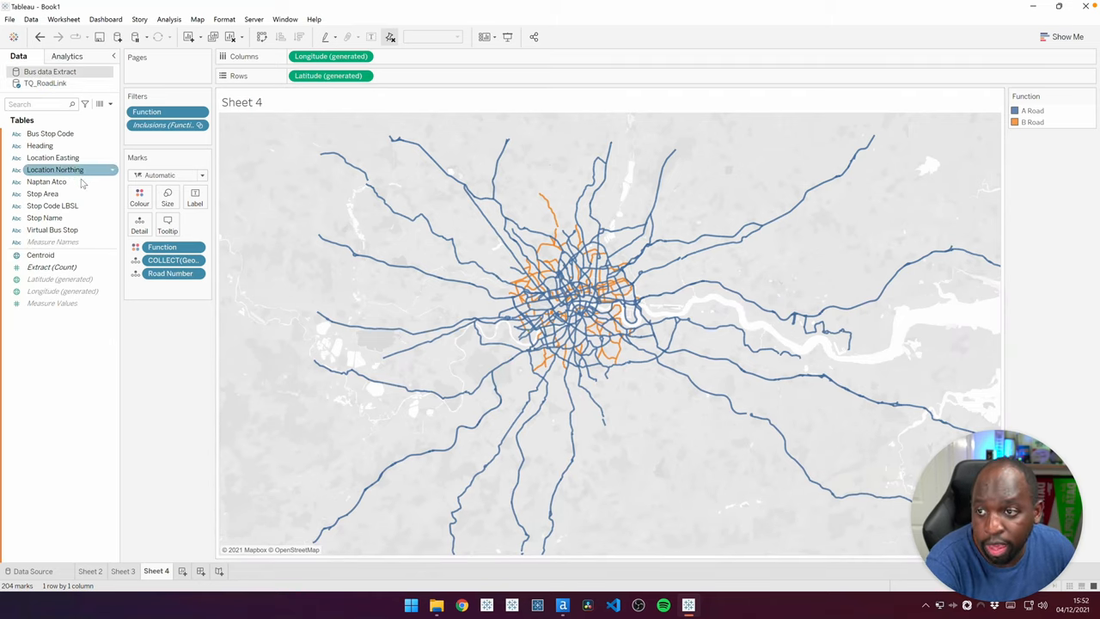
Add the Bus data Extract's Centroid as a second marks layer over the roads.
{"action": "left_click", "coordinate": [41, 254]}
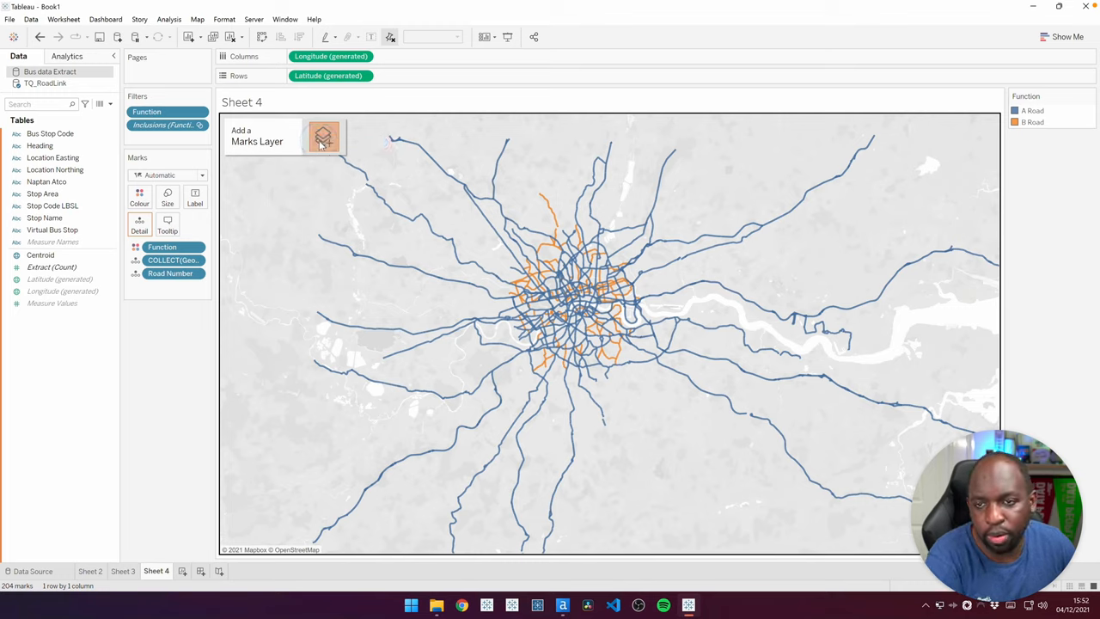
{"action": "left_click", "coordinate": [323, 138]}
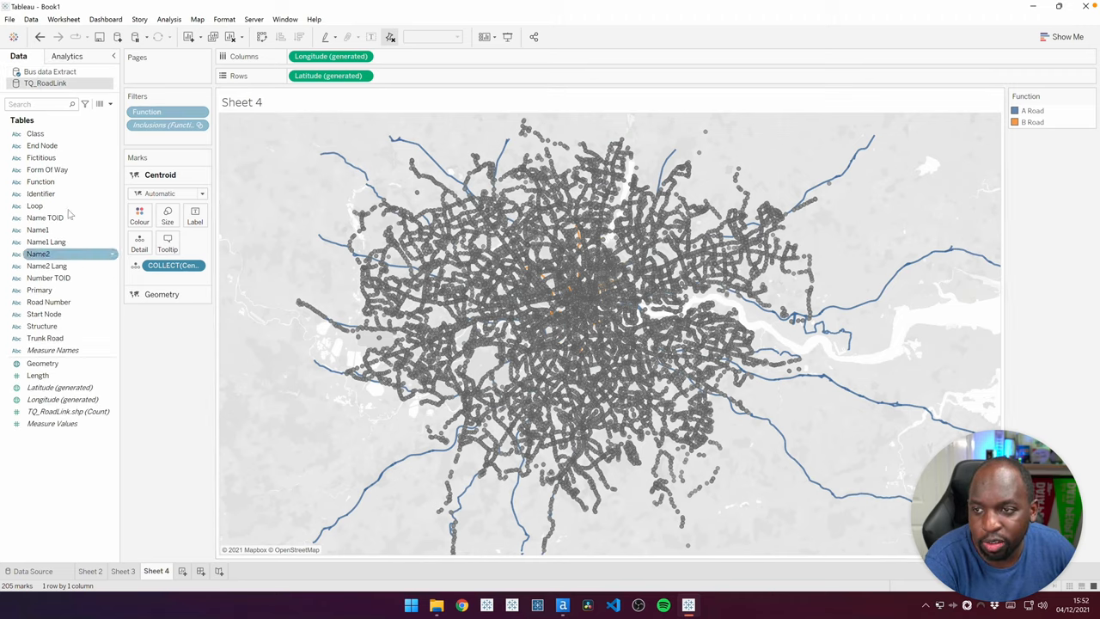
{"action": "mouse_move", "coordinate": [52, 351]}
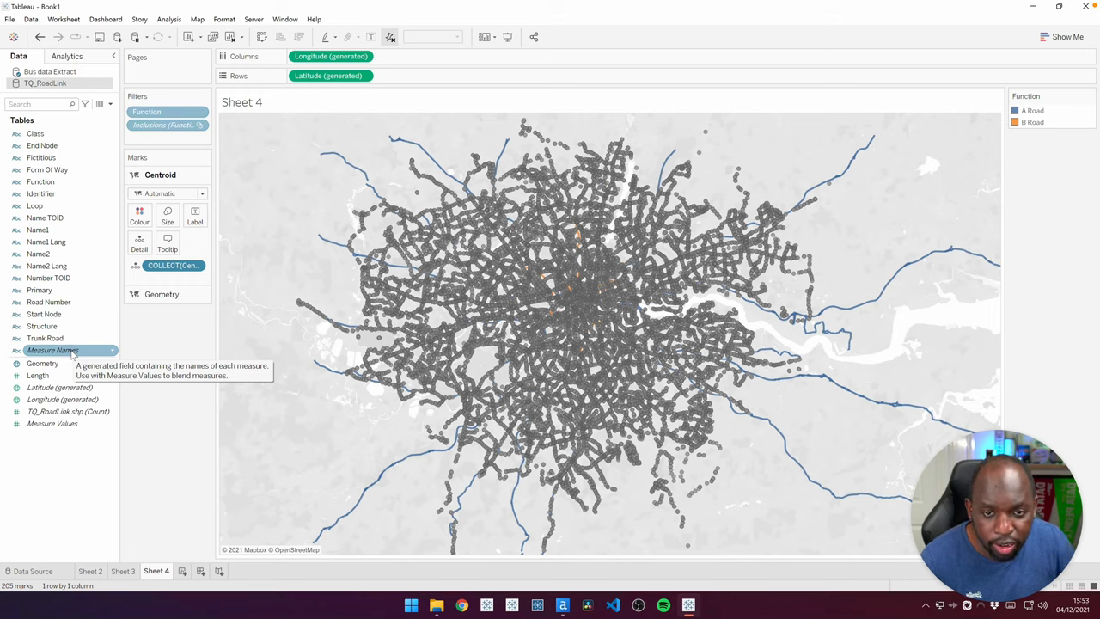
{"action": "mouse_move", "coordinate": [176, 250]}
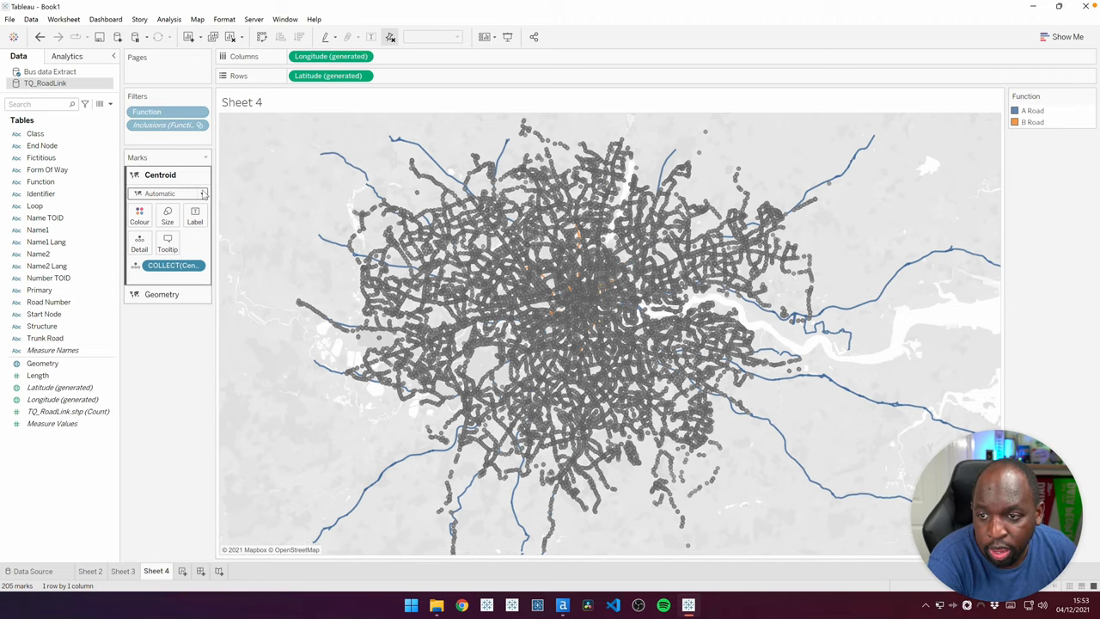
Draw the bus stop layer as circles with Stop Name on Detail.
{"action": "left_click", "coordinate": [203, 192]}
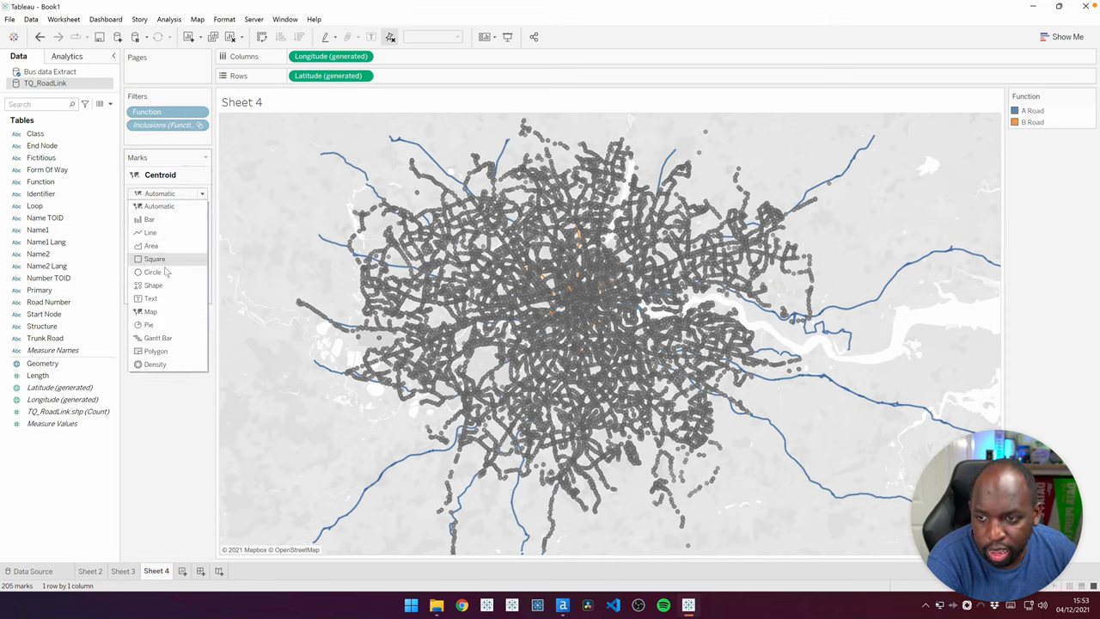
{"action": "left_click", "coordinate": [151, 272]}
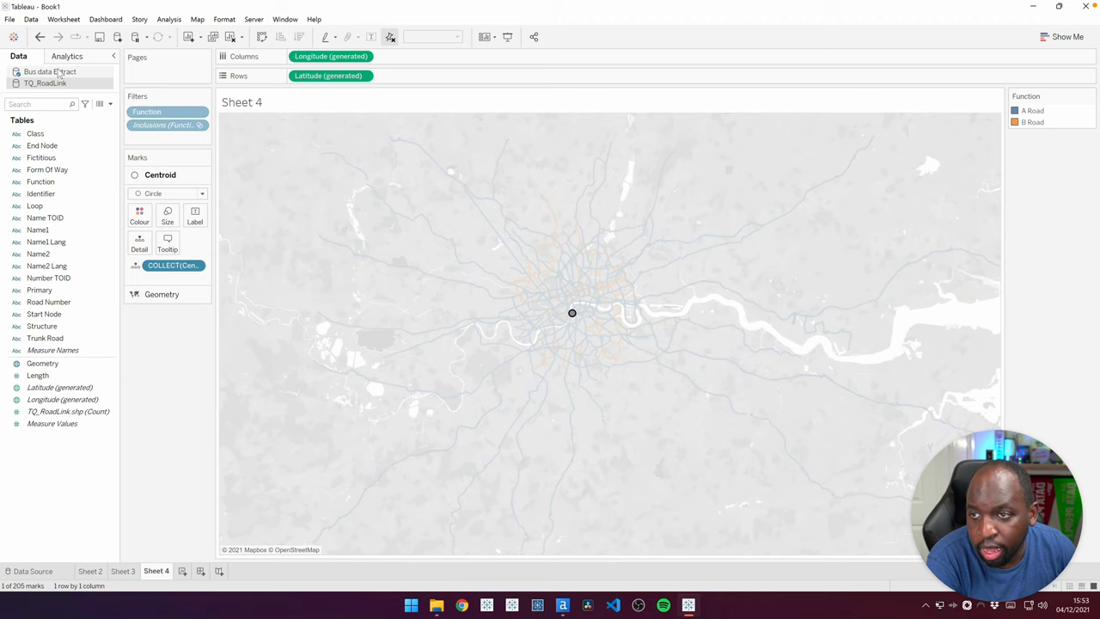
{"action": "left_click", "coordinate": [48, 72]}
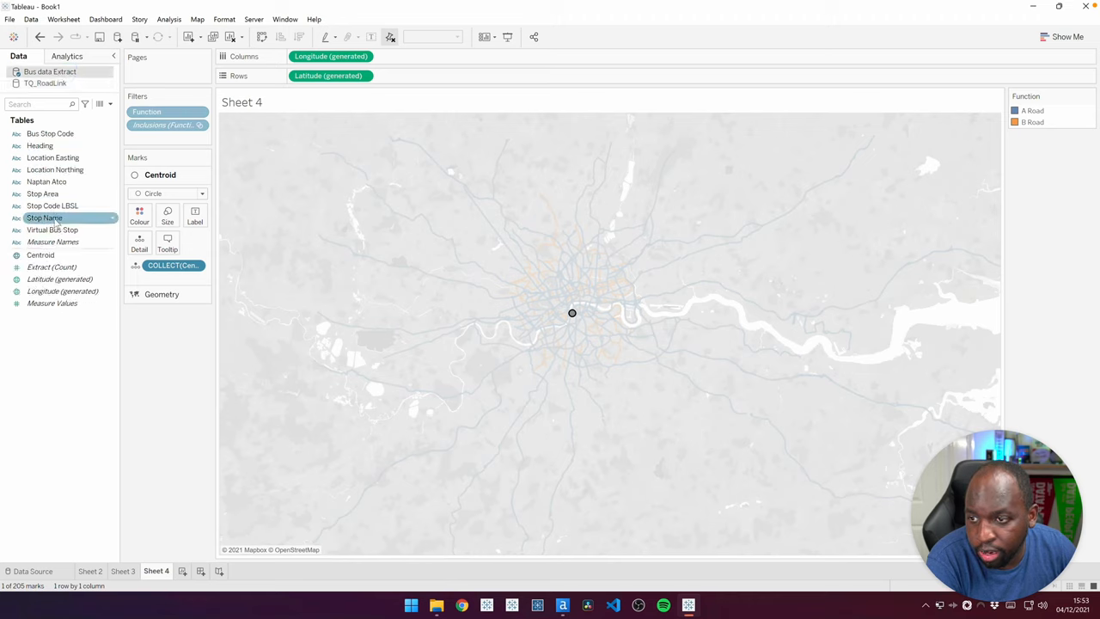
{"action": "left_click_drag", "start_coordinate": [44, 216], "coordinate": [167, 279]}
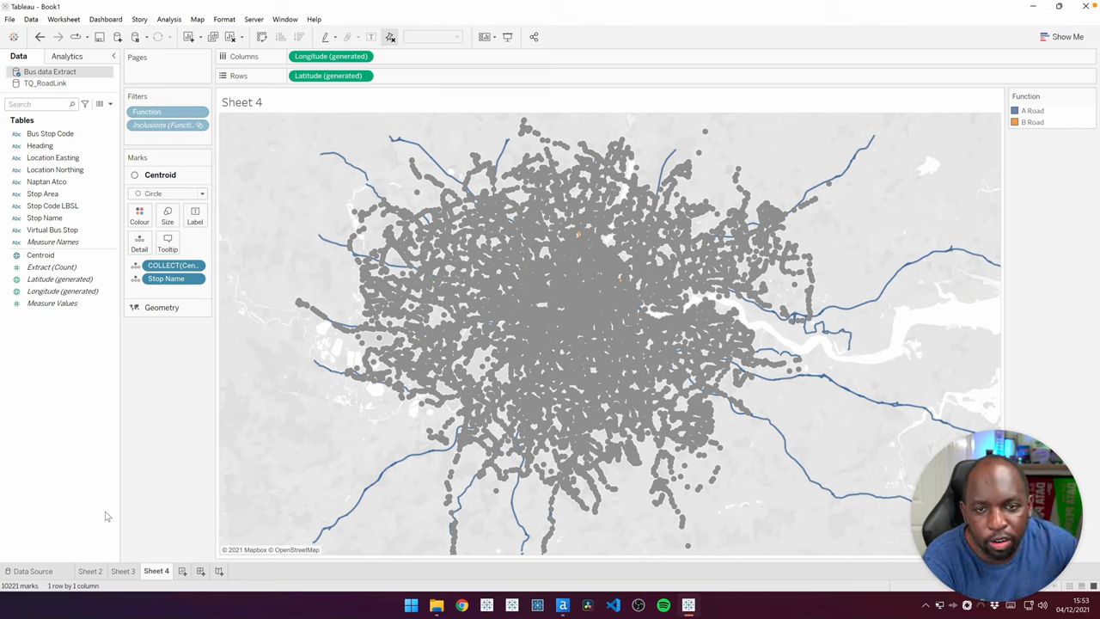
{"action": "mouse_move", "coordinate": [213, 312]}
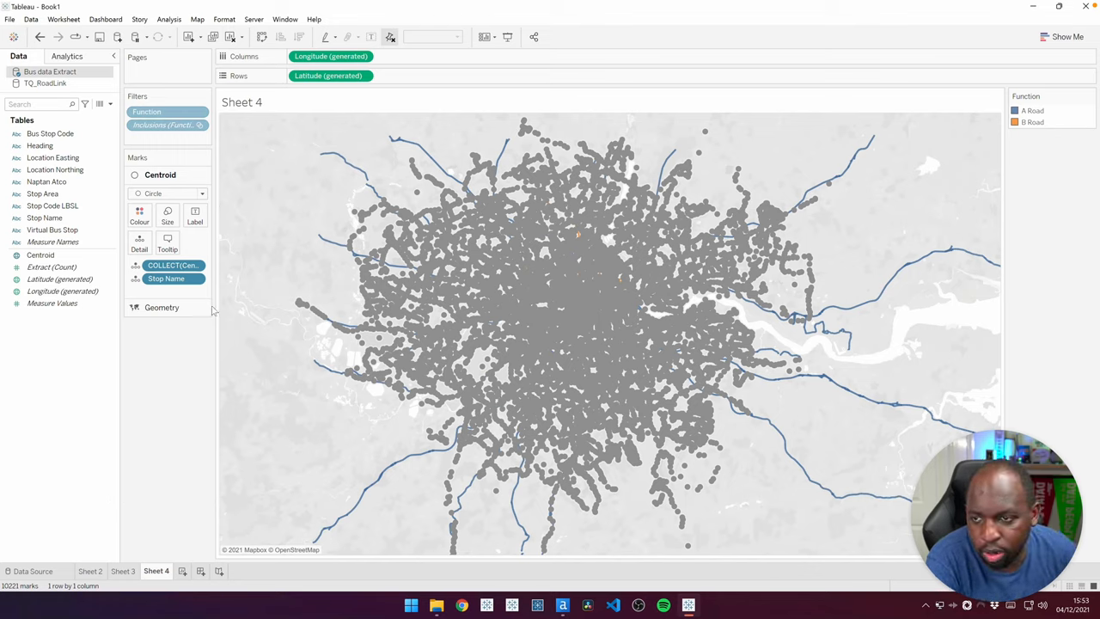
Remove the Function and Inclusions filters so every road class appears.
{"action": "left_click", "coordinate": [139, 214]}
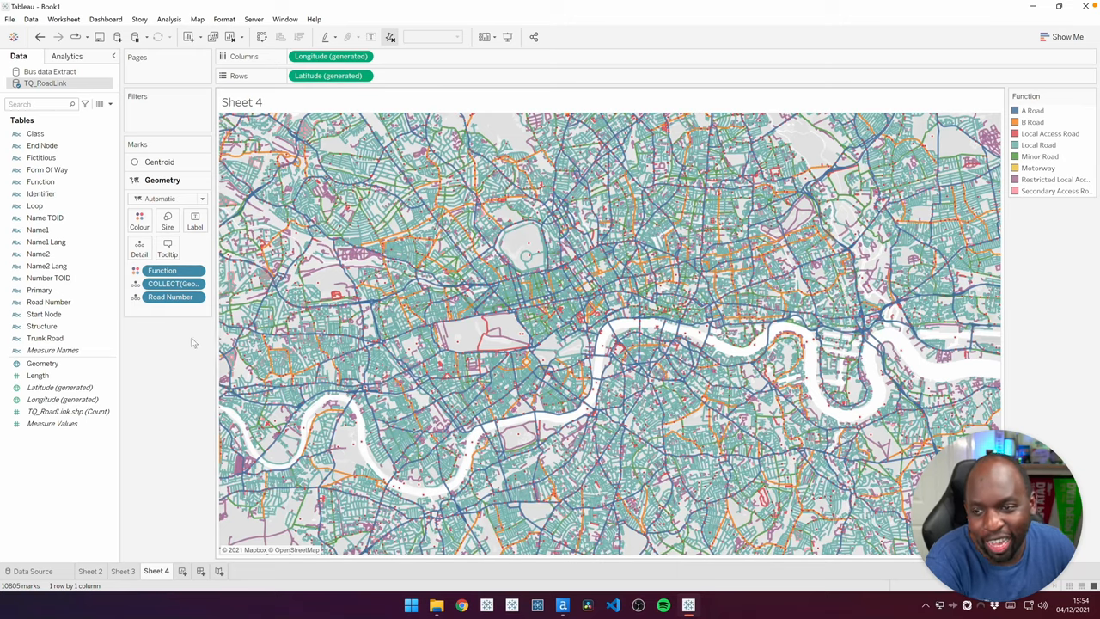
{"action": "mouse_move", "coordinate": [167, 368]}
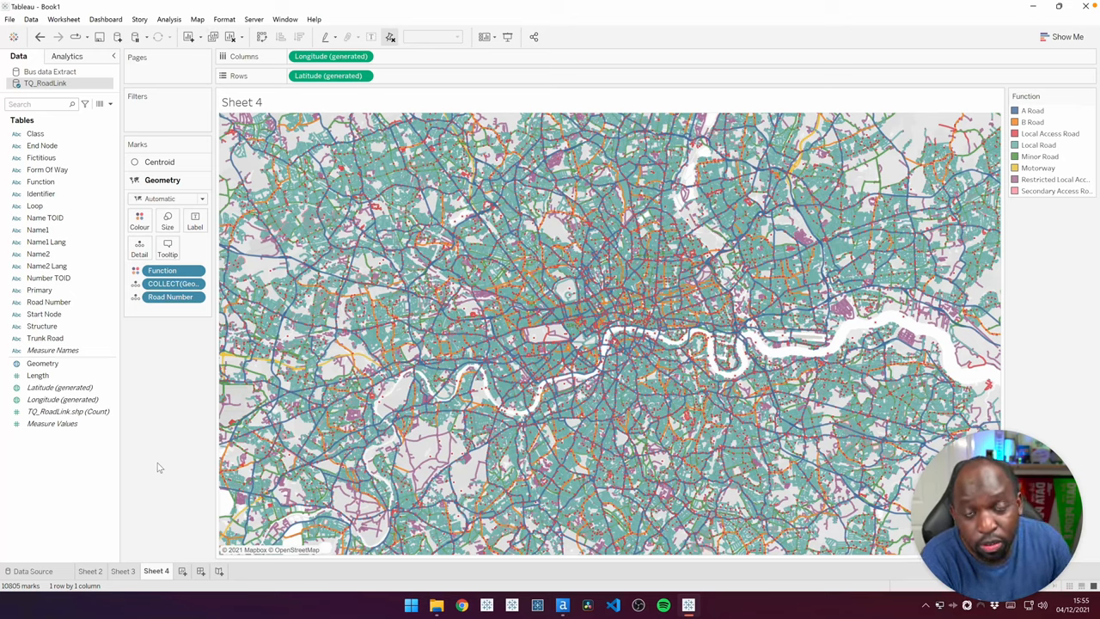
{"action": "mouse_move", "coordinate": [220, 169]}
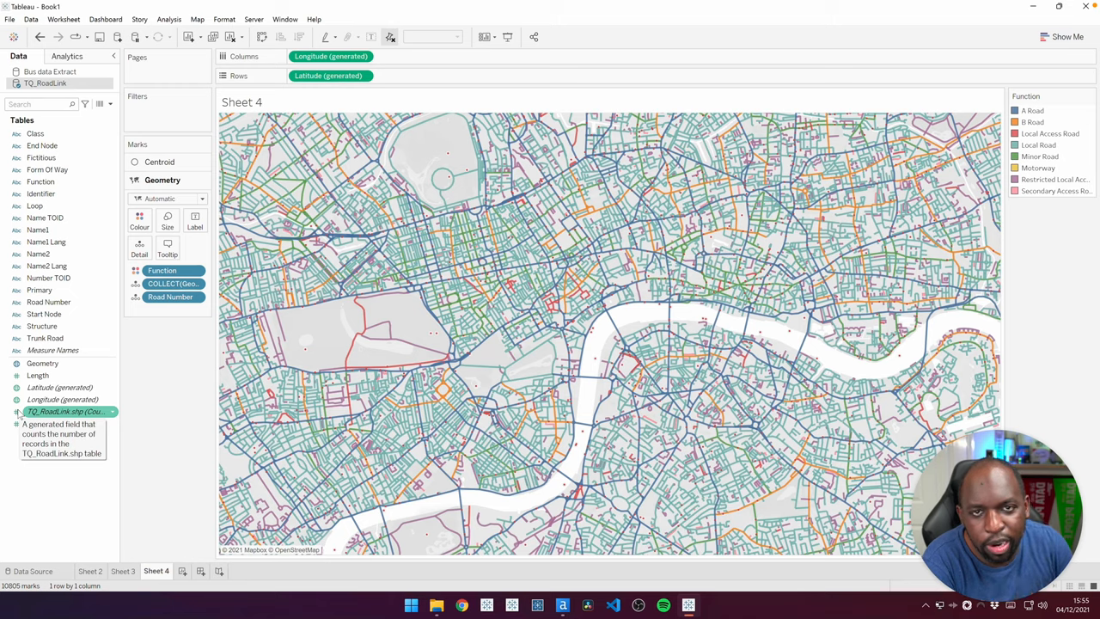
{"action": "mouse_move", "coordinate": [112, 455]}
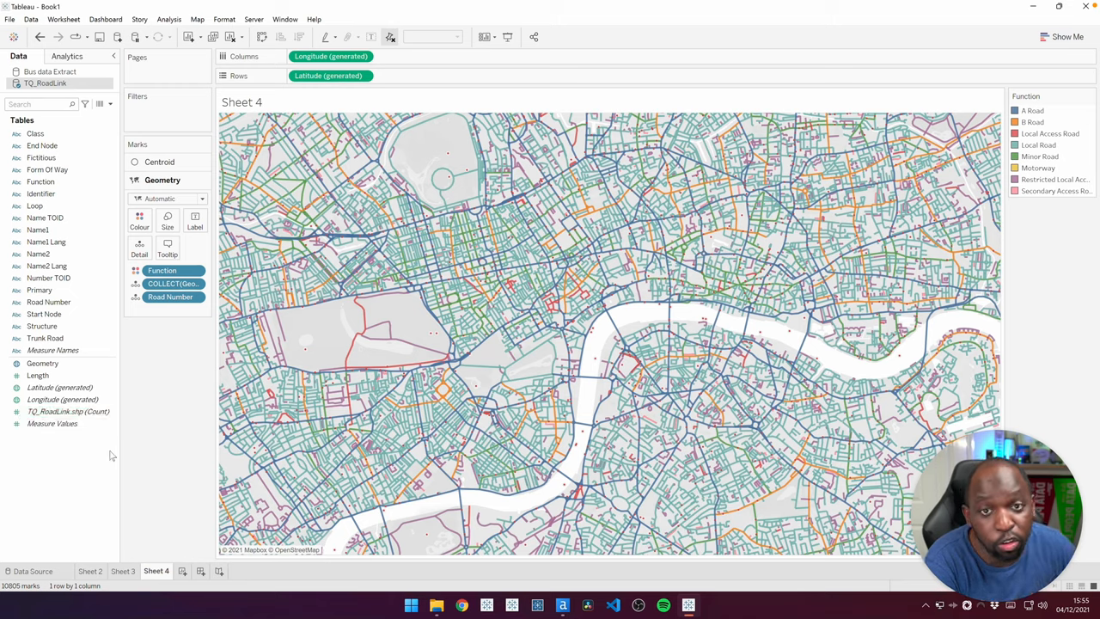
{"action": "mouse_move", "coordinate": [182, 393]}
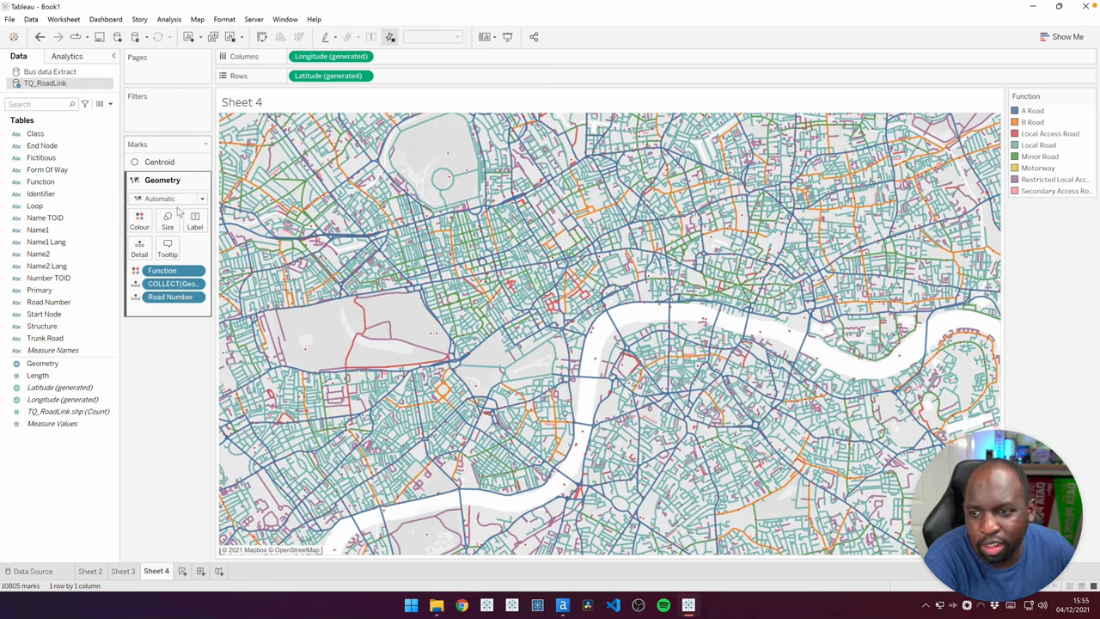
Lower the Geometry layer's colour opacity to about 15%.
{"action": "left_click", "coordinate": [139, 220]}
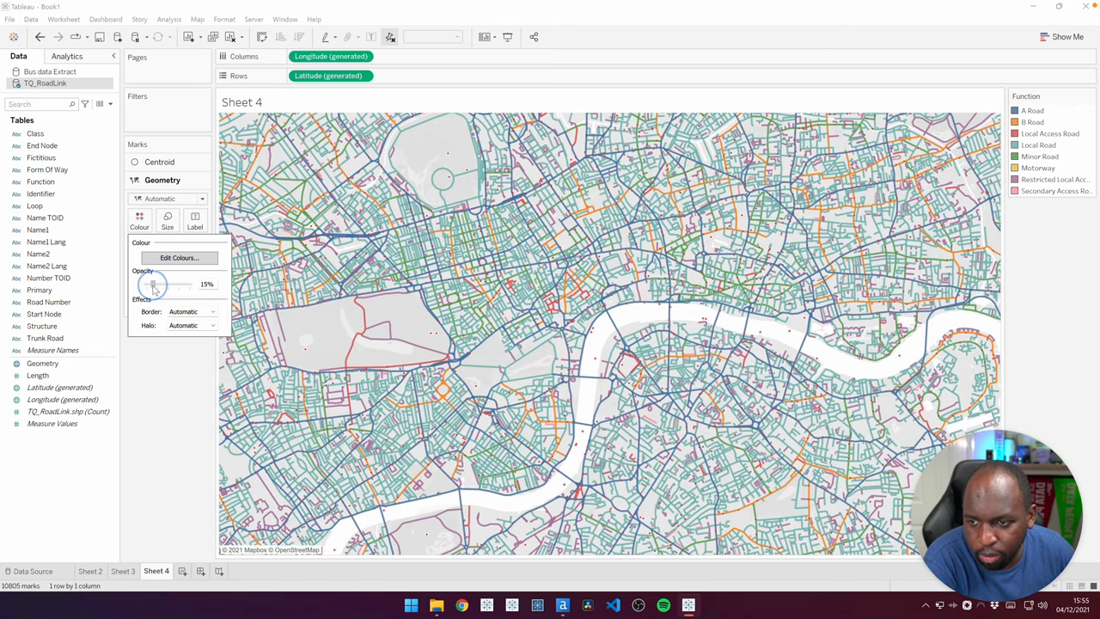
{"action": "left_click_drag", "start_coordinate": [153, 286], "coordinate": [156, 285]}
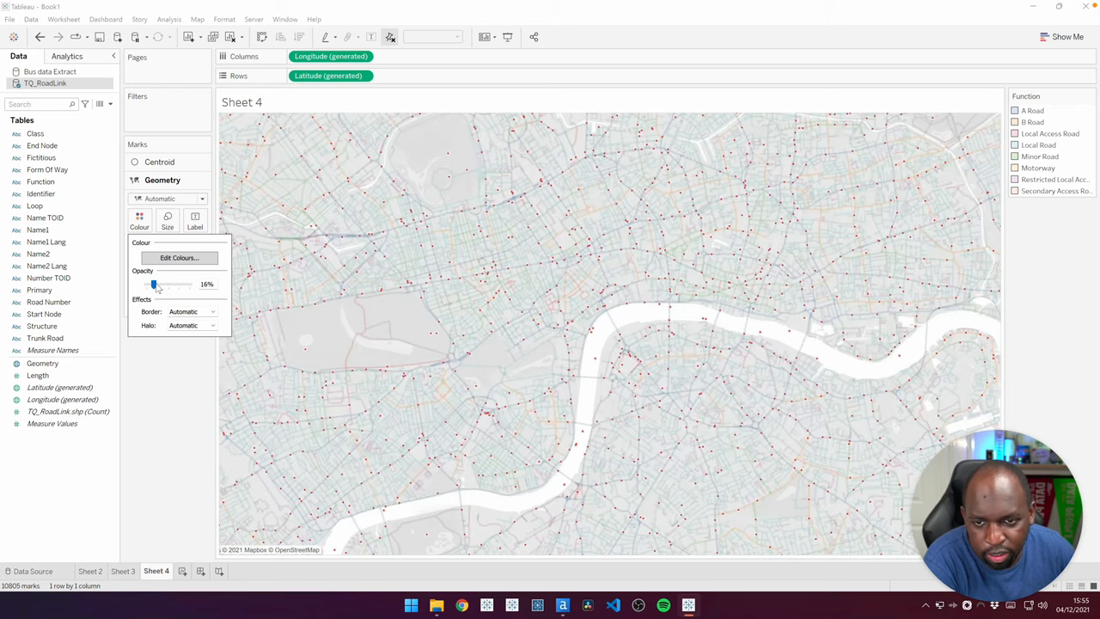
{"action": "left_click_drag", "start_coordinate": [153, 285], "coordinate": [162, 285]}
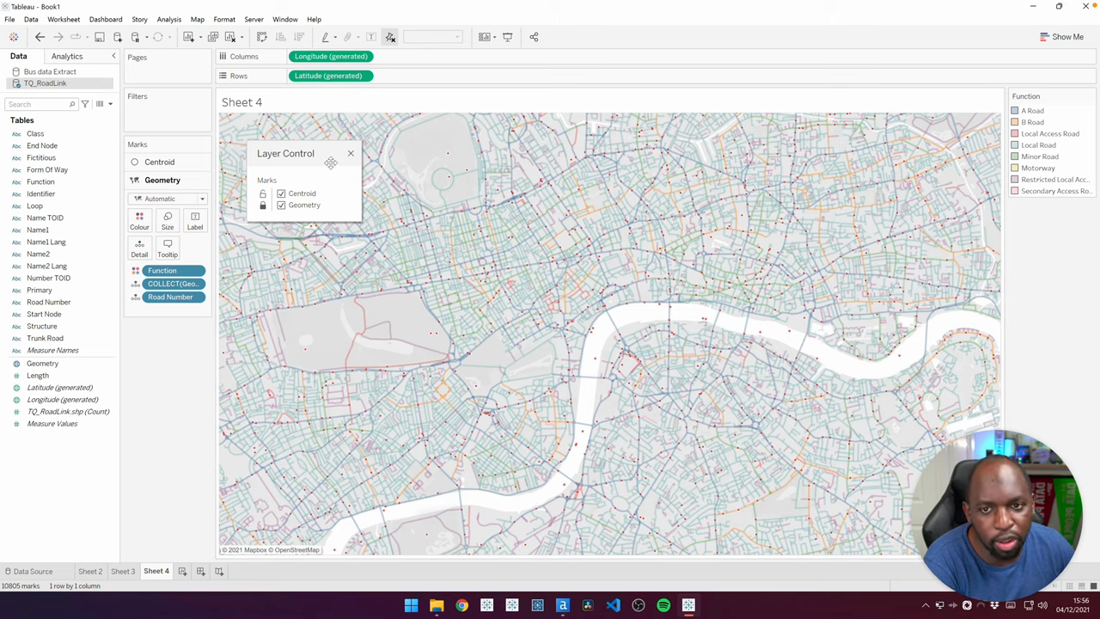
Close the layer controls and select the Centroid bus stop layer for sizing.
{"action": "left_click", "coordinate": [351, 153]}
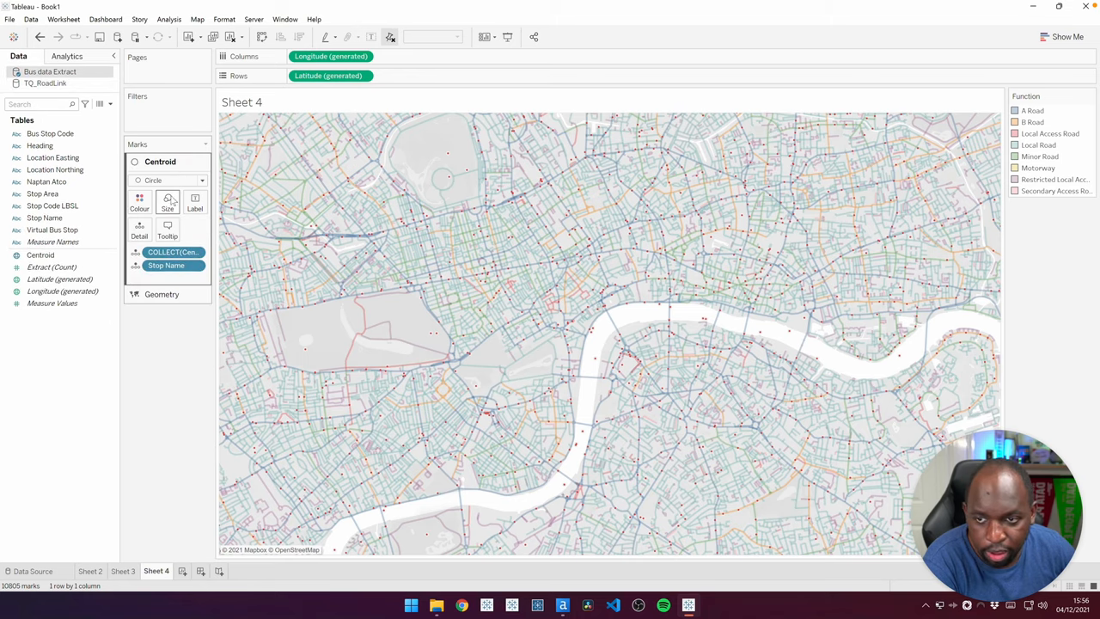
{"action": "left_click", "coordinate": [169, 231]}
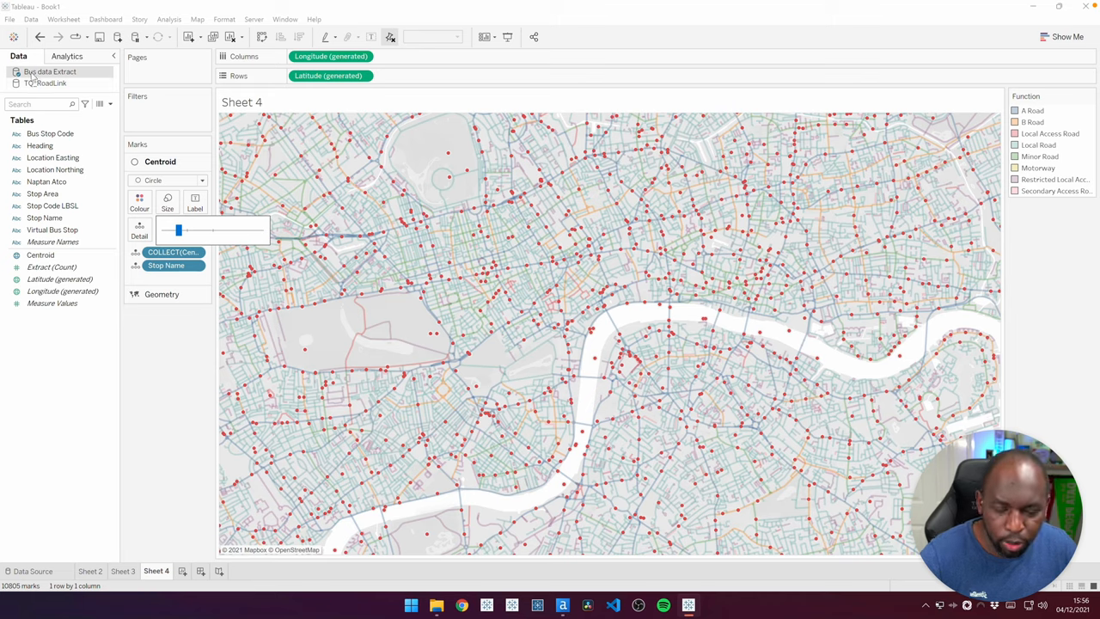
Apply the smaller red bus stop point size over the faded roads.
{"action": "left_click", "coordinate": [55, 171]}
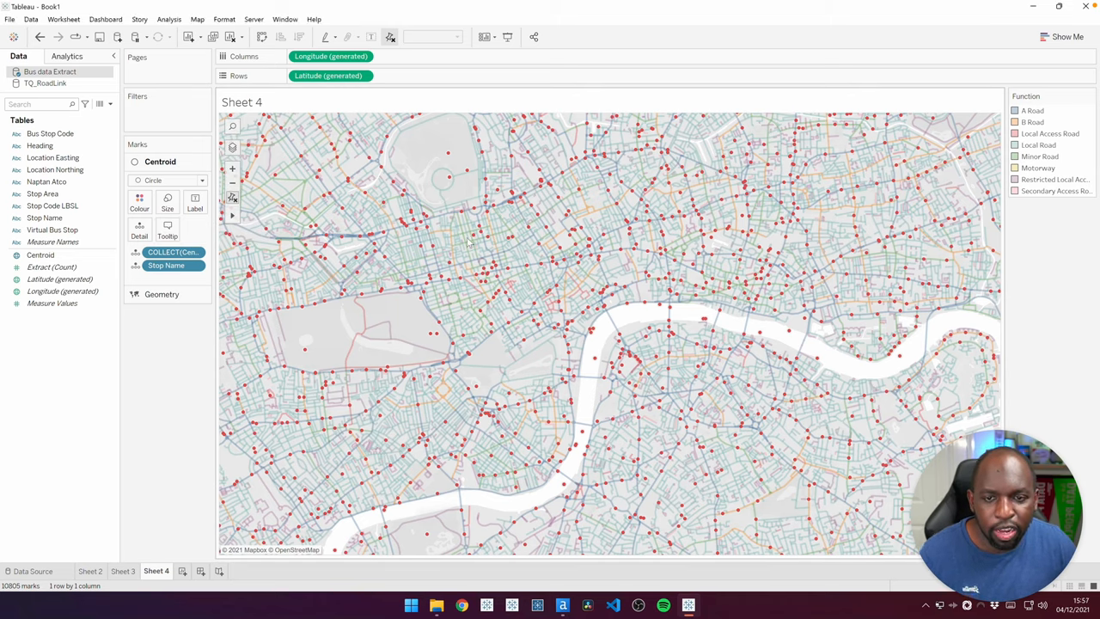
{"action": "mouse_move", "coordinate": [480, 234]}
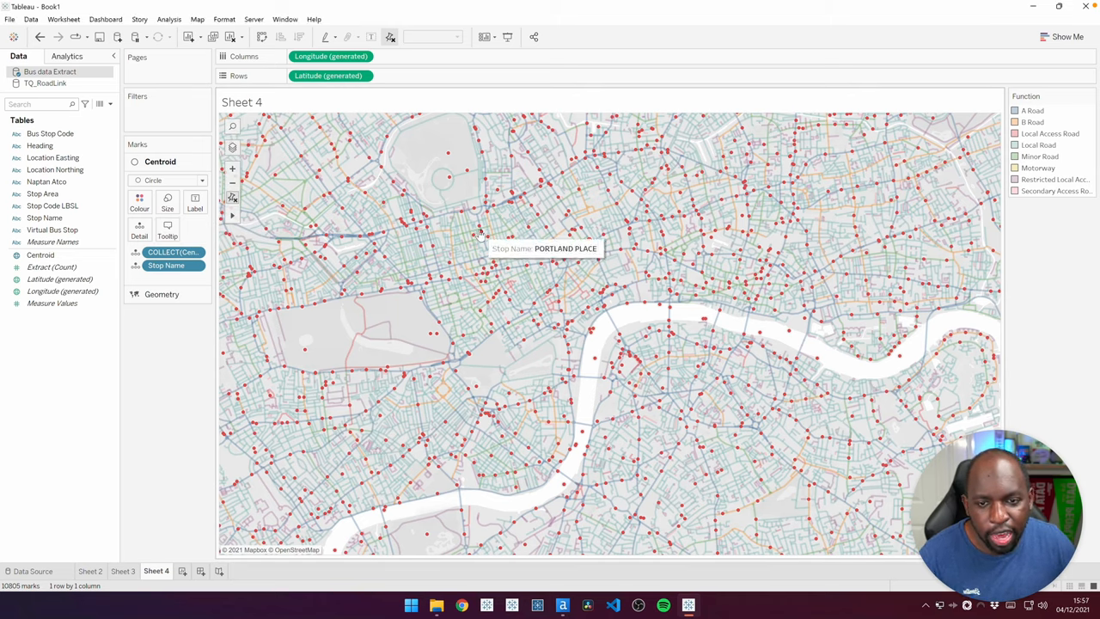
{"action": "mouse_move", "coordinate": [488, 241]}
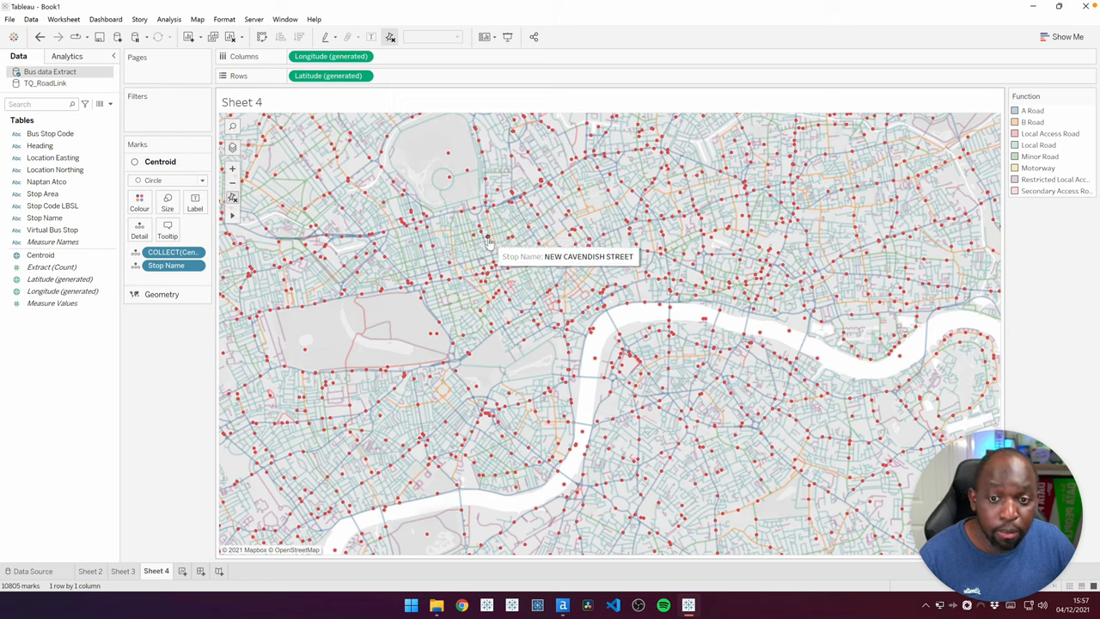